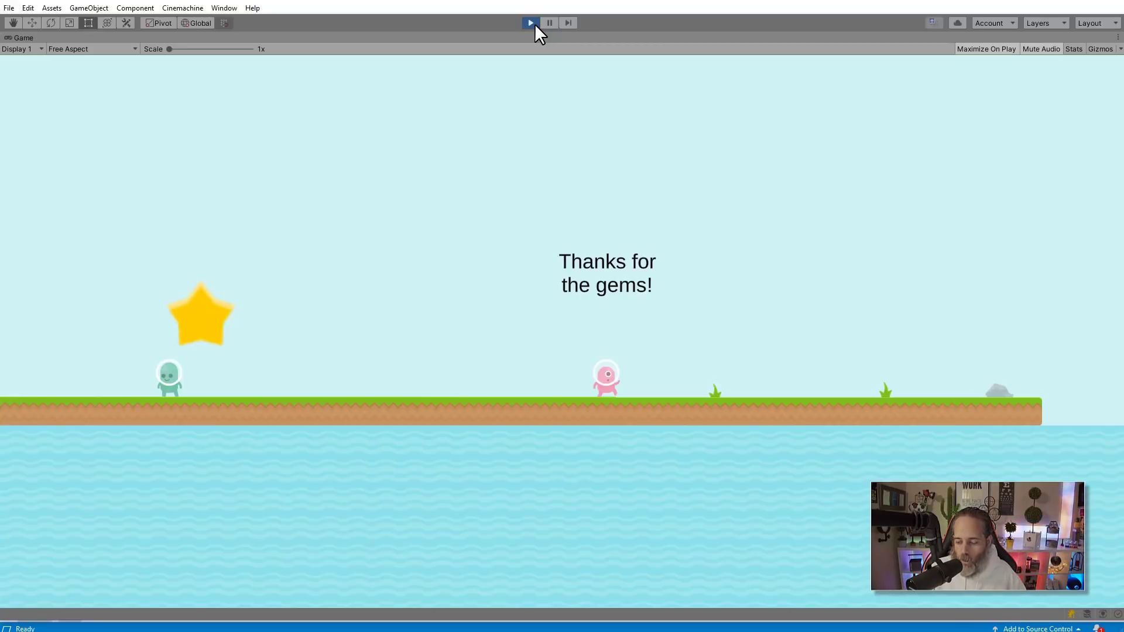
# Step: Stop play mode and select Collector to view its Gatherables and On Complete Event
pyautogui.click(549, 22)
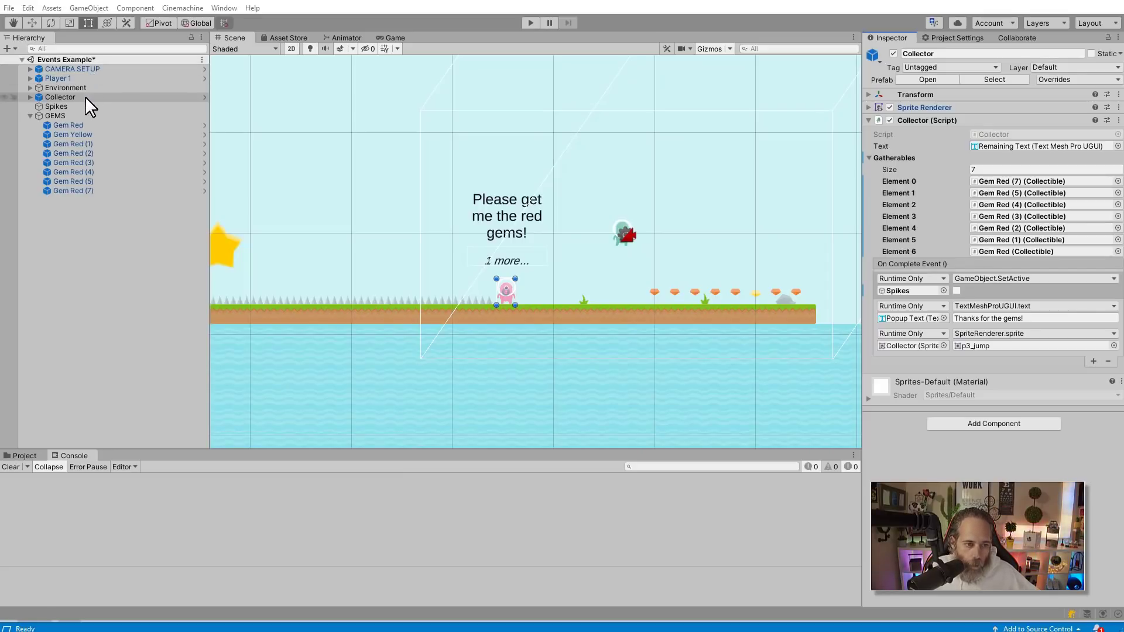
pyautogui.click(60, 97)
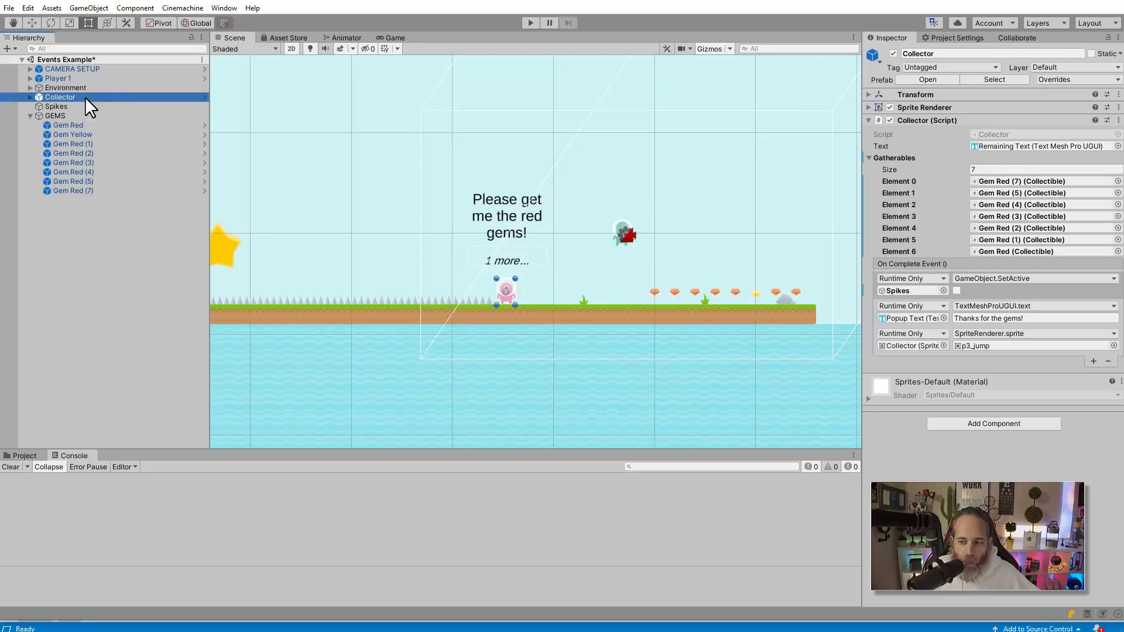
pyautogui.moveTo(964, 116)
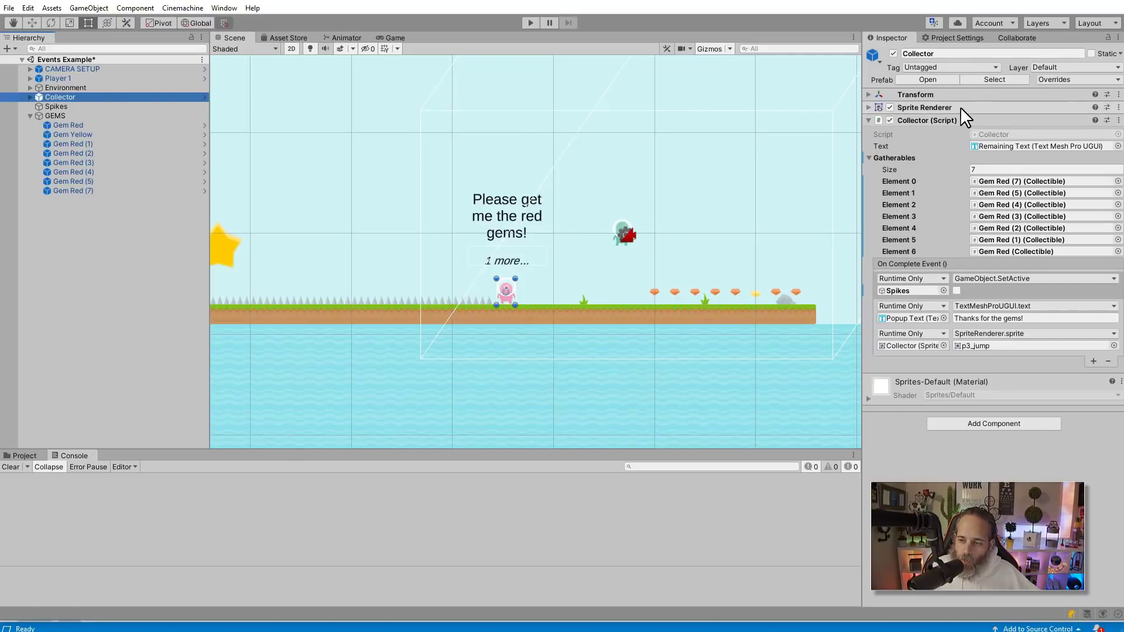
pyautogui.moveTo(960, 219)
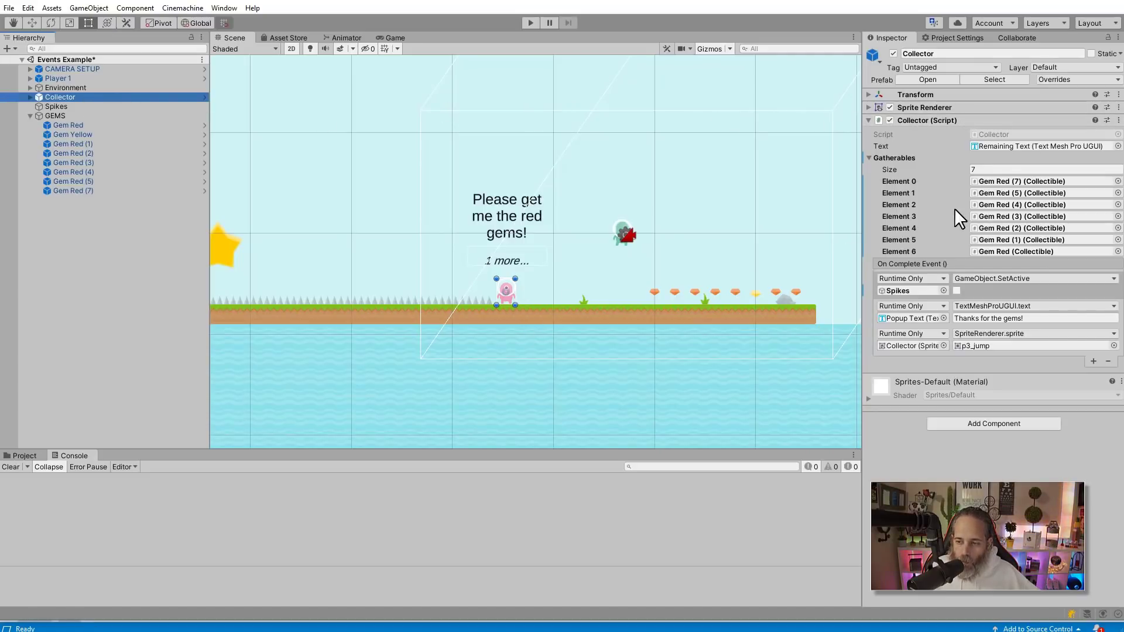
pyautogui.moveTo(1010, 168)
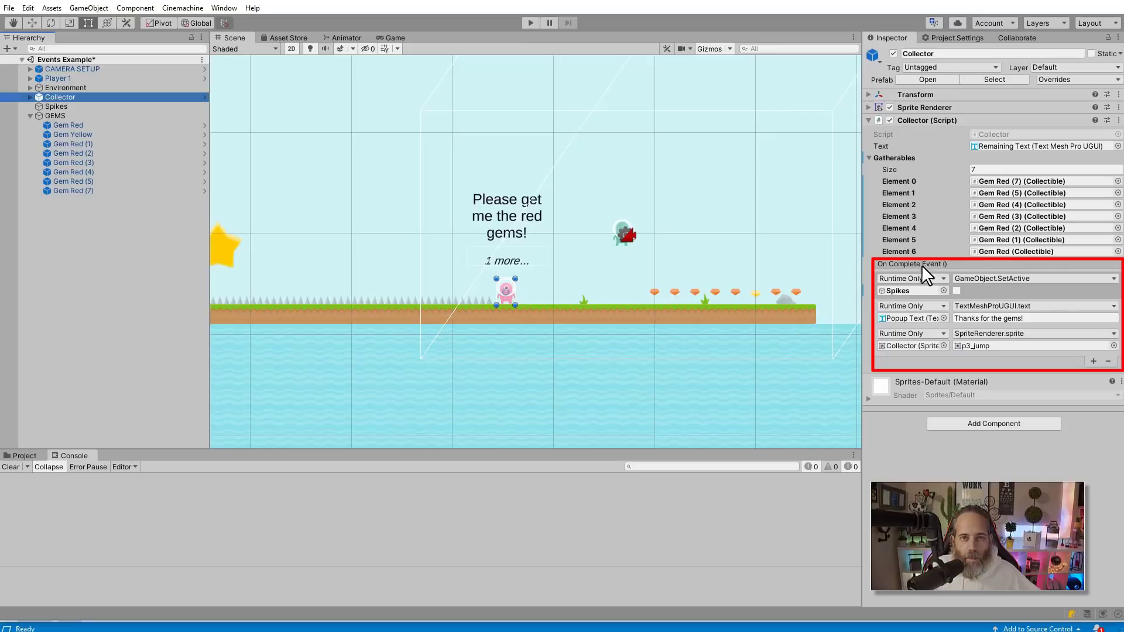
pyautogui.moveTo(950, 220)
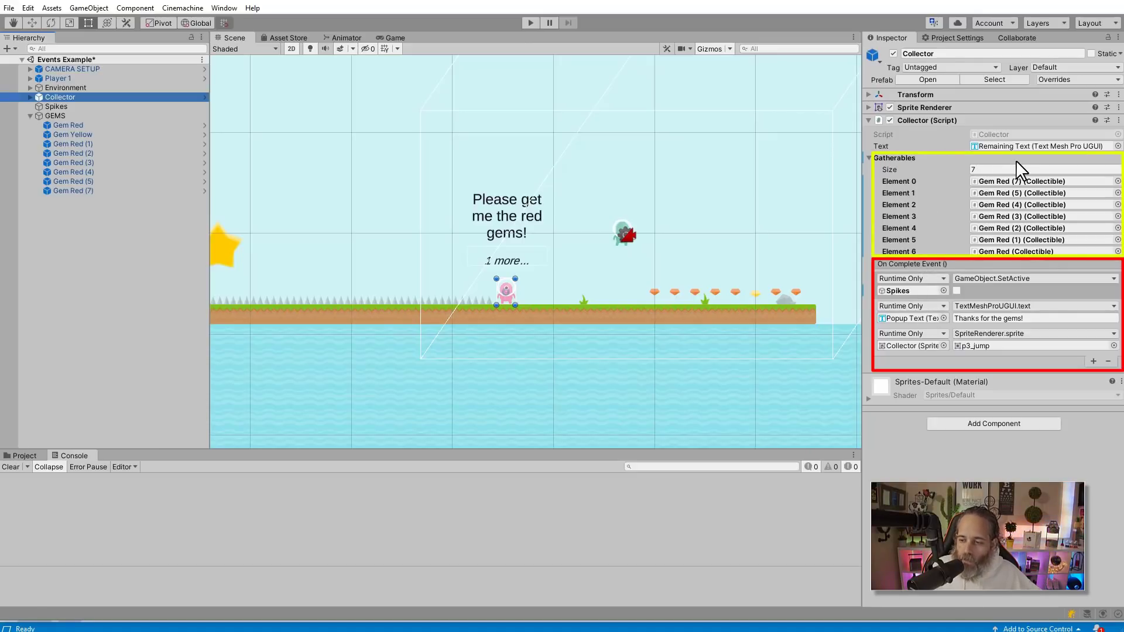
pyautogui.moveTo(997, 139)
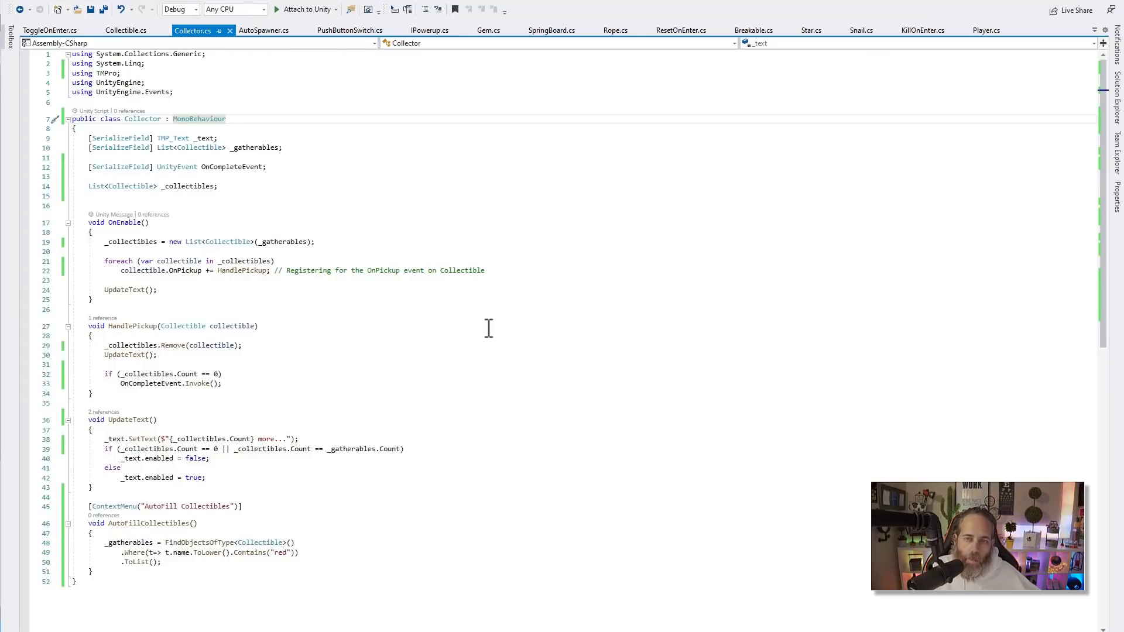
pyautogui.moveTo(414, 301)
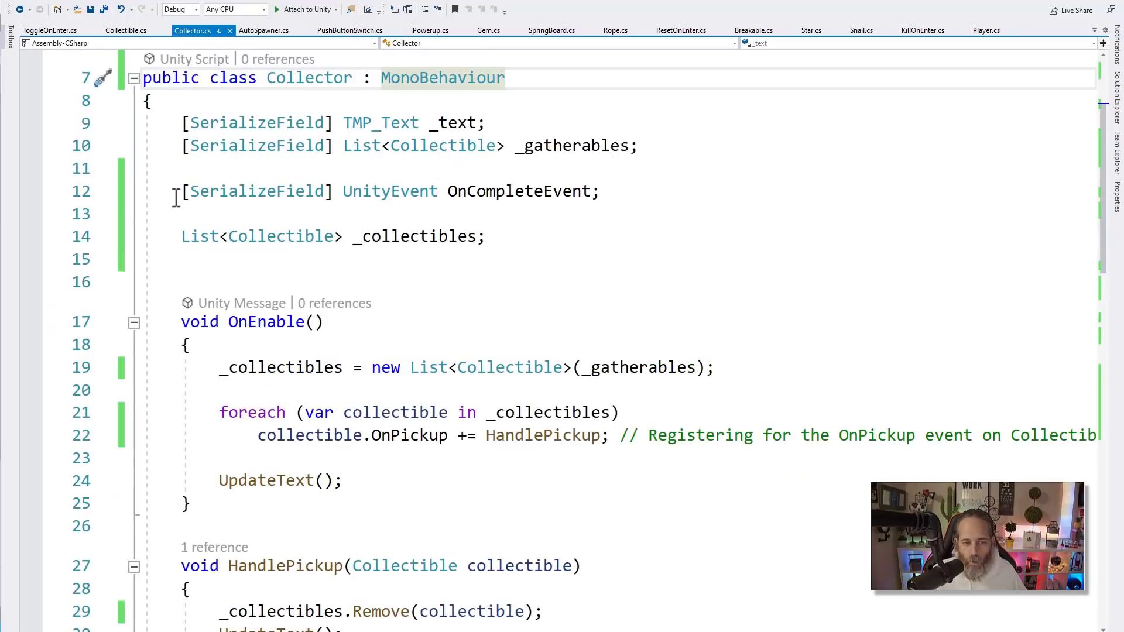
pyautogui.doubleClick(456, 123)
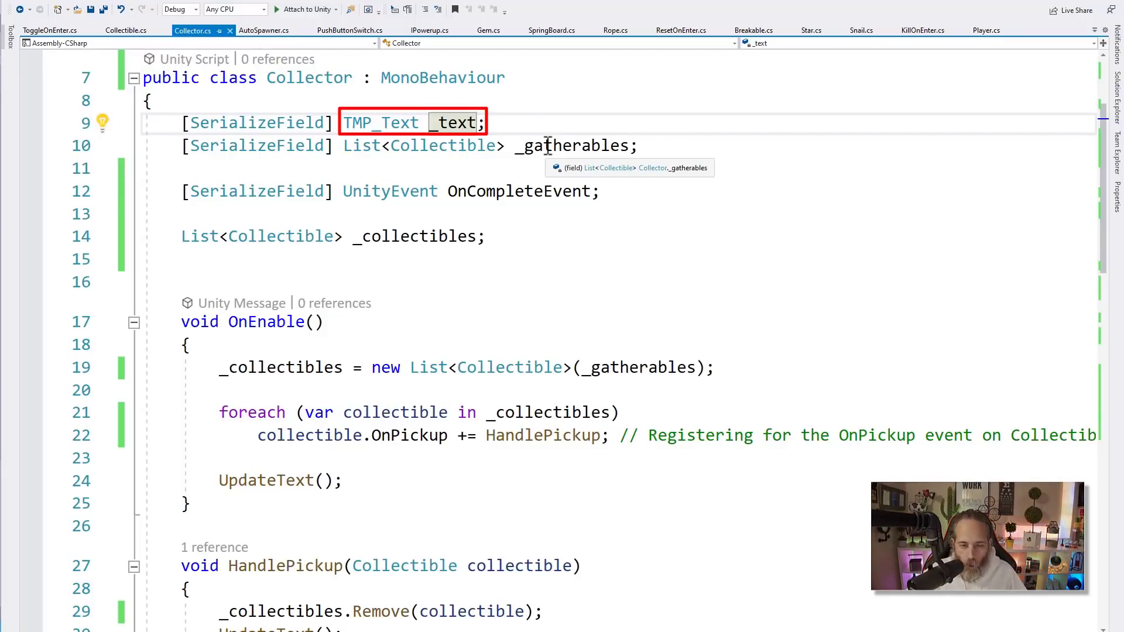
pyautogui.click(572, 145)
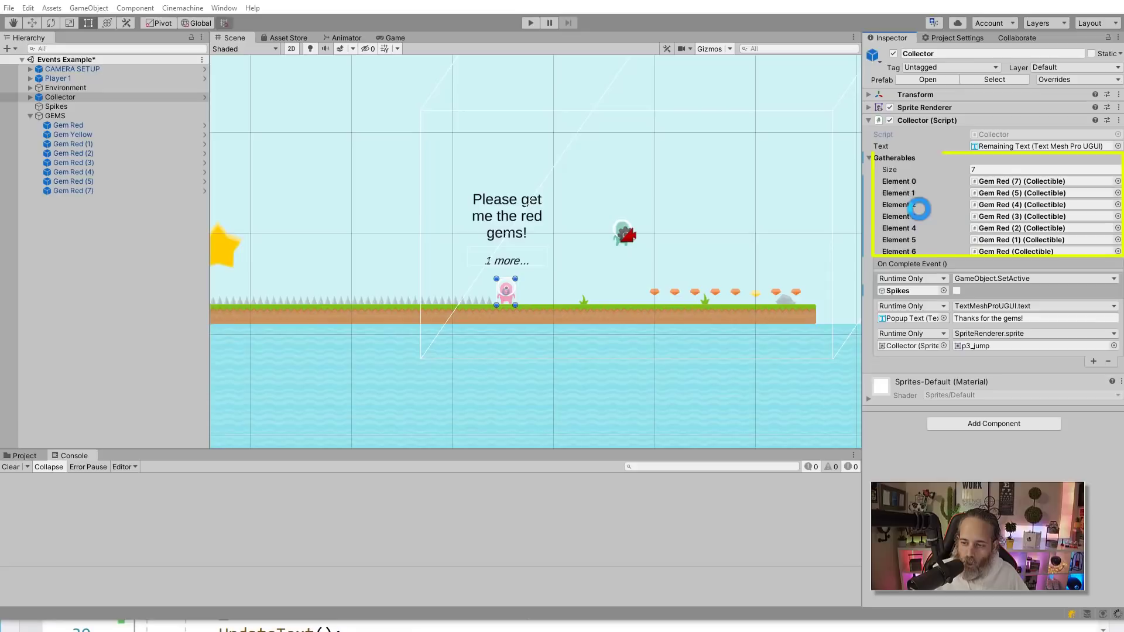
# Step: Expand Environment and Collector in the Hierarchy to show Canvas, Popup Text and Remaining Text
pyautogui.click(530, 22)
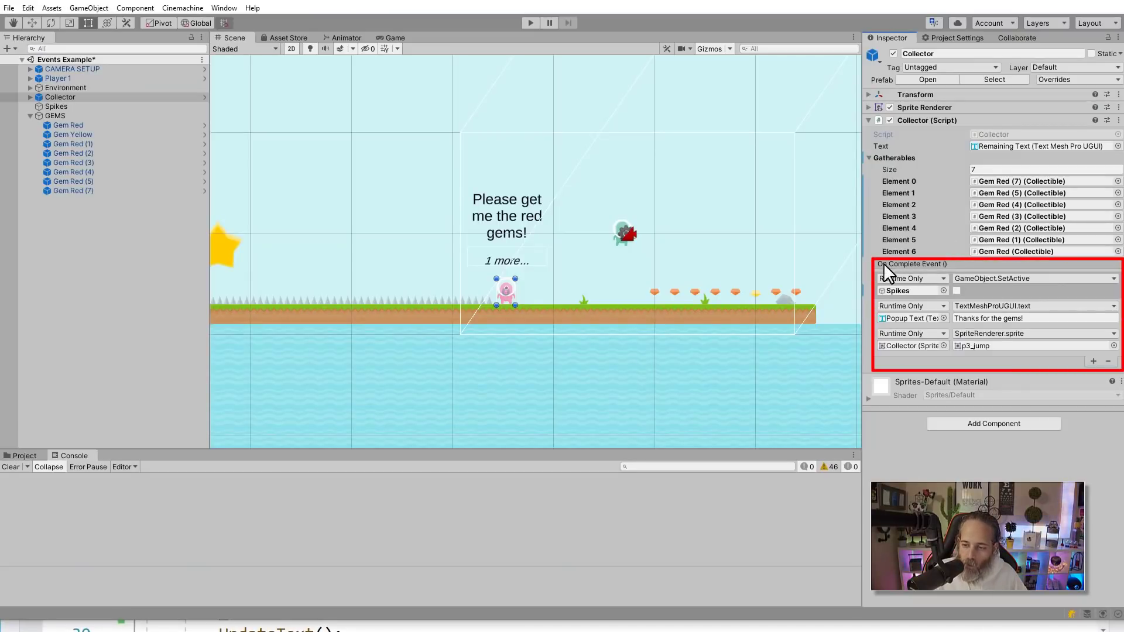
pyautogui.click(30, 87)
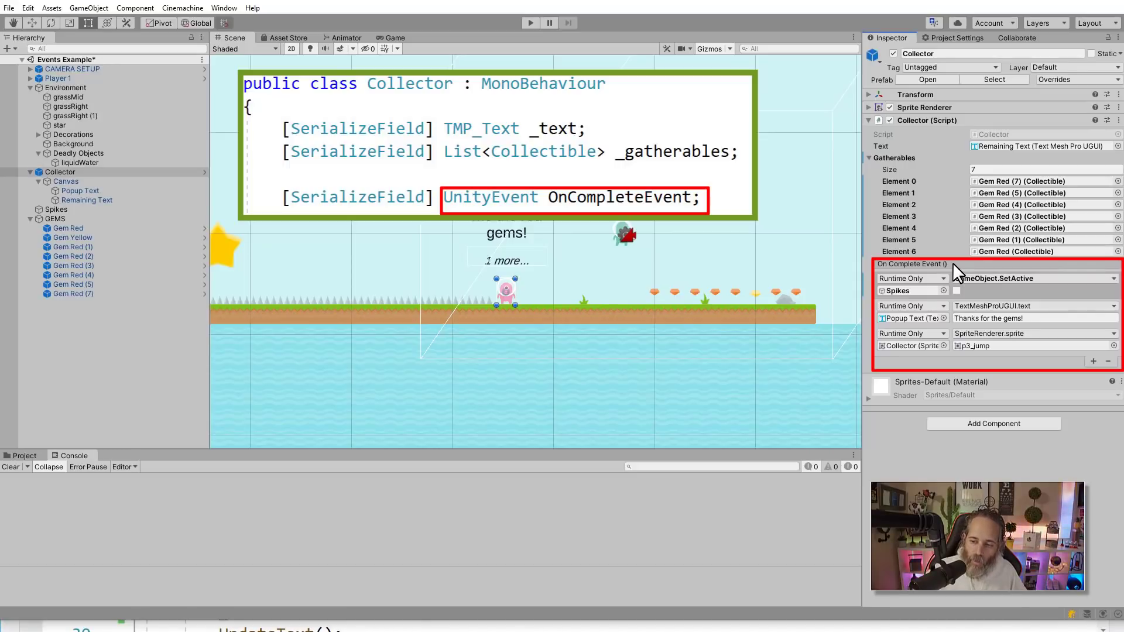
pyautogui.moveTo(966, 314)
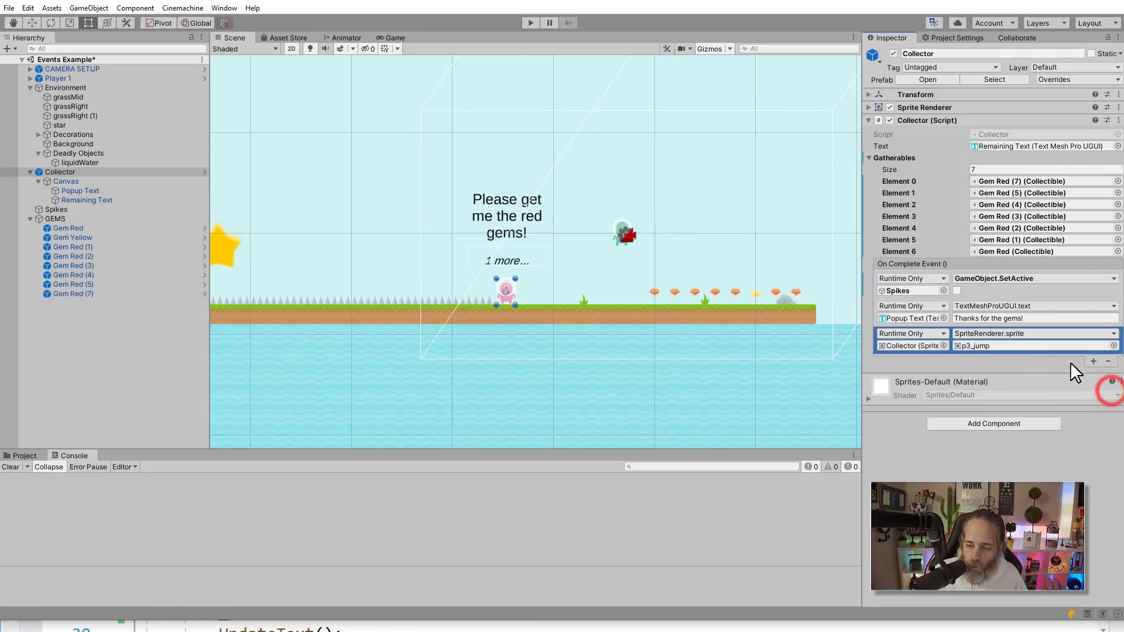
# Step: Remove the three existing listeners from the On Complete Event
pyautogui.click(1107, 345)
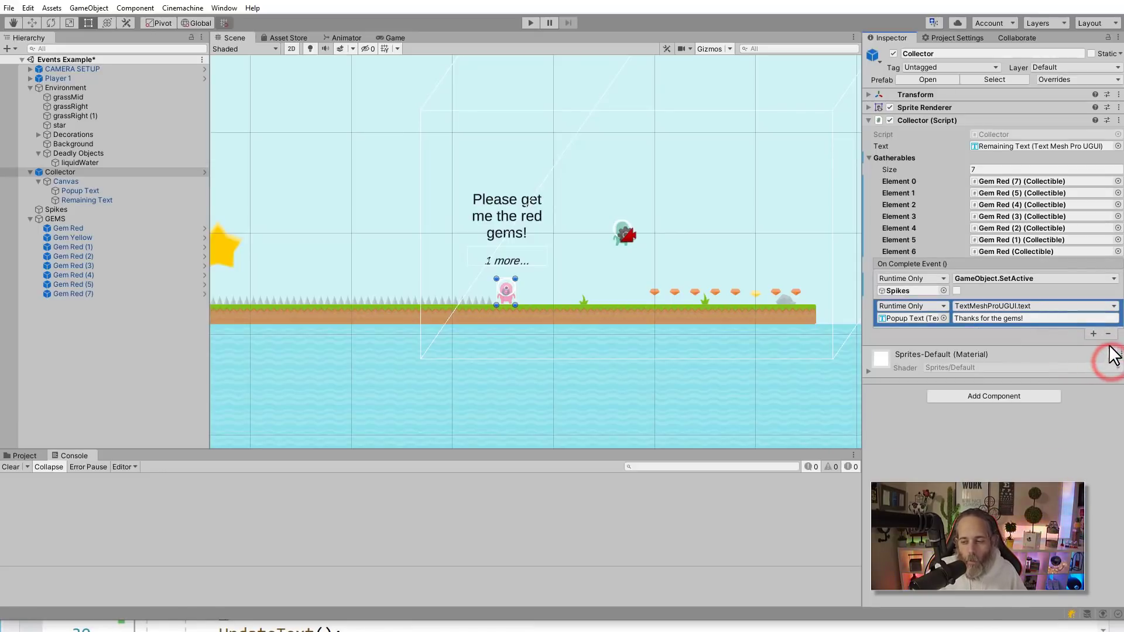
pyautogui.click(1106, 334)
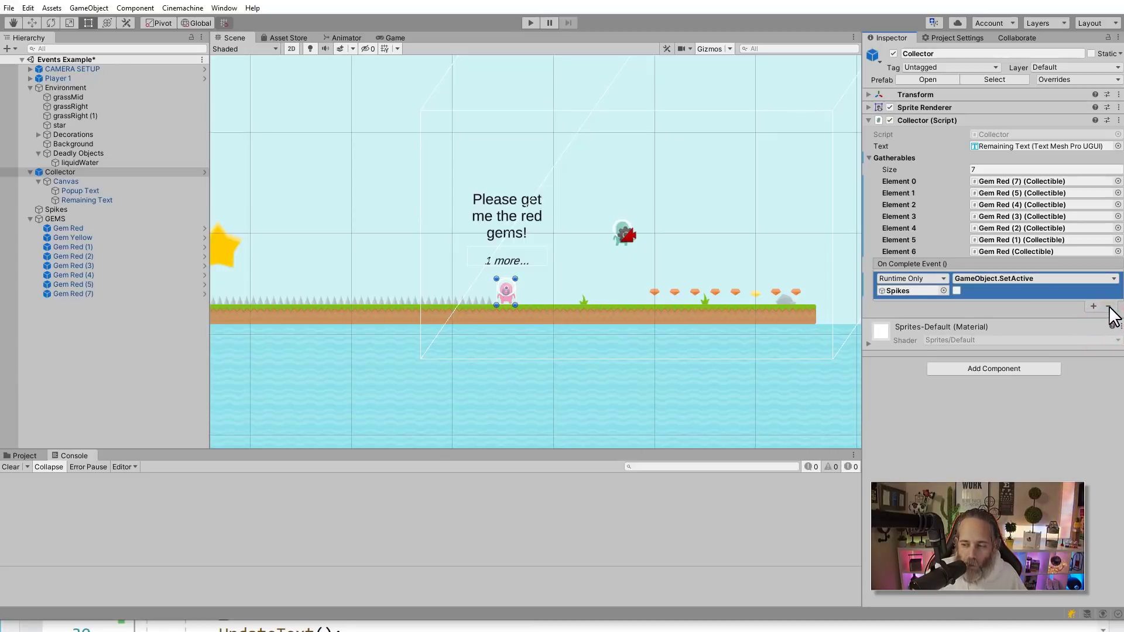
pyautogui.moveTo(1094, 307)
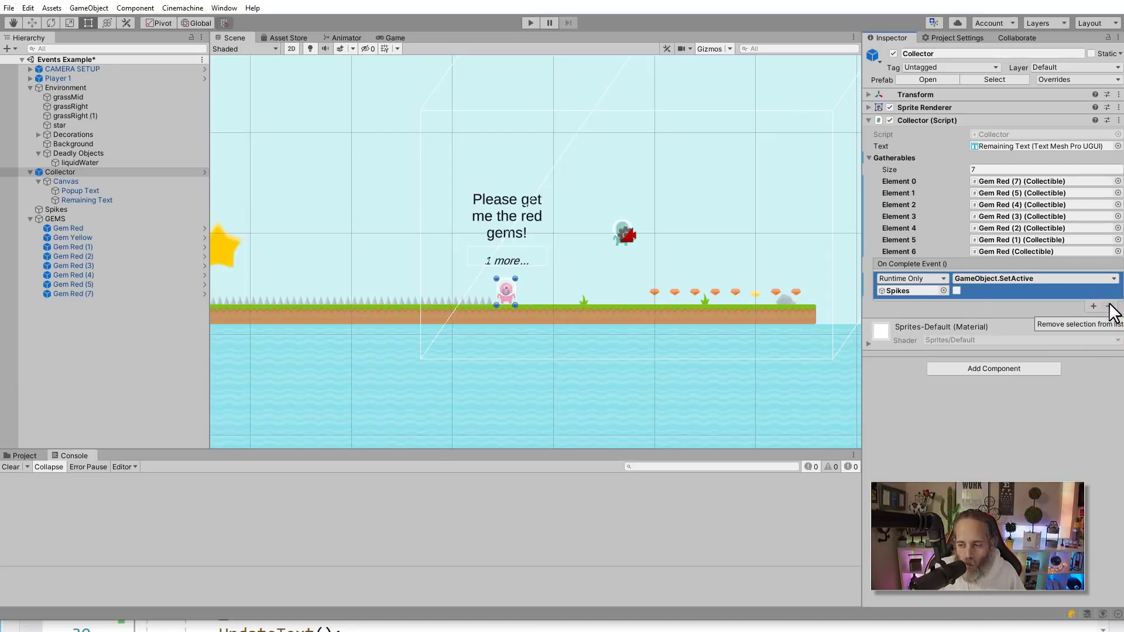
pyautogui.click(1108, 307)
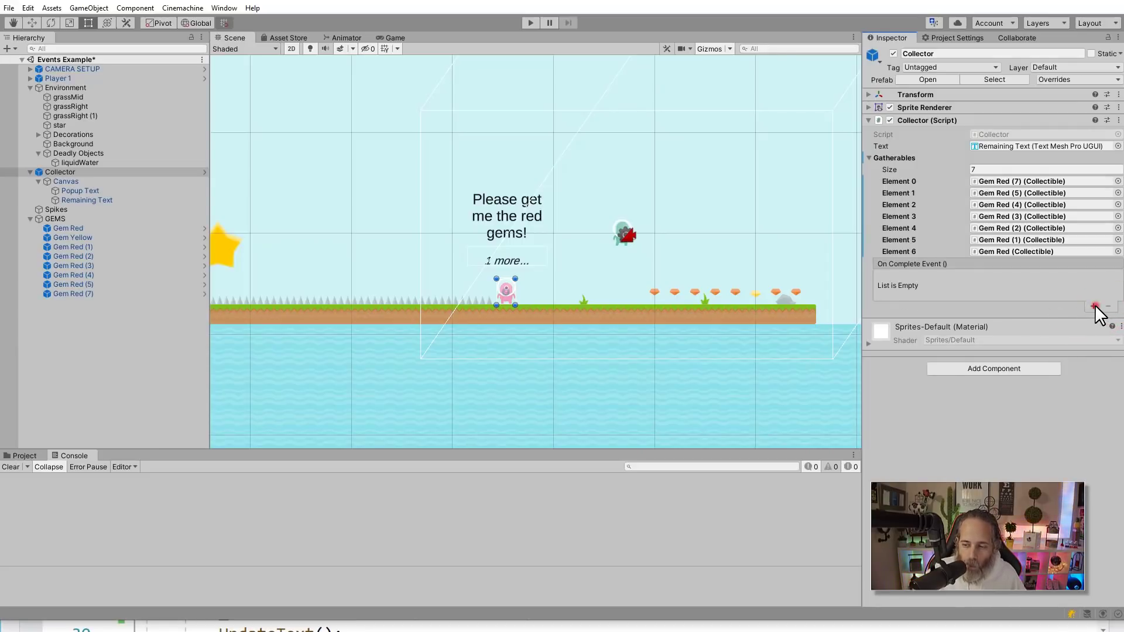
# Step: Add a new Runtime Only listener targeting Spikes
pyautogui.click(1093, 306)
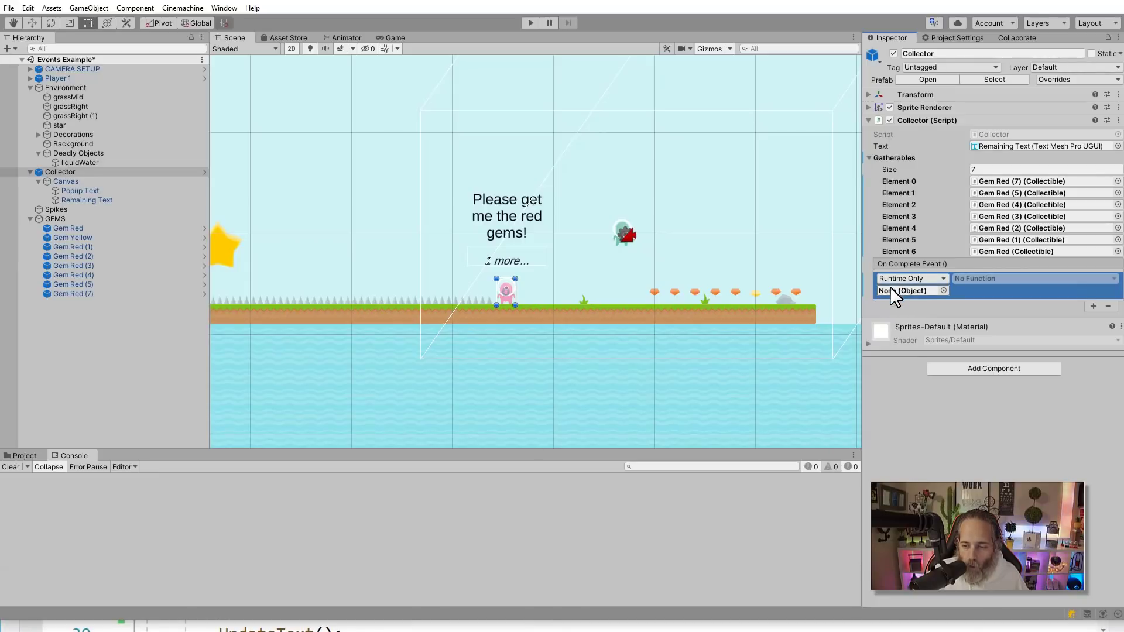
pyautogui.click(911, 279)
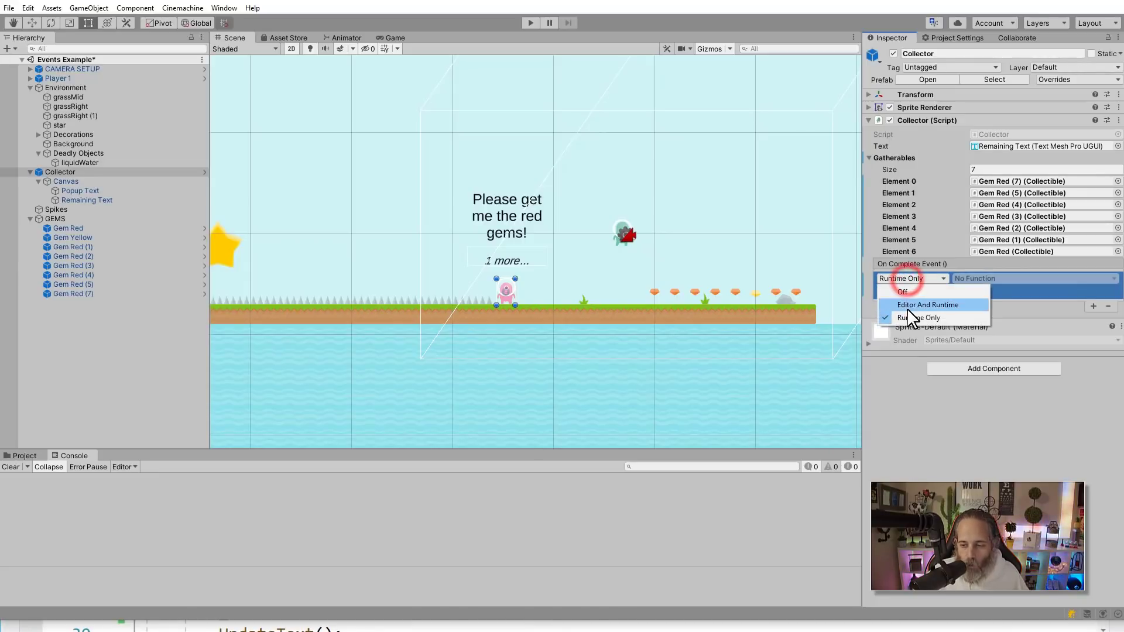
pyautogui.click(924, 318)
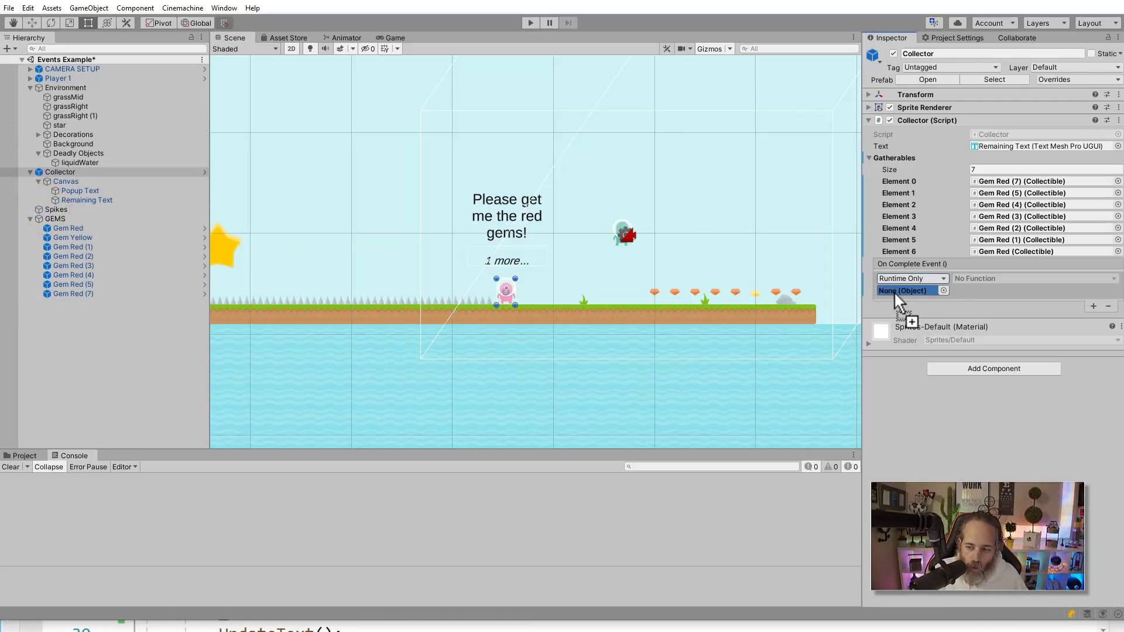
pyautogui.click(1033, 279)
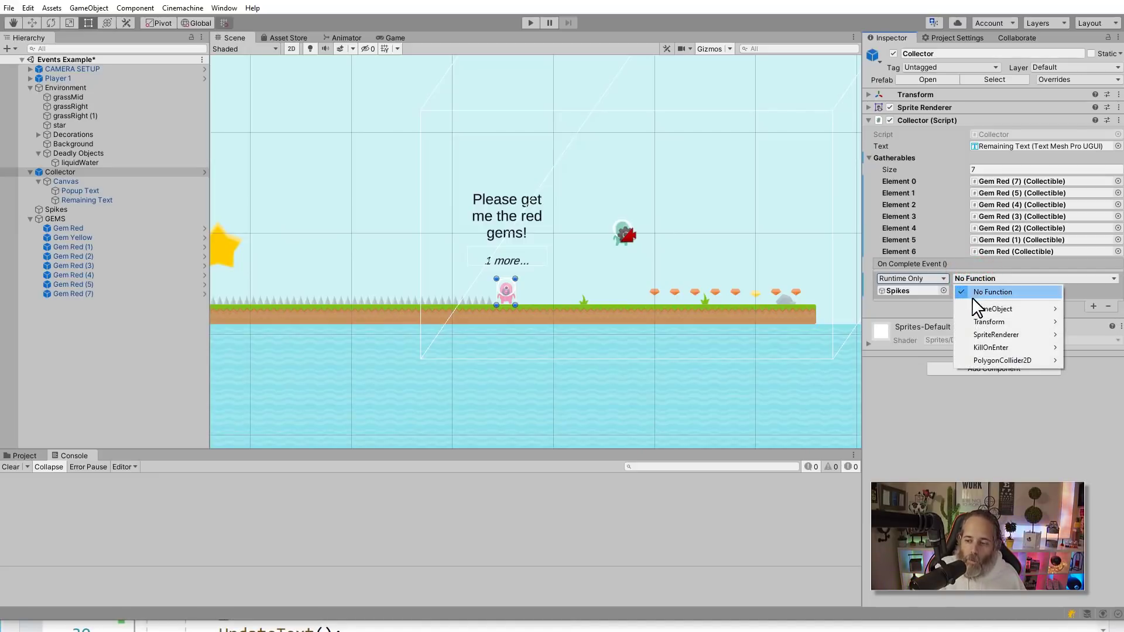
pyautogui.moveTo(994, 308)
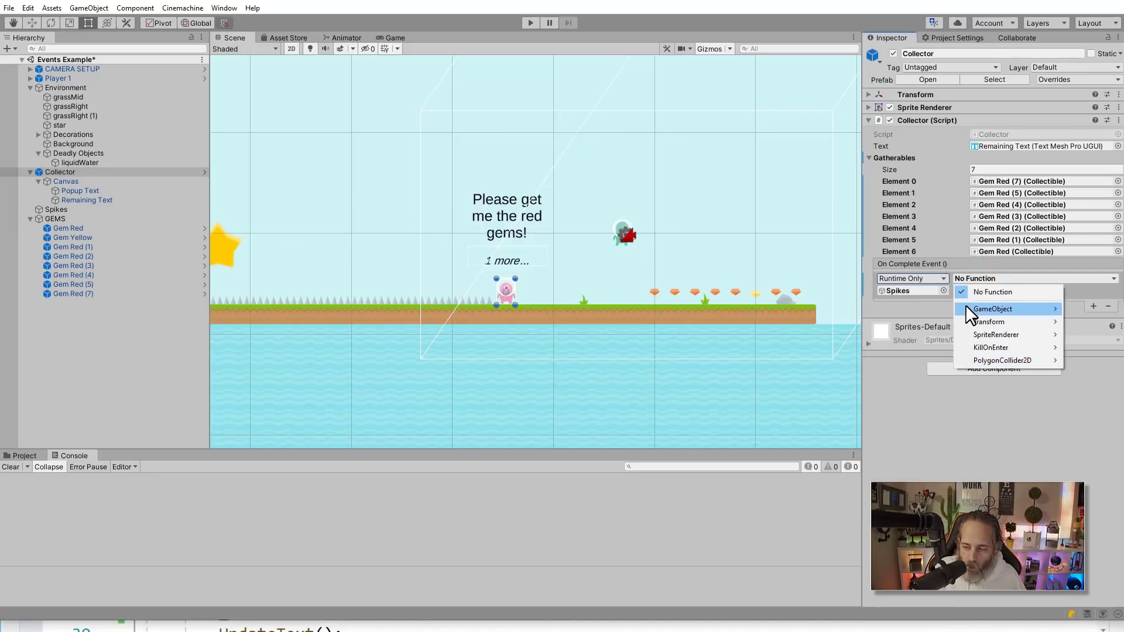
pyautogui.moveTo(56, 219)
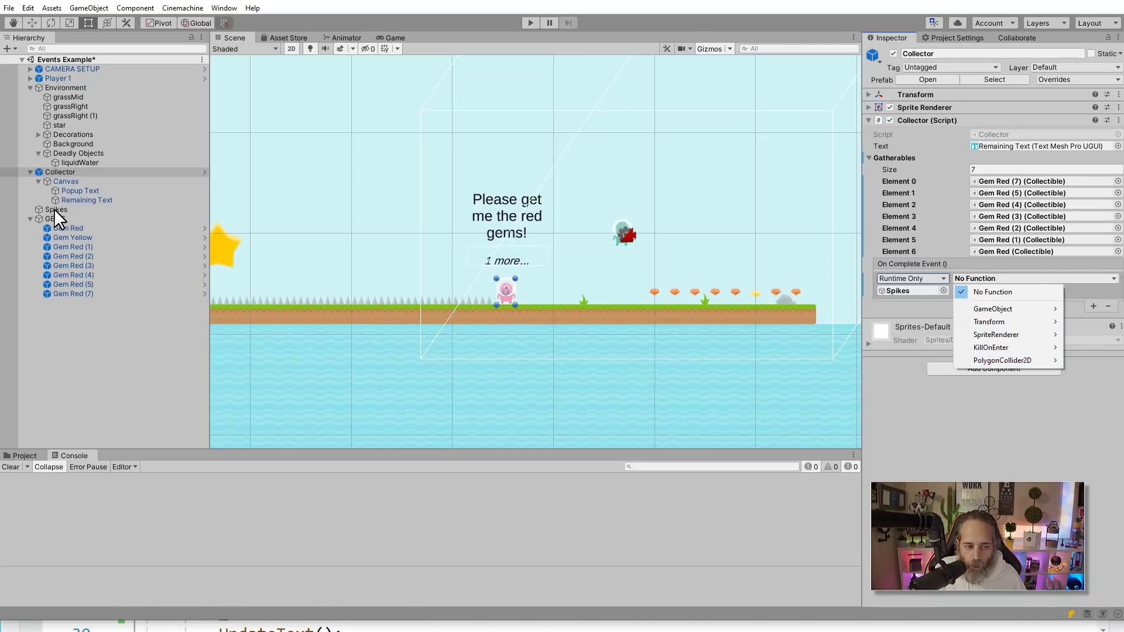
# Step: Make the Spikes listener call GameObject.SetActive with the value off
pyautogui.click(56, 209)
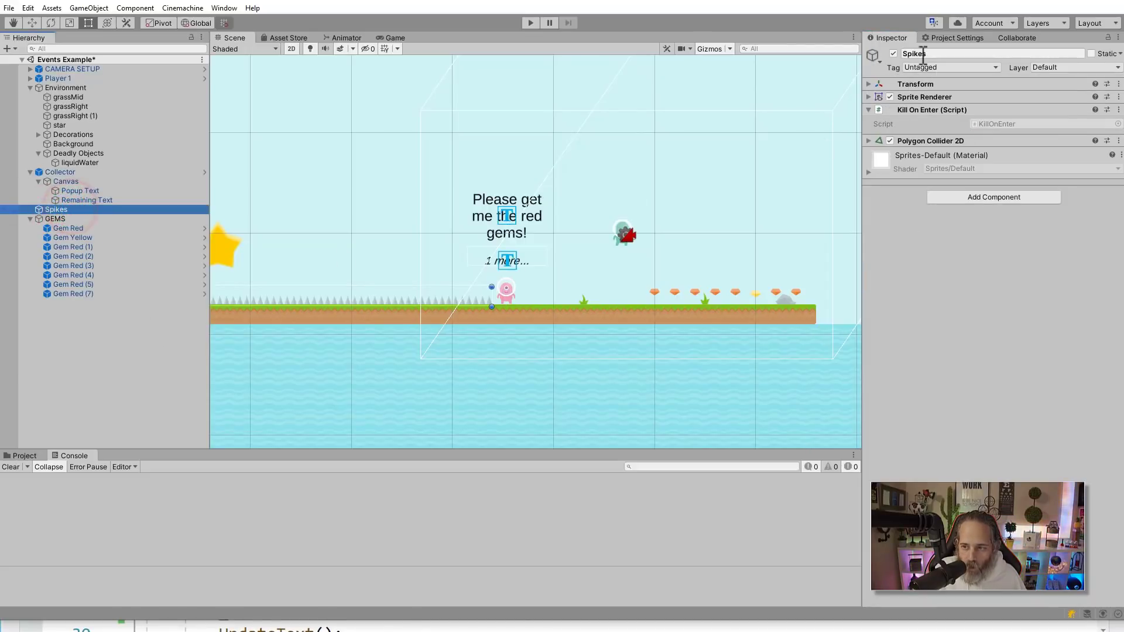
pyautogui.moveTo(915, 104)
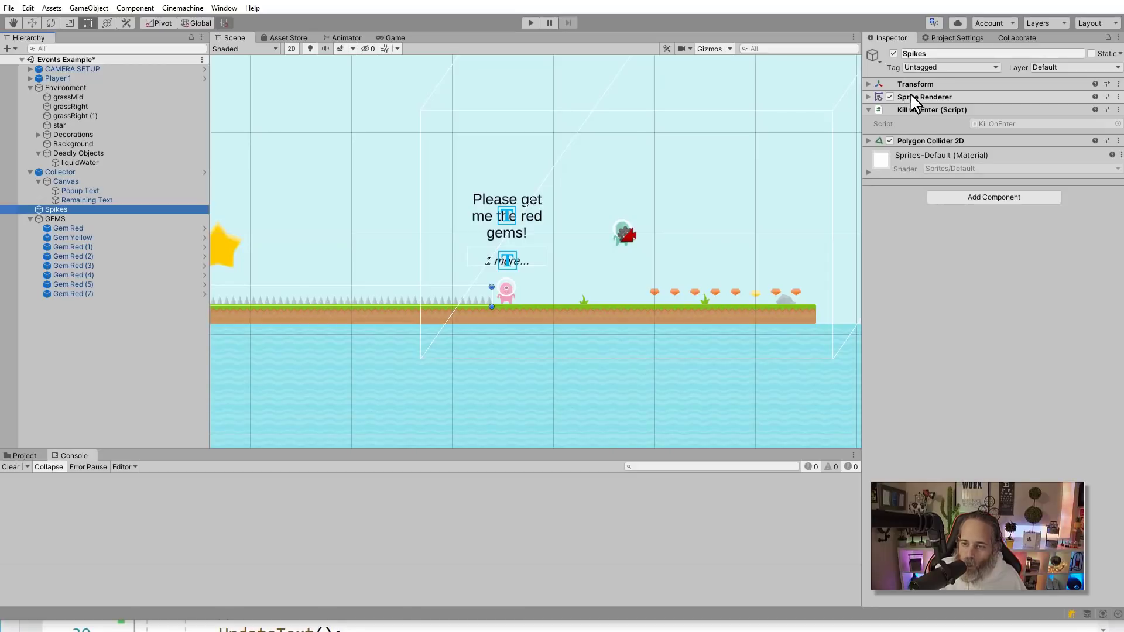
pyautogui.moveTo(911, 100)
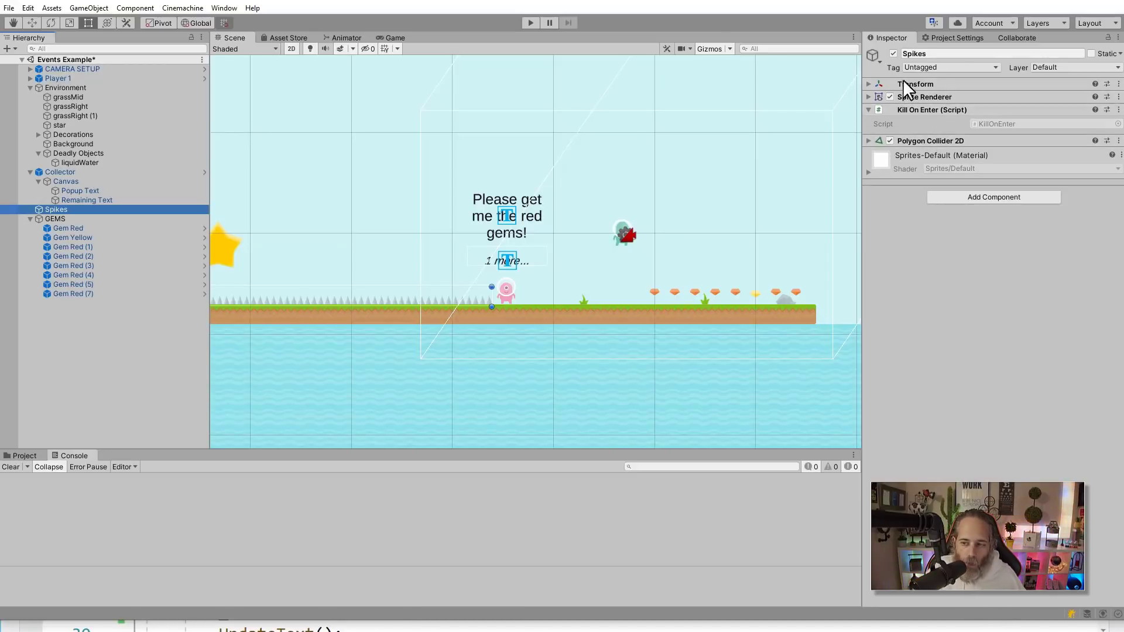
pyautogui.moveTo(131, 257)
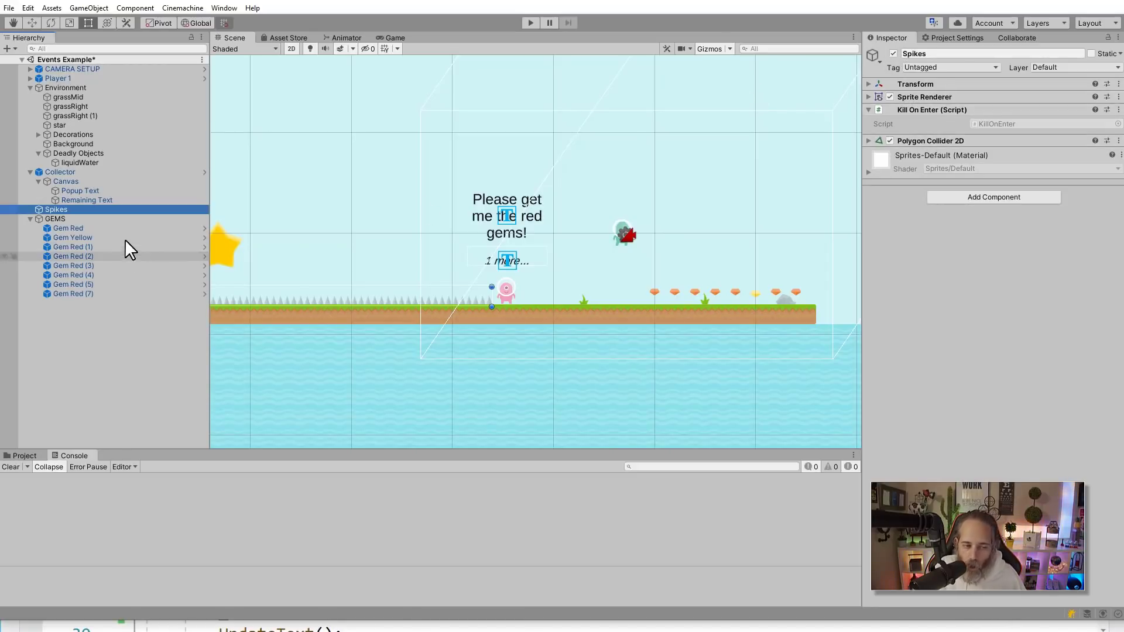
pyautogui.moveTo(72, 181)
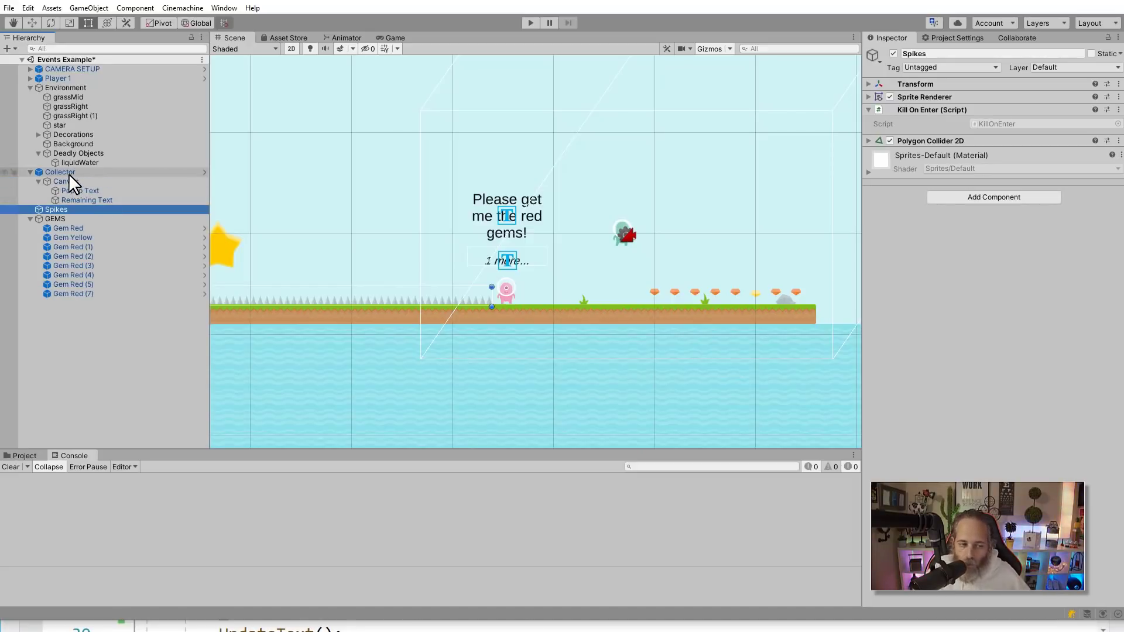
pyautogui.click(60, 172)
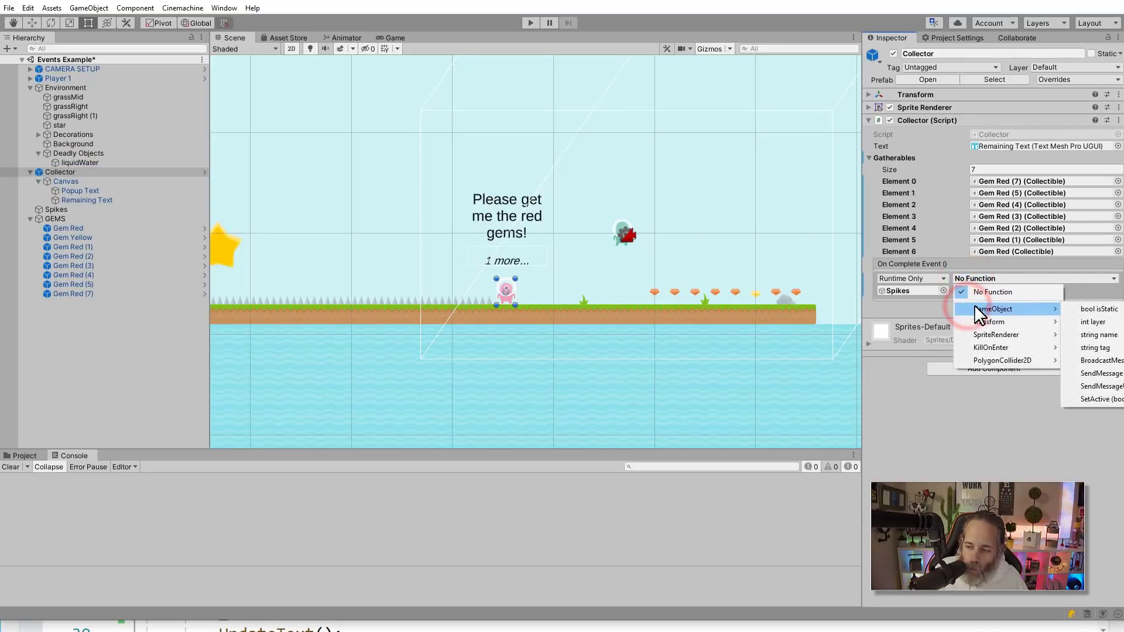
pyautogui.moveTo(1081, 400)
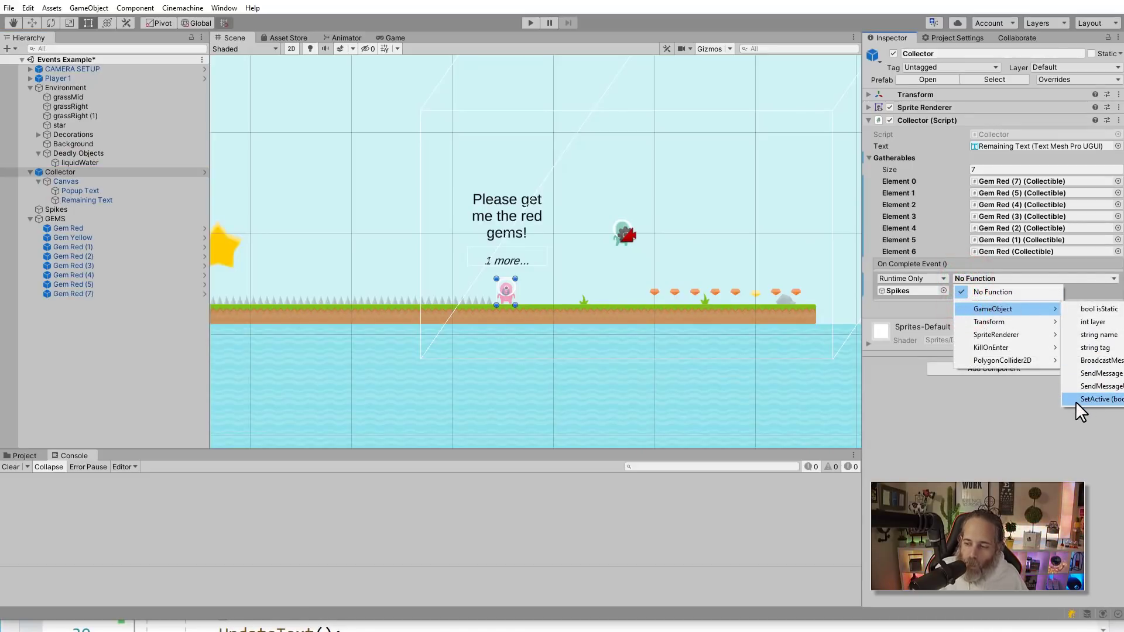
pyautogui.click(1098, 398)
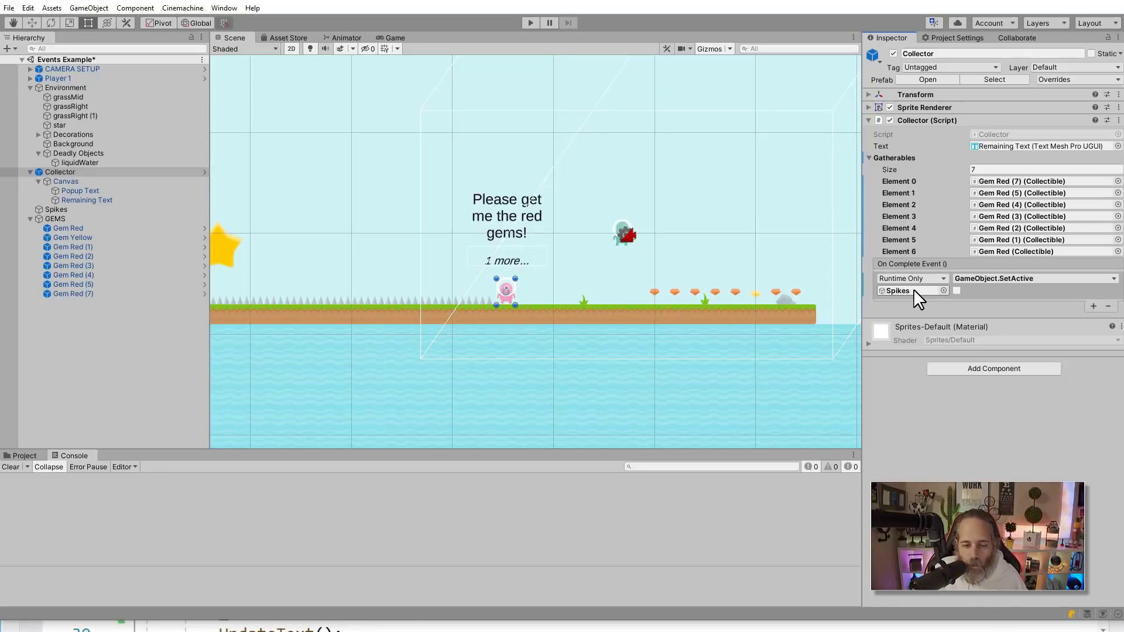
# Step: Add a Popup Text listener setting TextMeshProUGUI.text to "Thanks again!"
pyautogui.click(1092, 306)
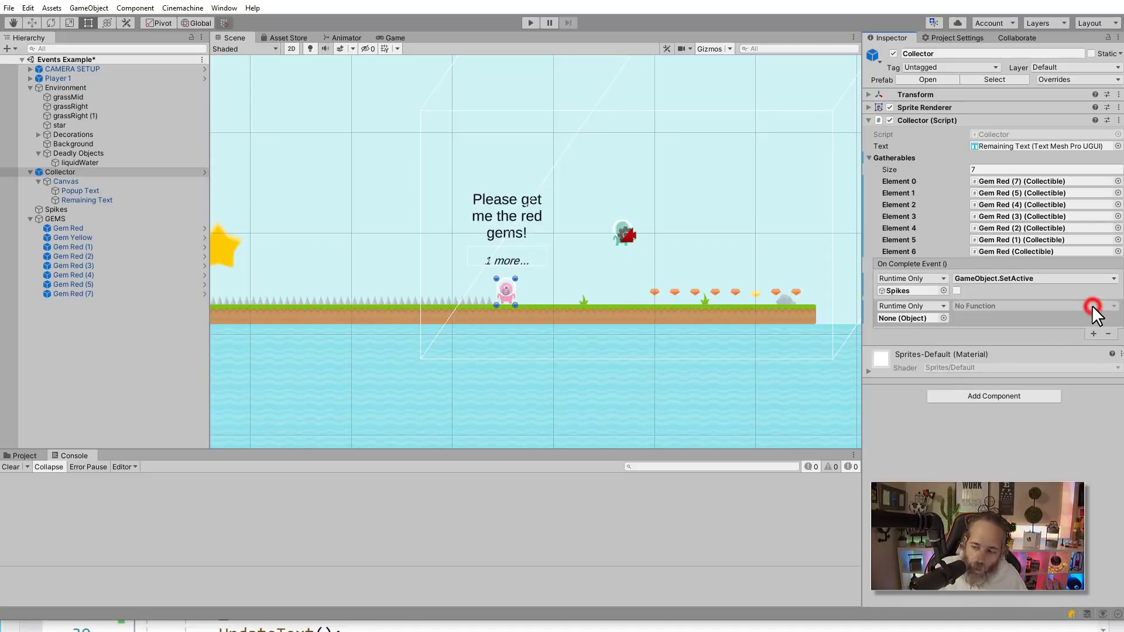
pyautogui.moveTo(1014, 331)
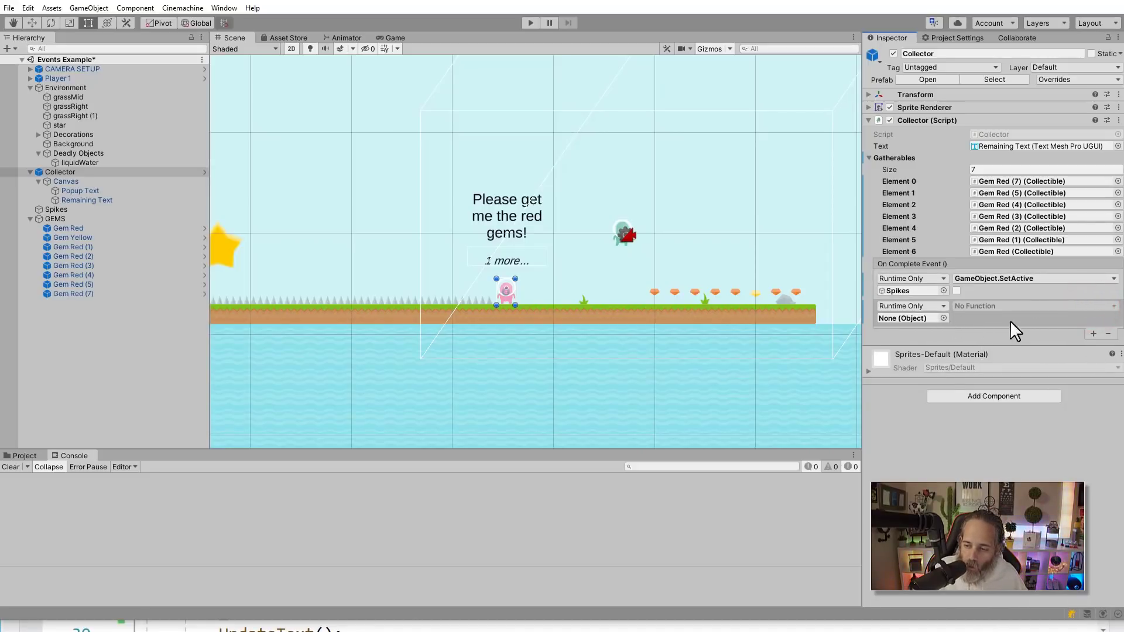
pyautogui.moveTo(240, 254)
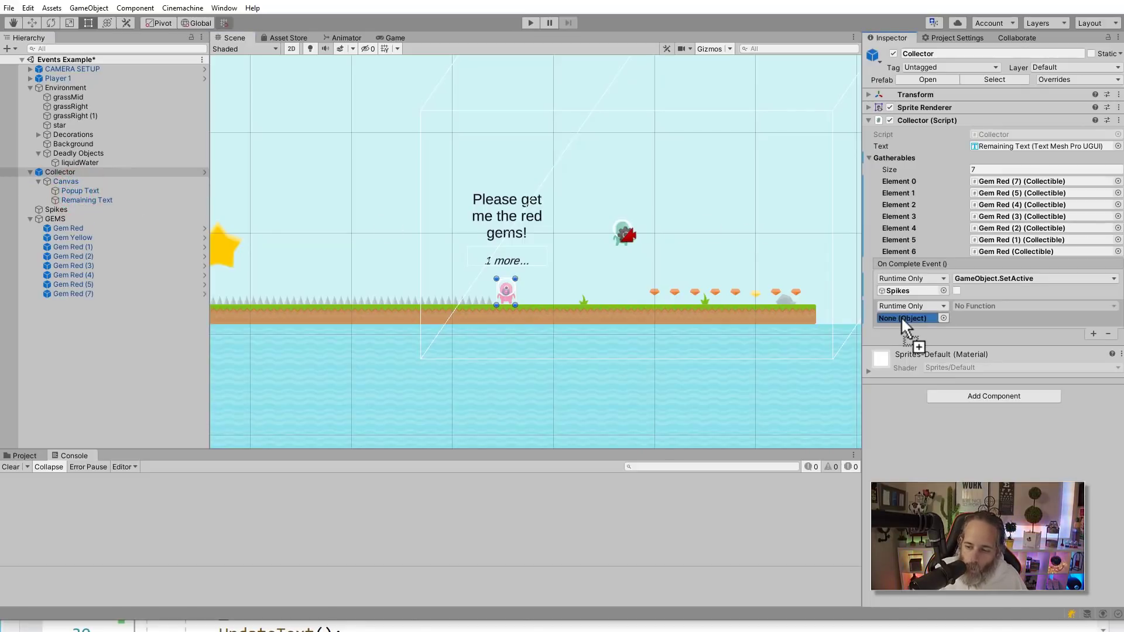
pyautogui.click(1034, 306)
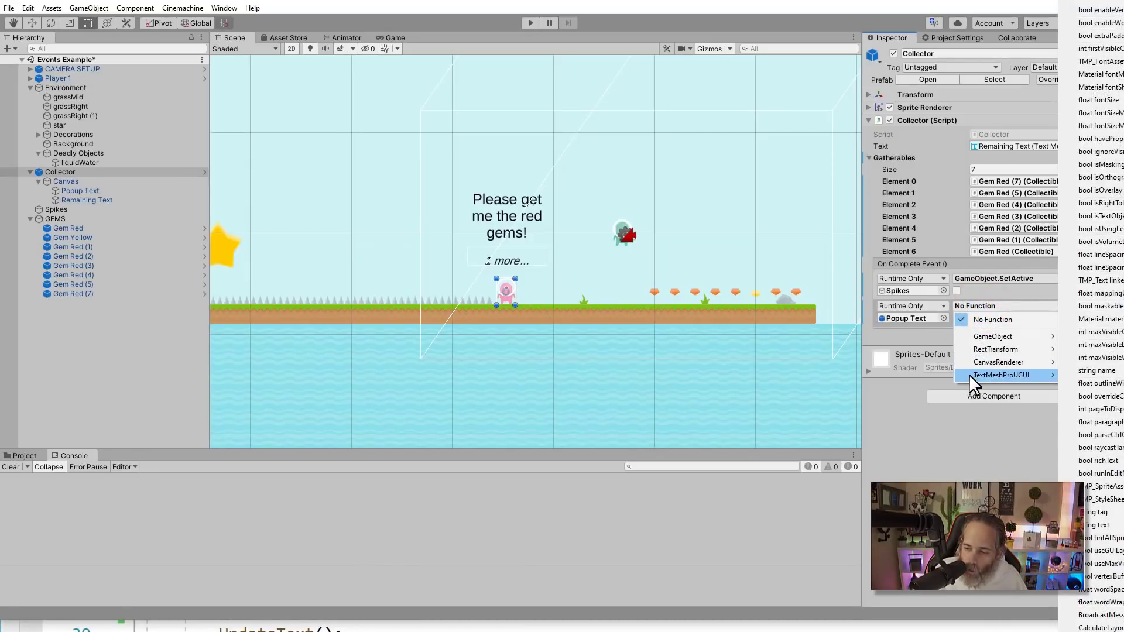
pyautogui.moveTo(1000, 385)
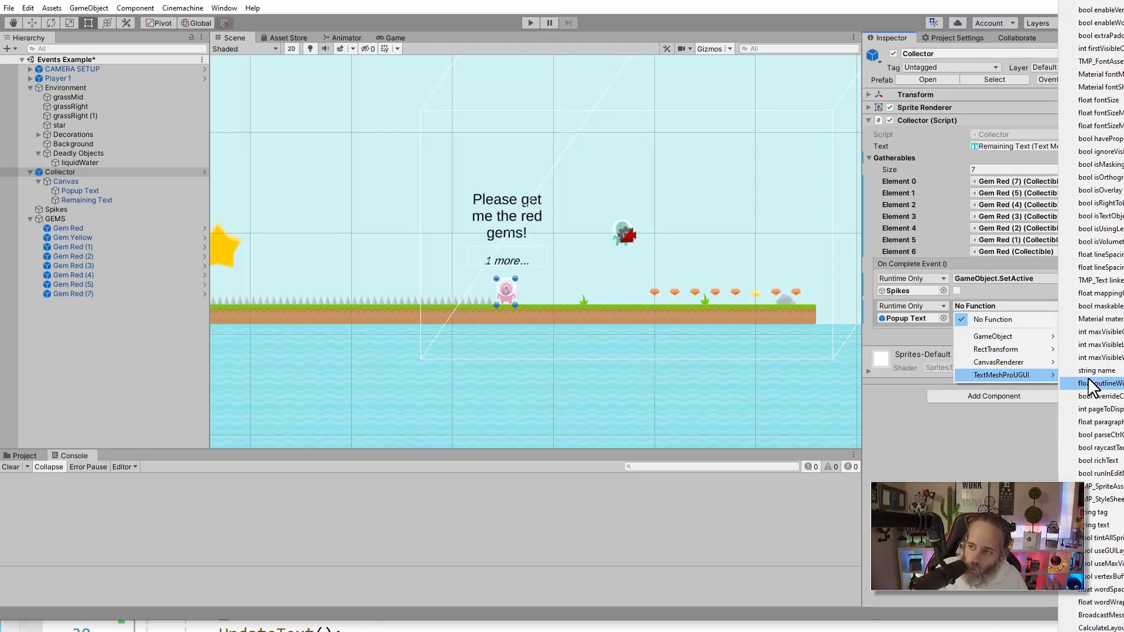
pyautogui.moveTo(1101, 460)
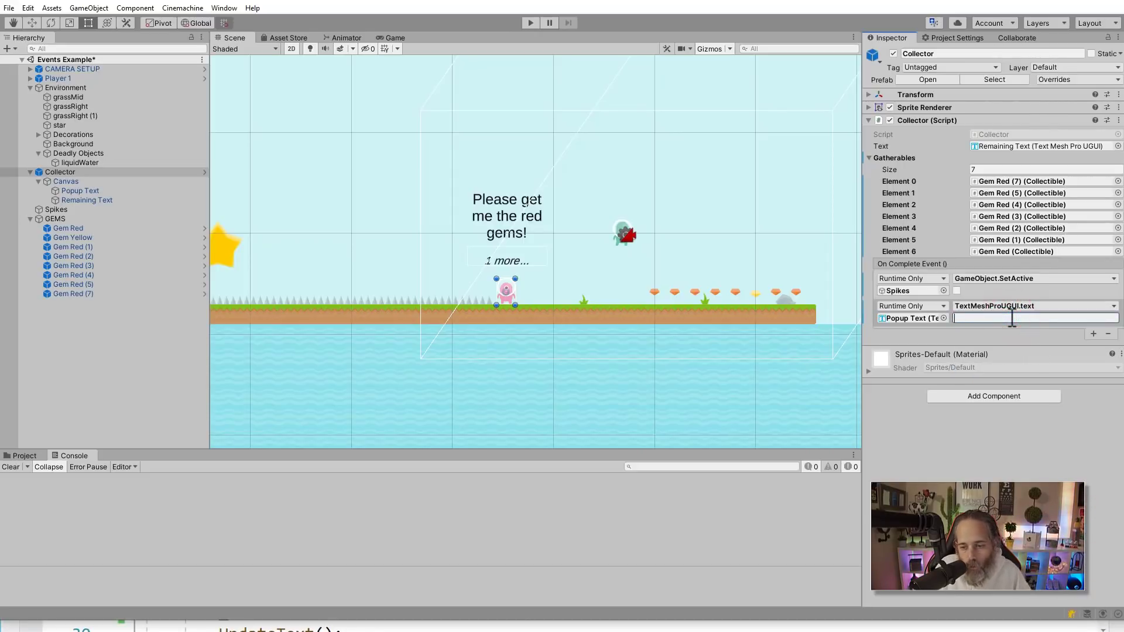
pyautogui.write('Thanks again!')
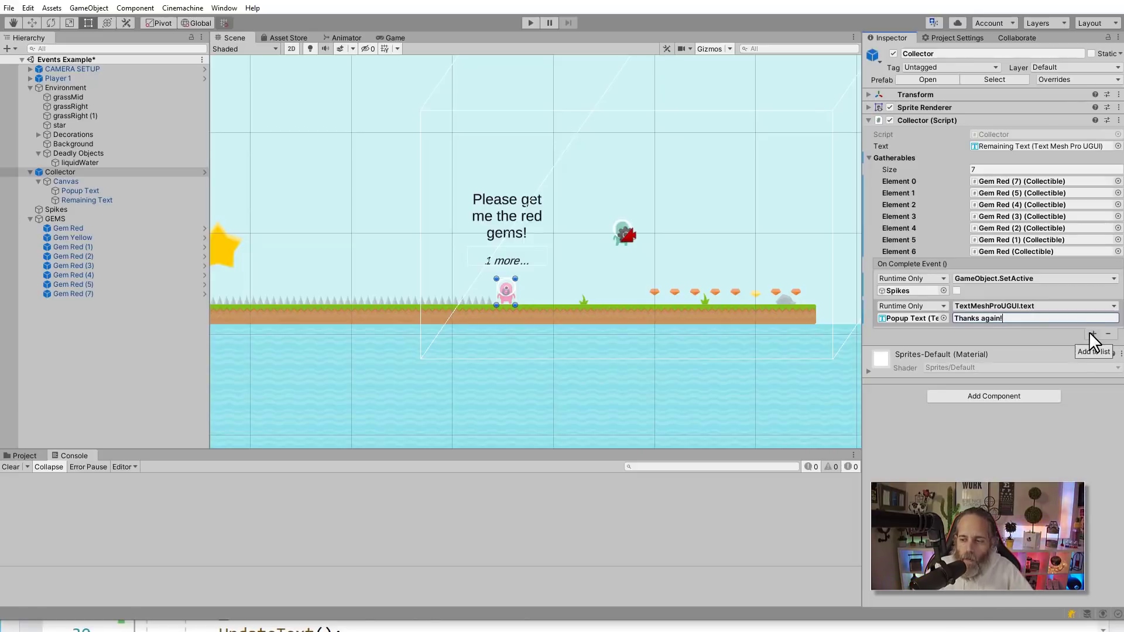
pyautogui.moveTo(1092, 343)
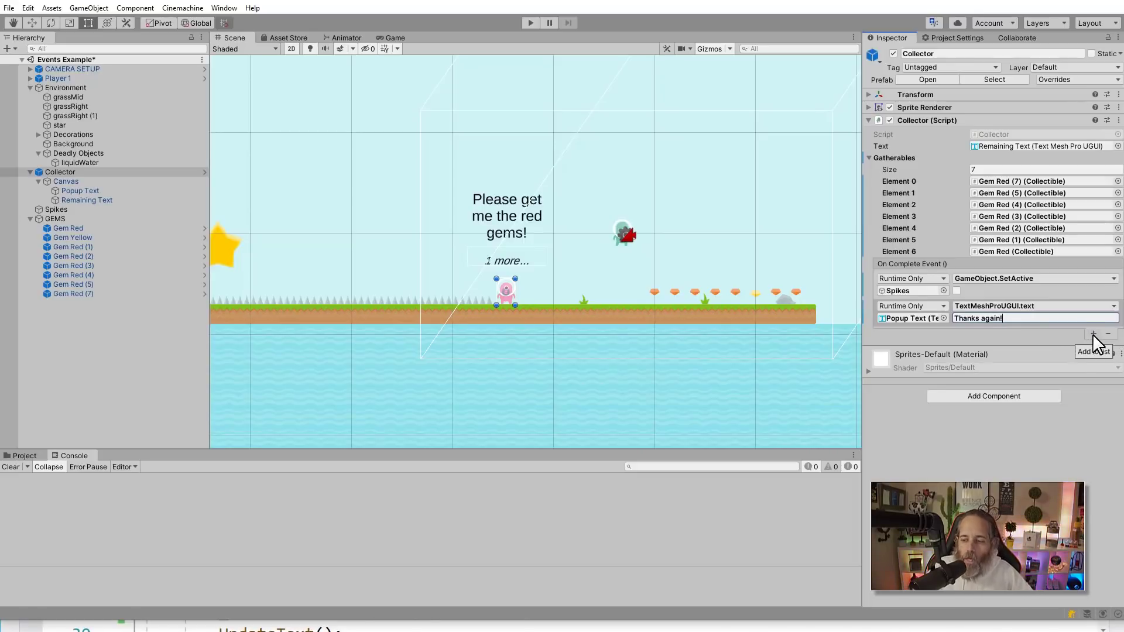
pyautogui.moveTo(809, 305)
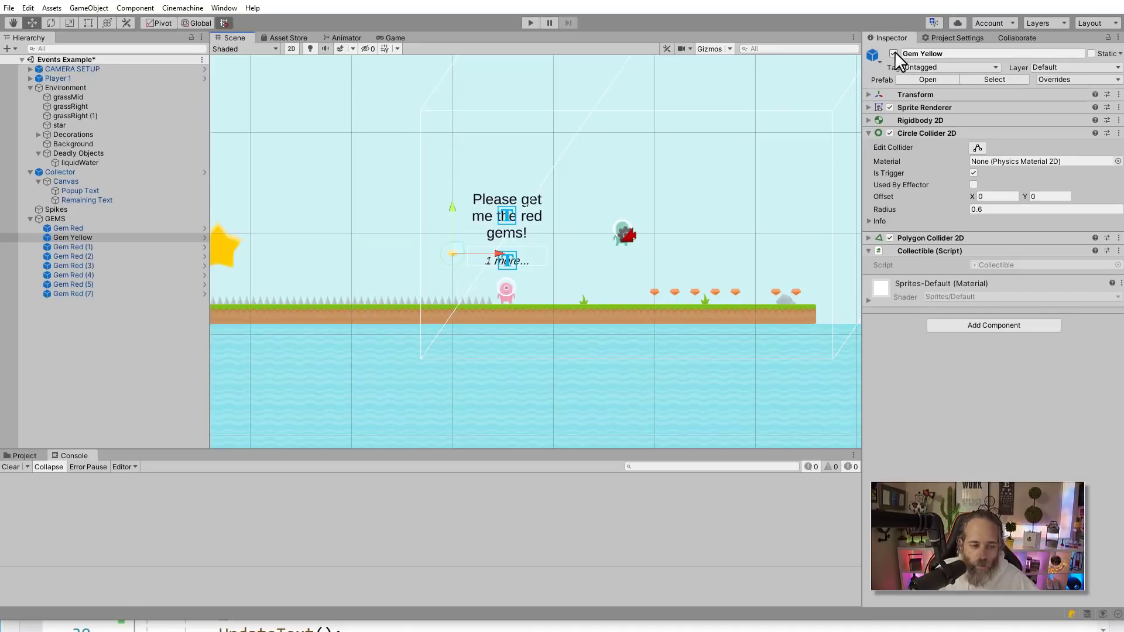
# Step: Deactivate Gem Yellow in the Inspector and reselect Collector
pyautogui.click(894, 52)
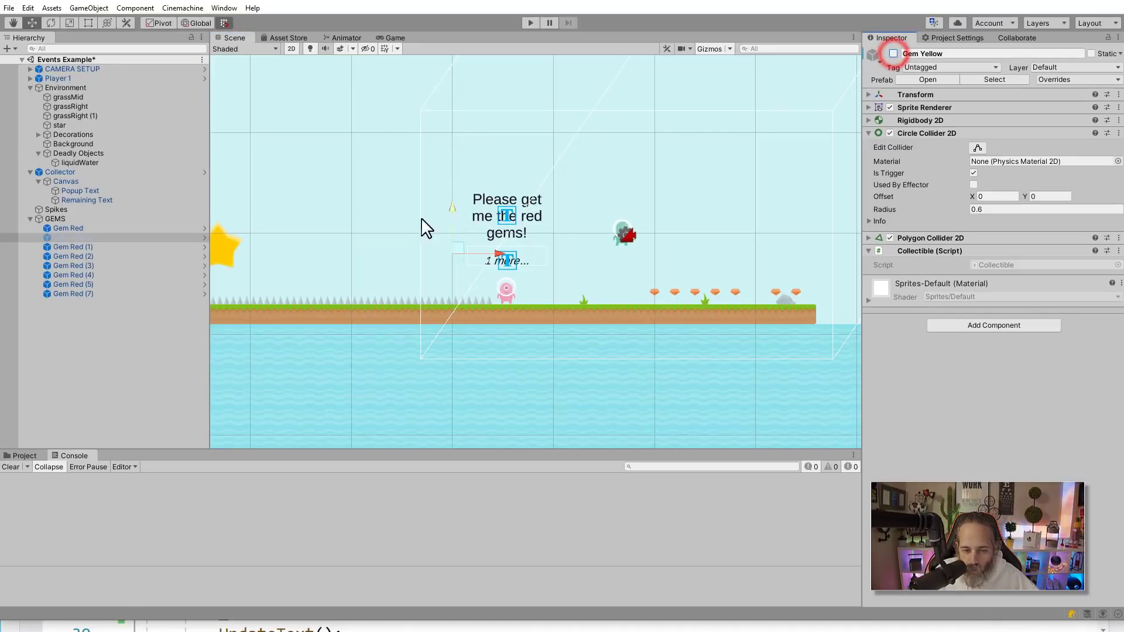
pyautogui.click(58, 173)
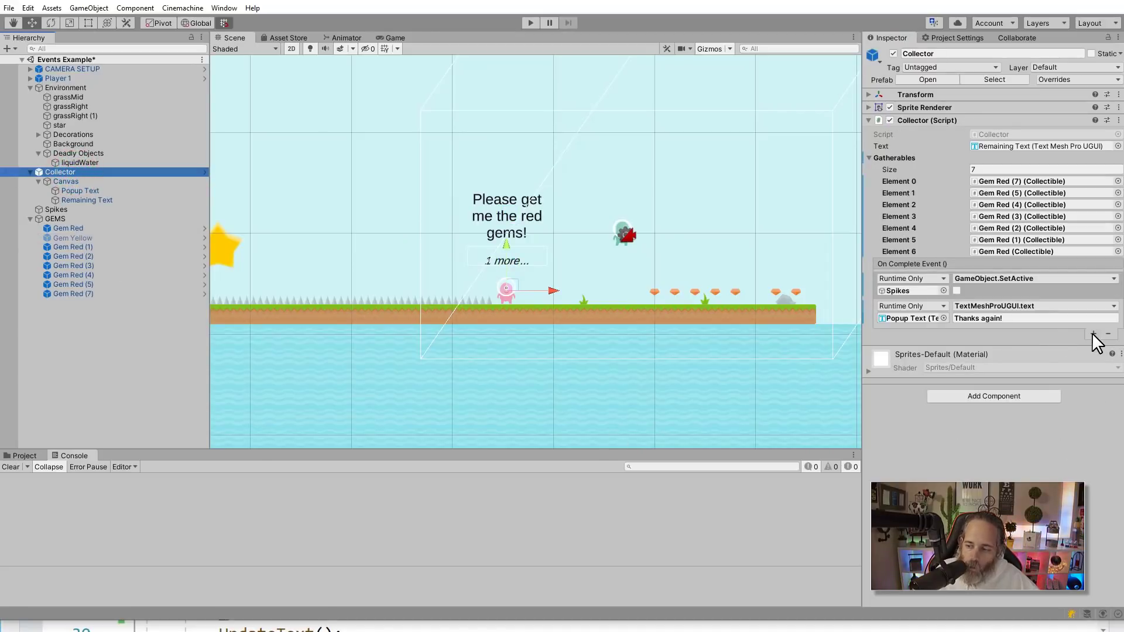
# Step: Add a third listener calling GameObject.SetActive on Gem Yellow with the value on
pyautogui.click(1094, 332)
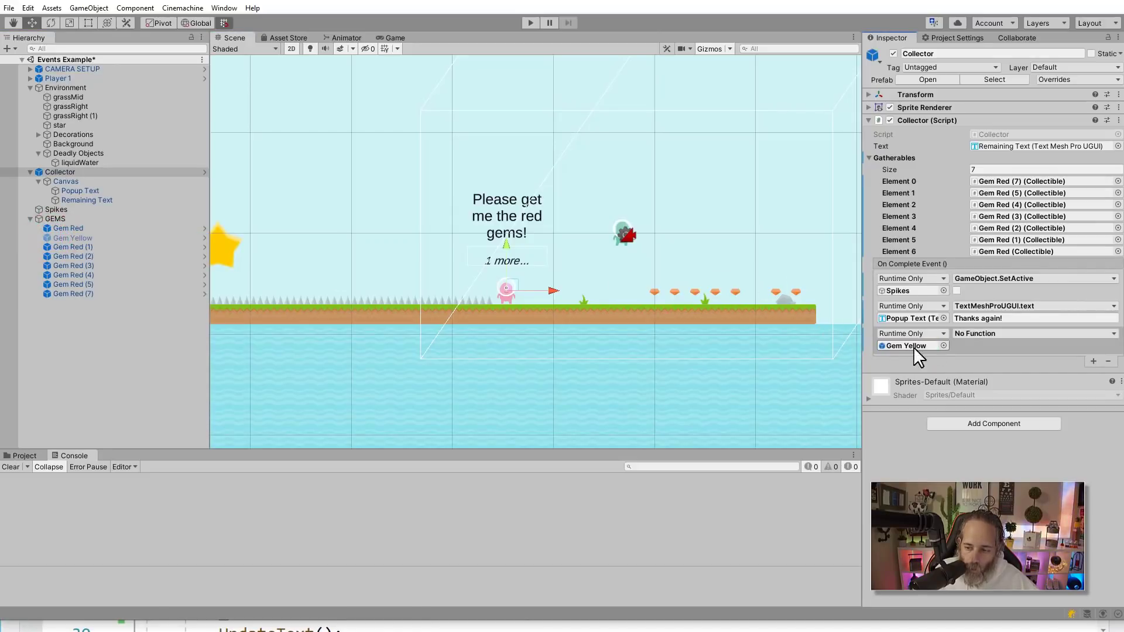
pyautogui.click(1034, 334)
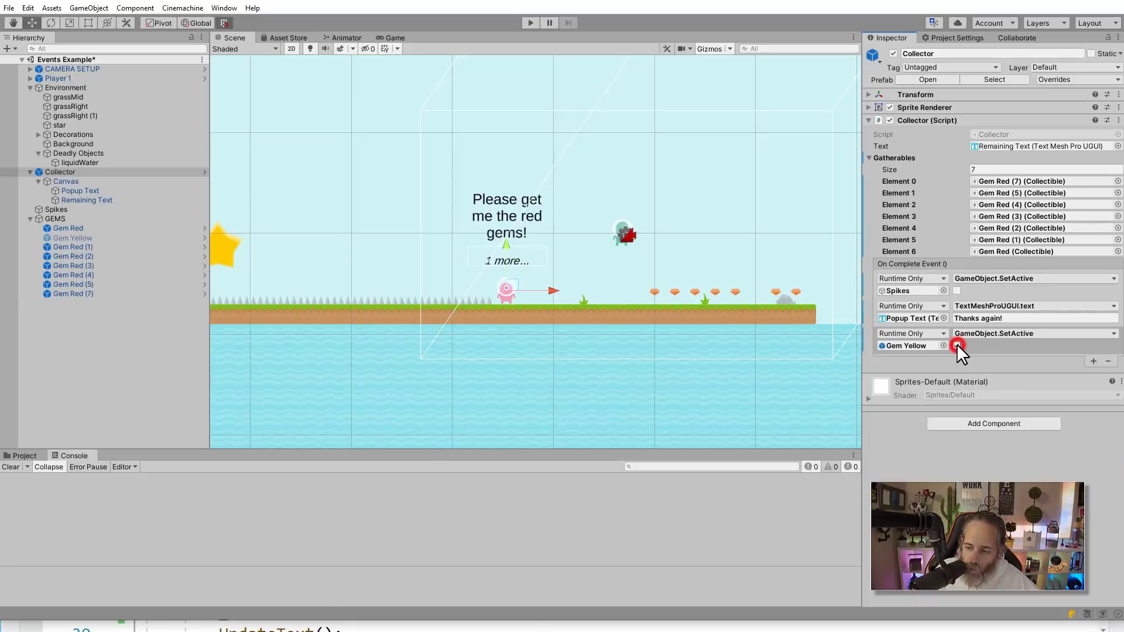
pyautogui.click(957, 344)
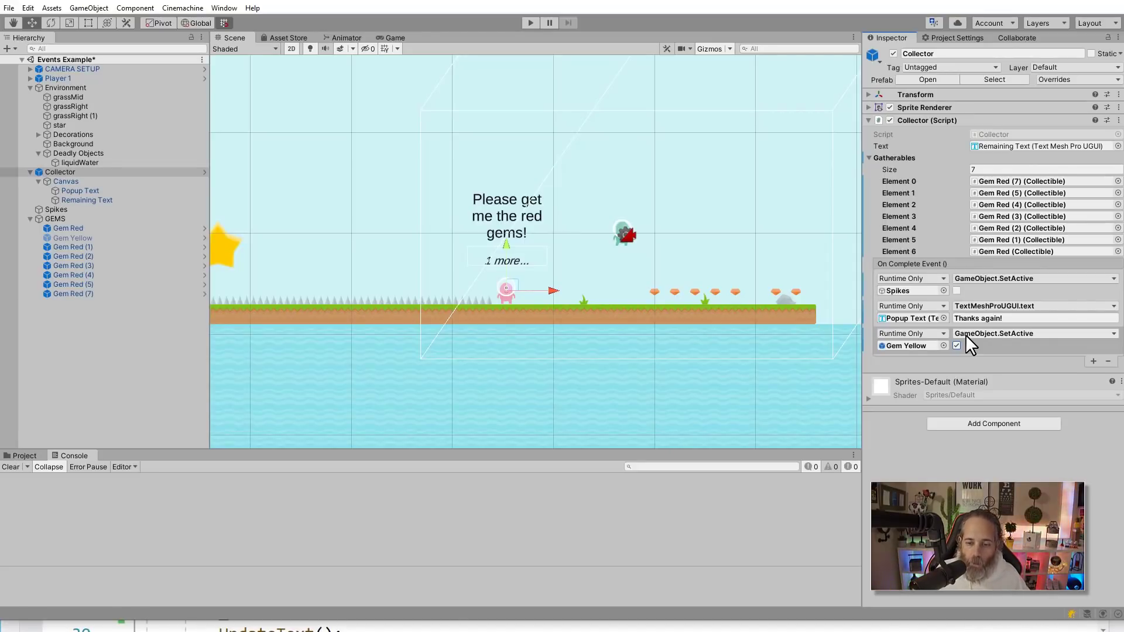
pyautogui.moveTo(845, 308)
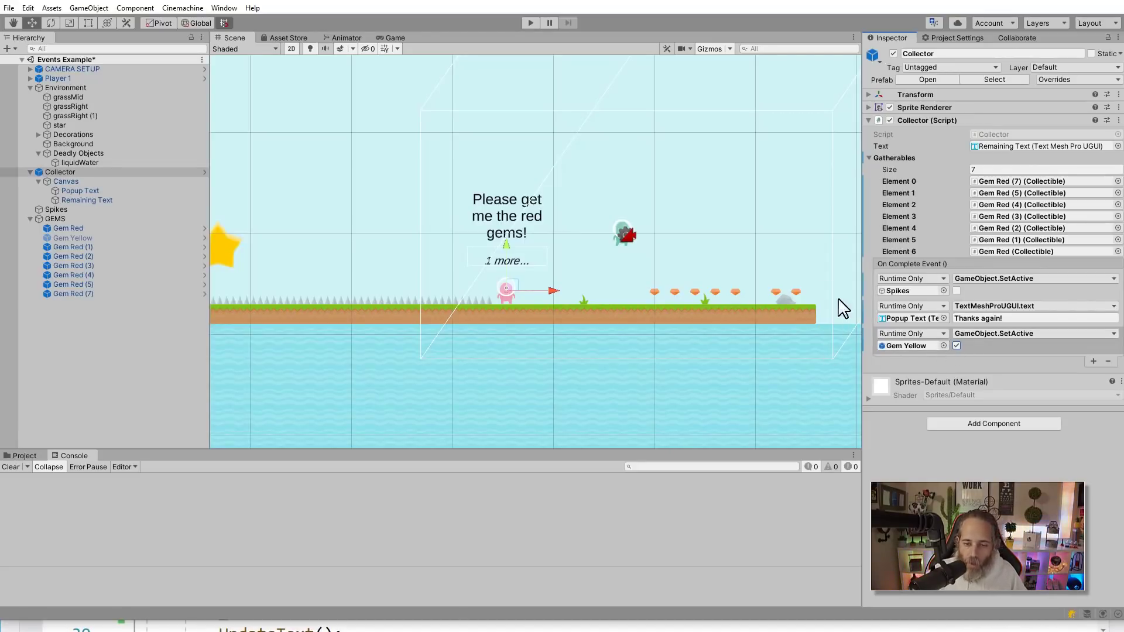
# Step: Play-test the level until "Thanks again!" and the yellow gem appear, then stop
pyautogui.click(530, 22)
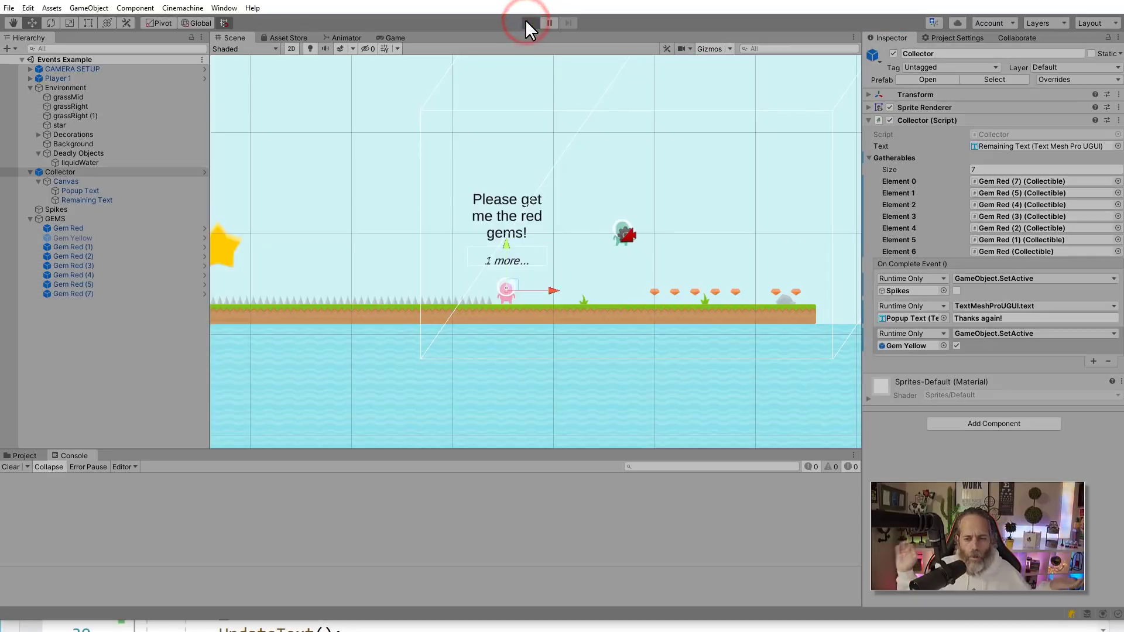
pyautogui.click(530, 22)
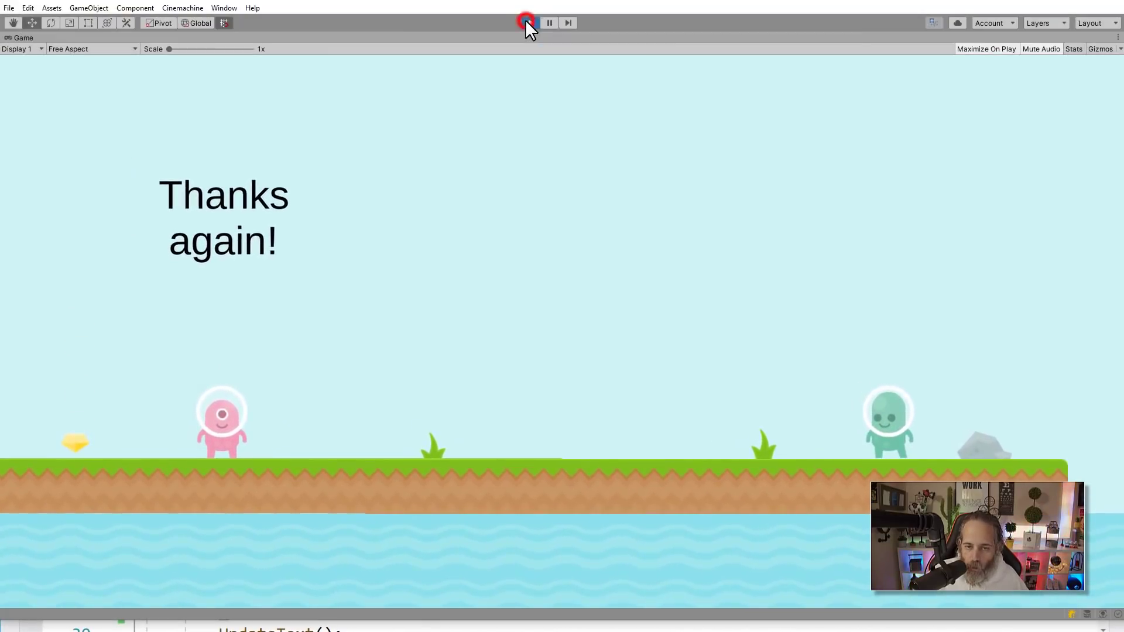
pyautogui.click(526, 23)
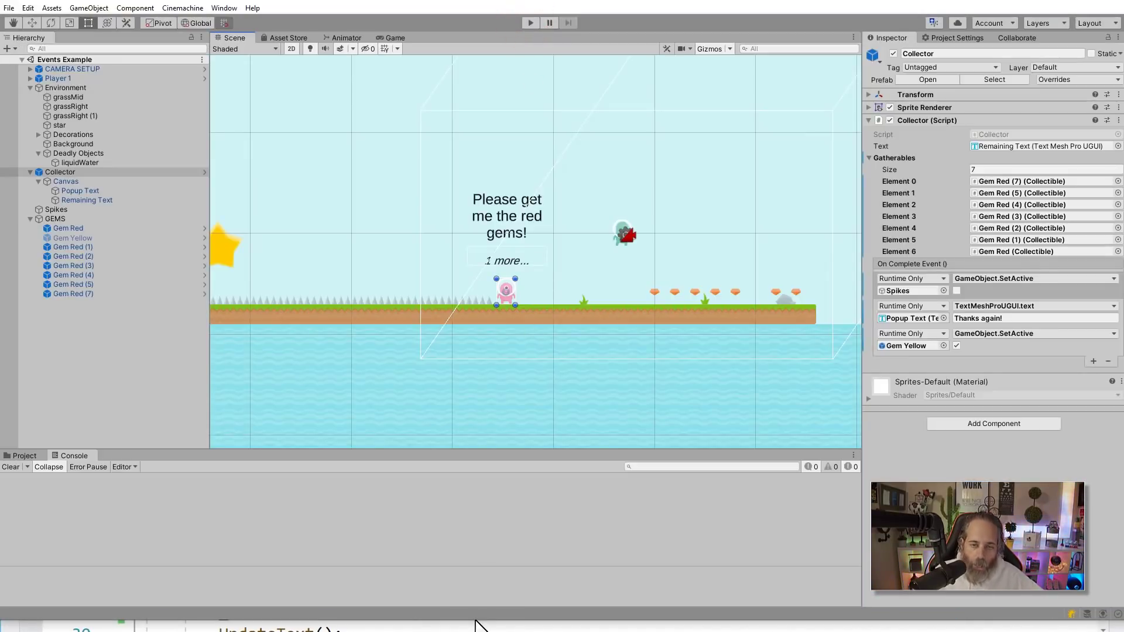
pyautogui.moveTo(478, 618)
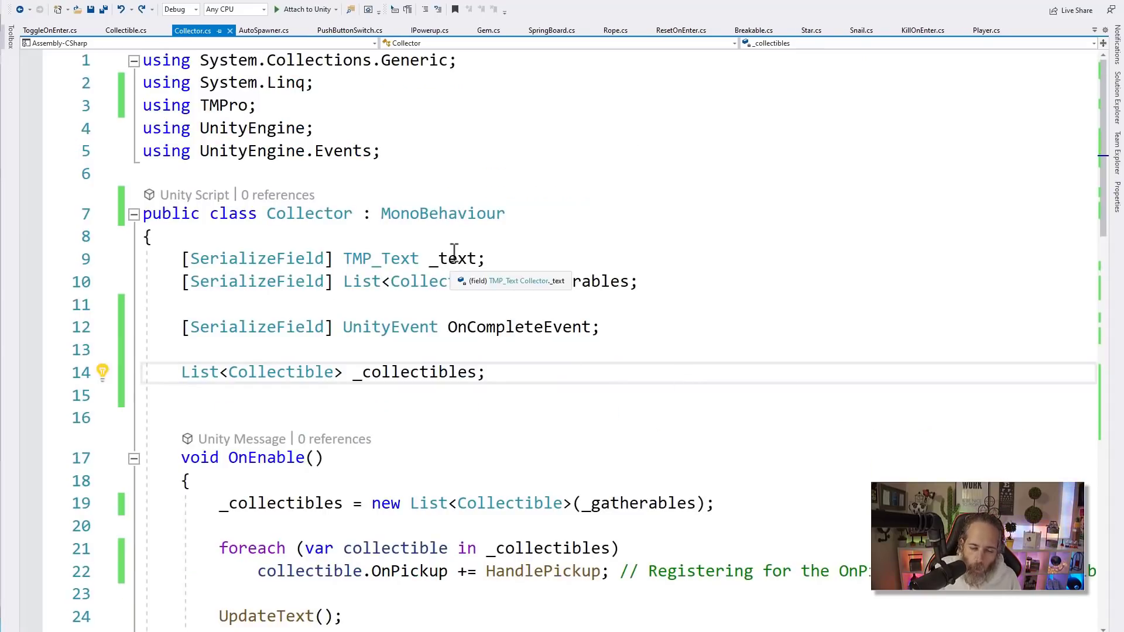
# Step: Rename the _collectibles field to _collectiblesRemaining across all its uses
pyautogui.click(536, 282)
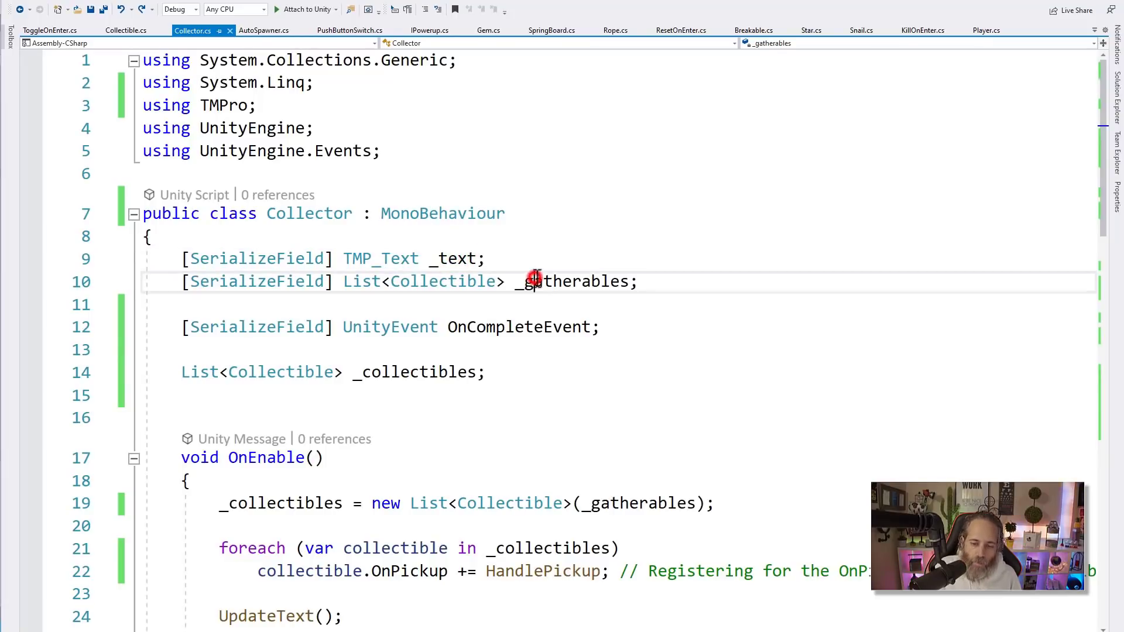
pyautogui.doubleClick(574, 281)
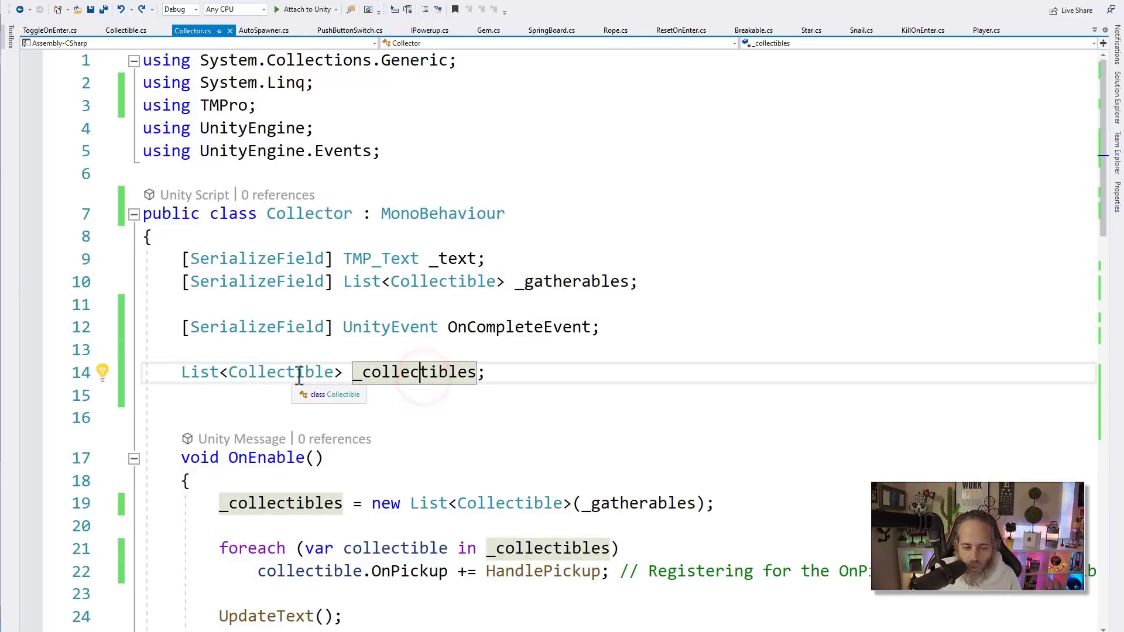
pyautogui.moveTo(426, 372)
pyautogui.write('Remaining')
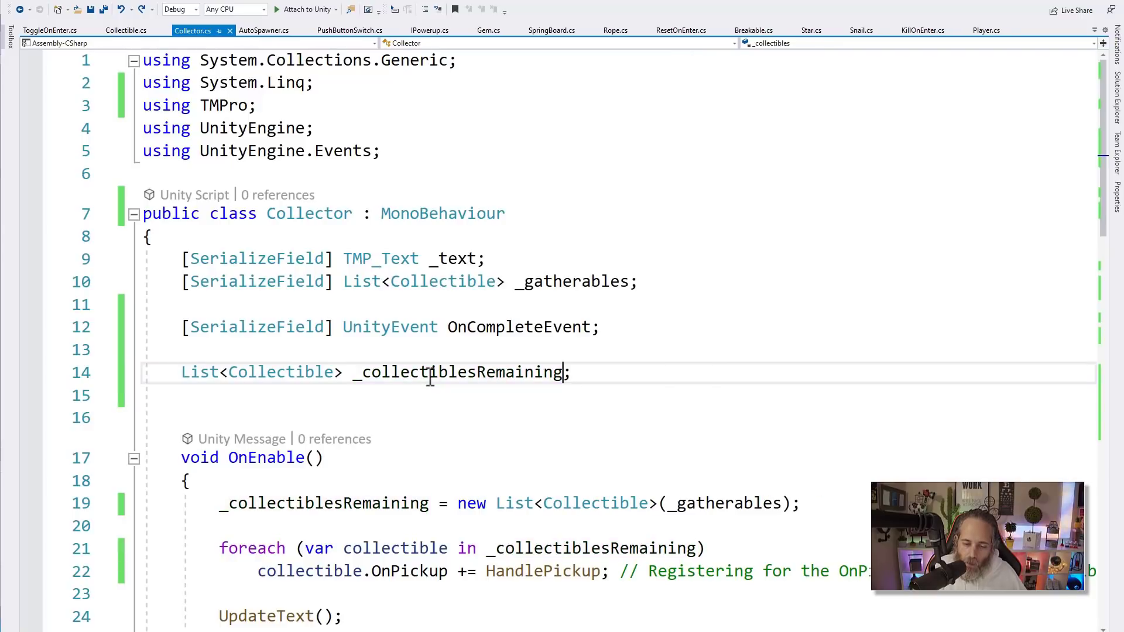
pyautogui.doubleClick(459, 372)
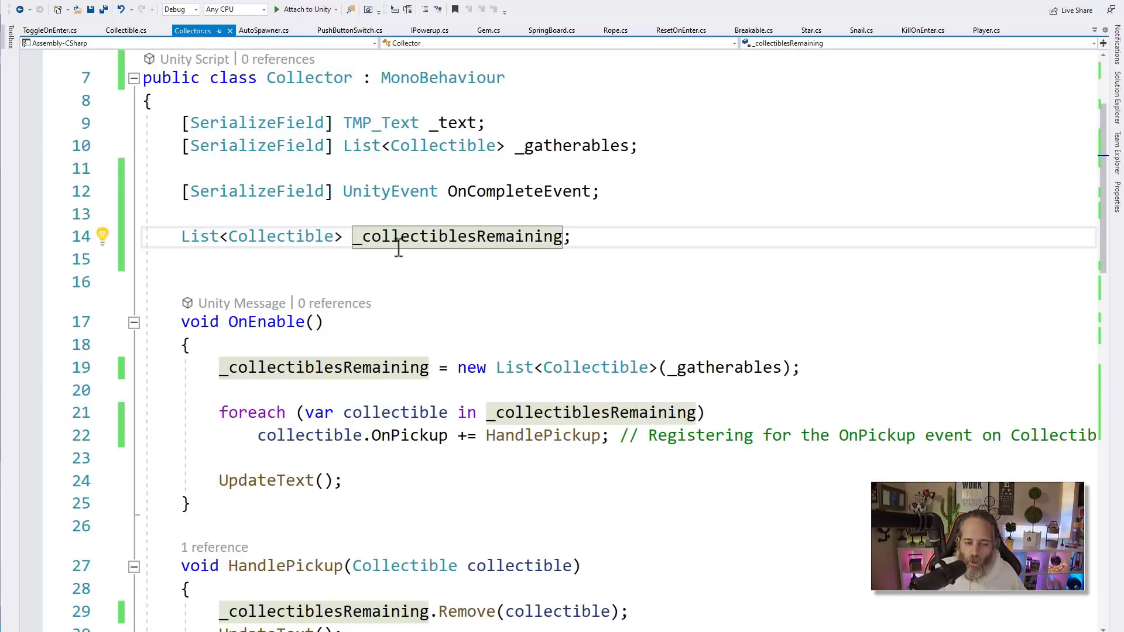
pyautogui.moveTo(717, 367)
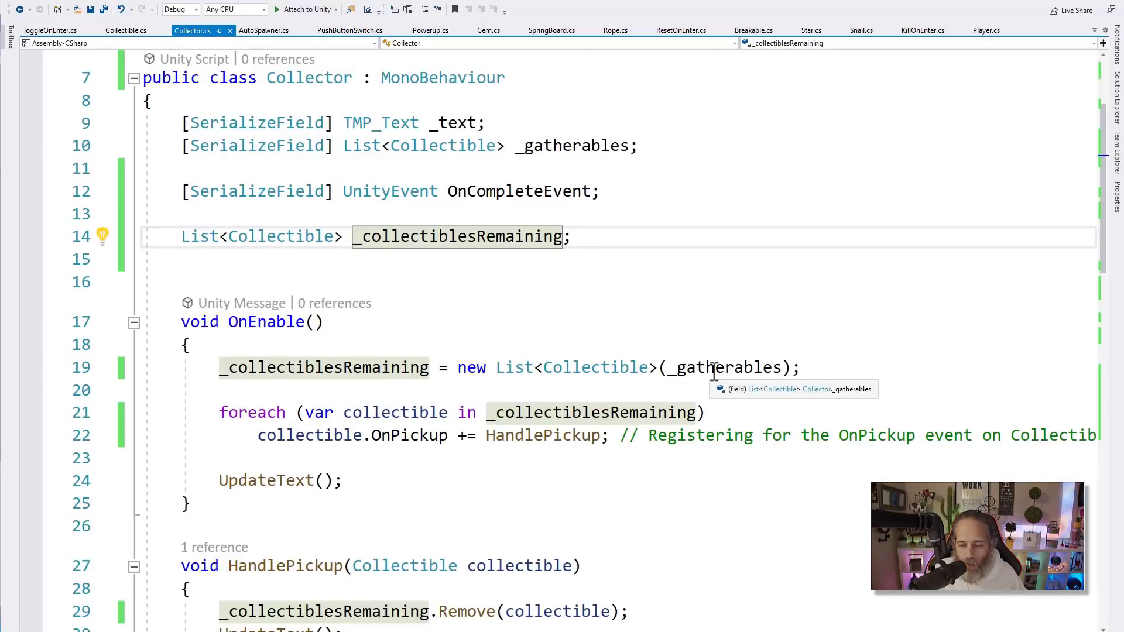
pyautogui.moveTo(388, 236)
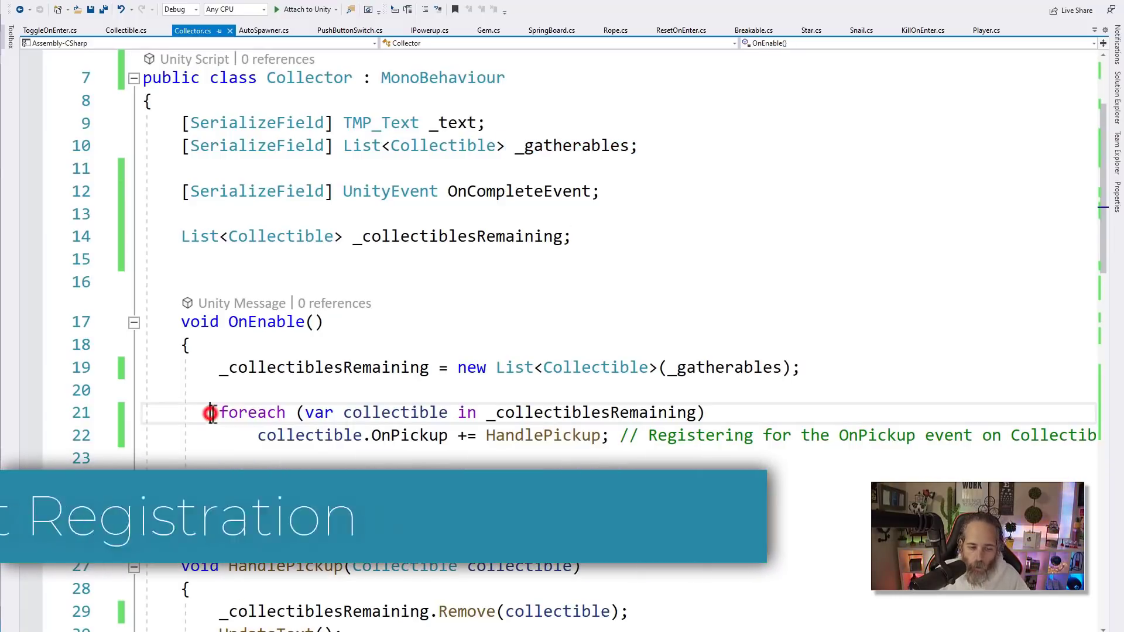
pyautogui.scroll(-3)
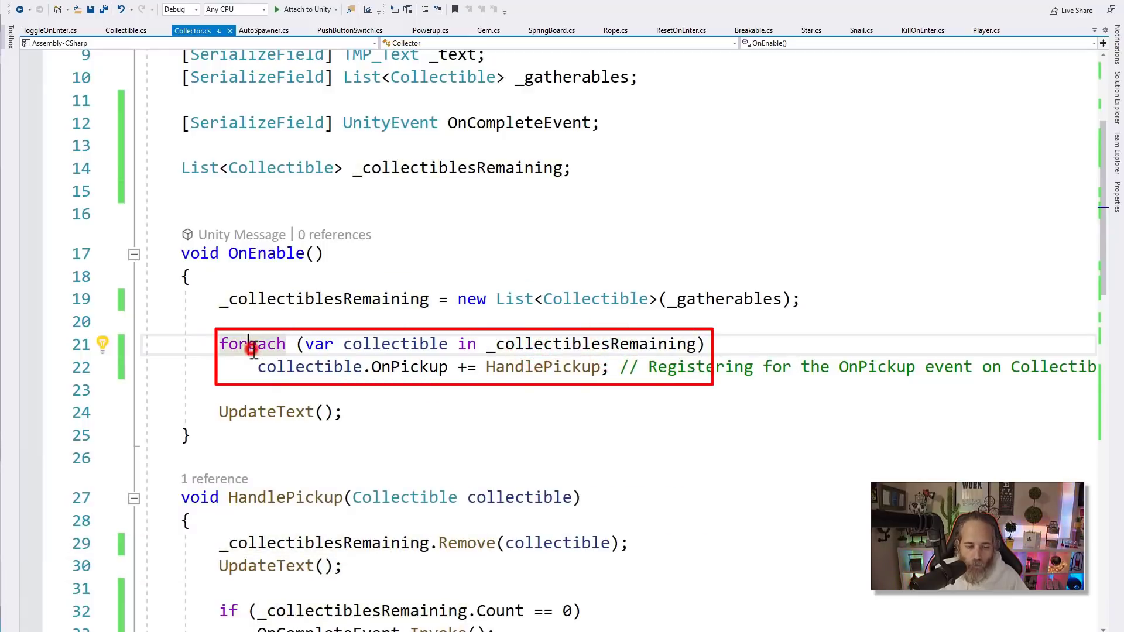
pyautogui.doubleClick(395, 344)
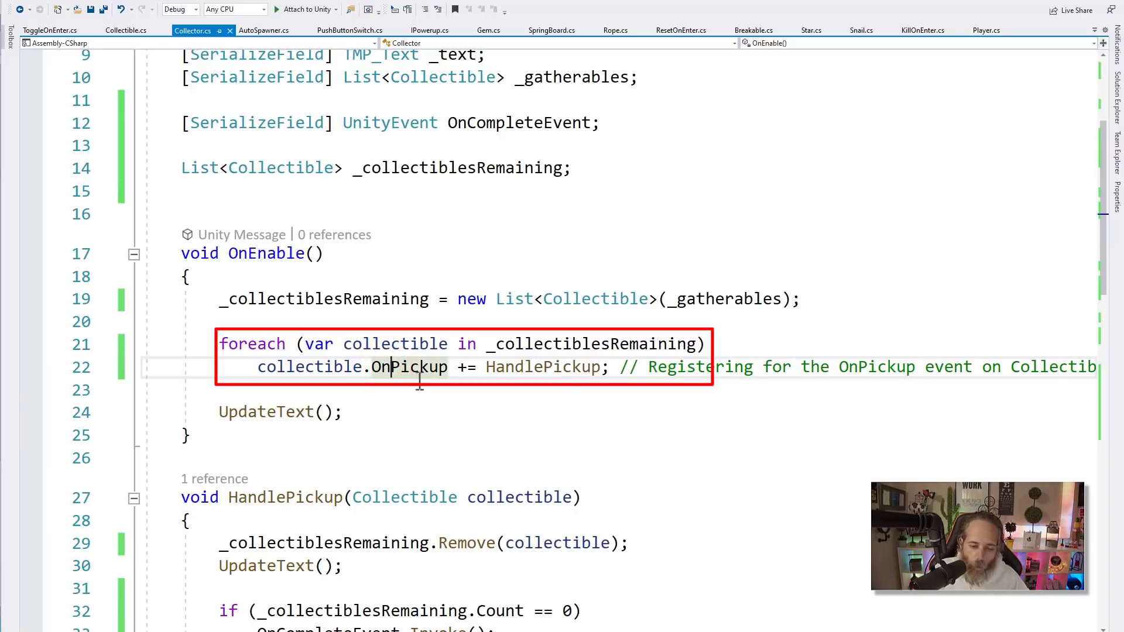
pyautogui.moveTo(509, 367)
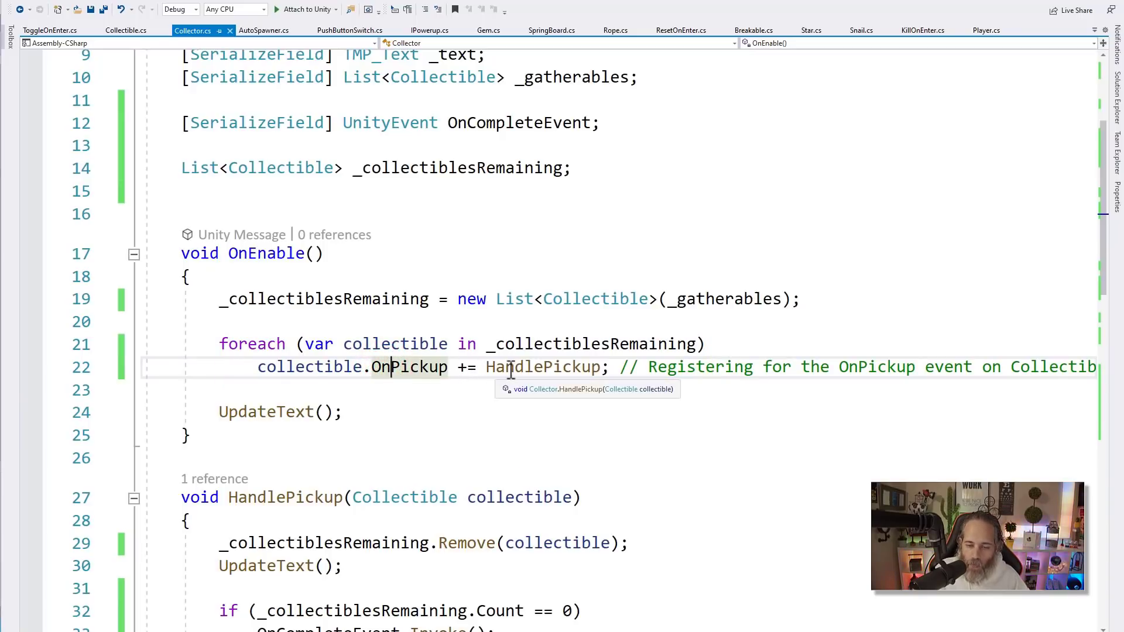
pyautogui.click(545, 366)
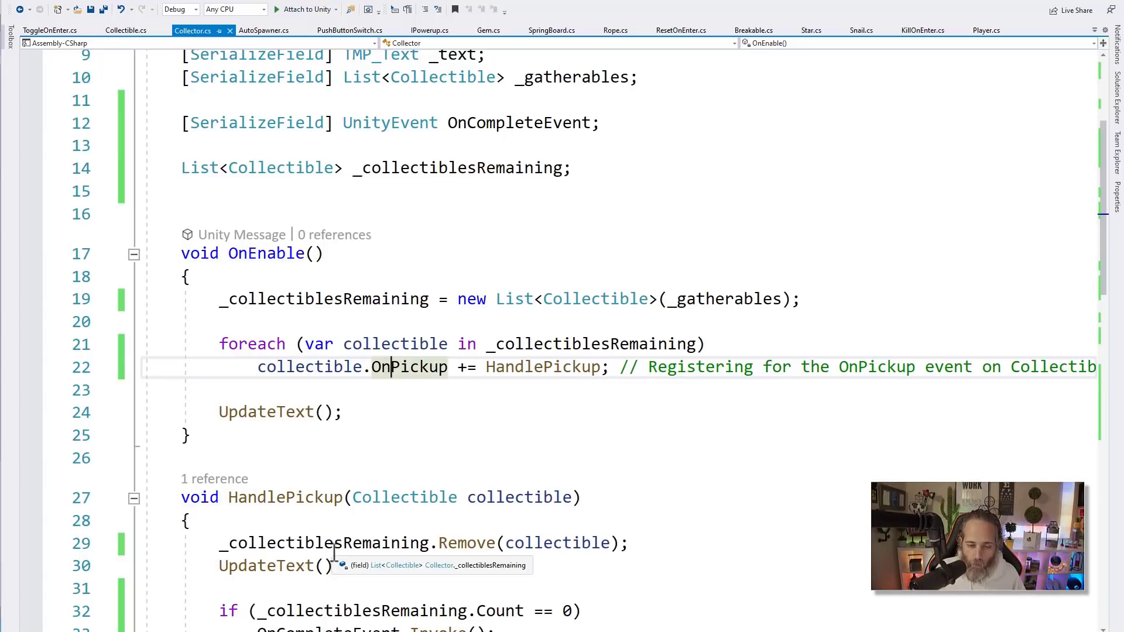
pyautogui.moveTo(591, 308)
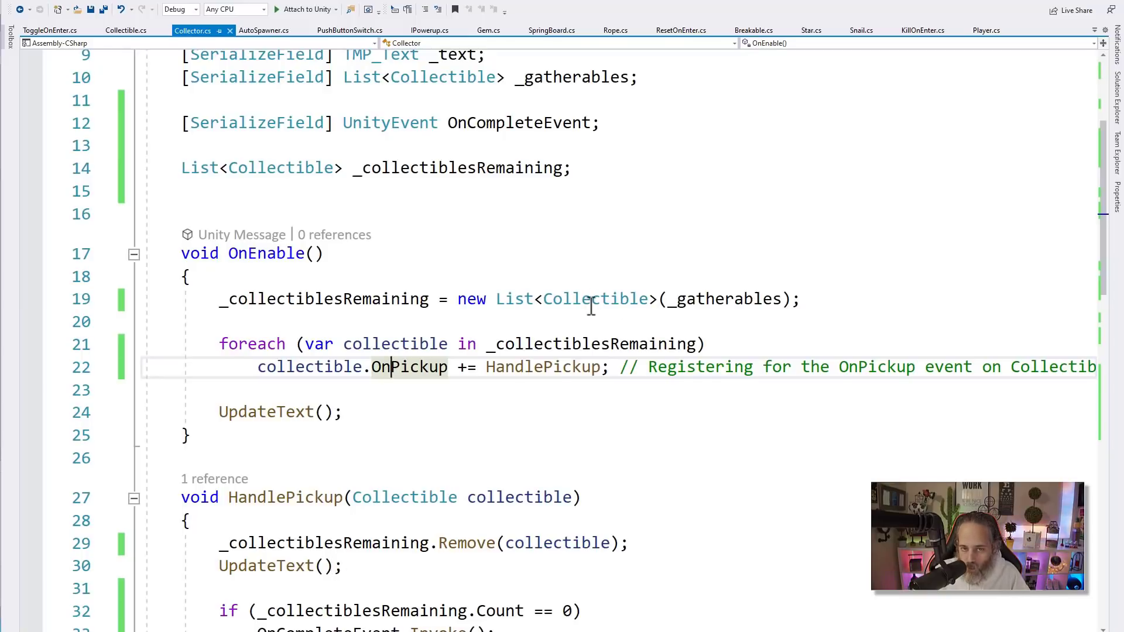
pyautogui.press('F12')
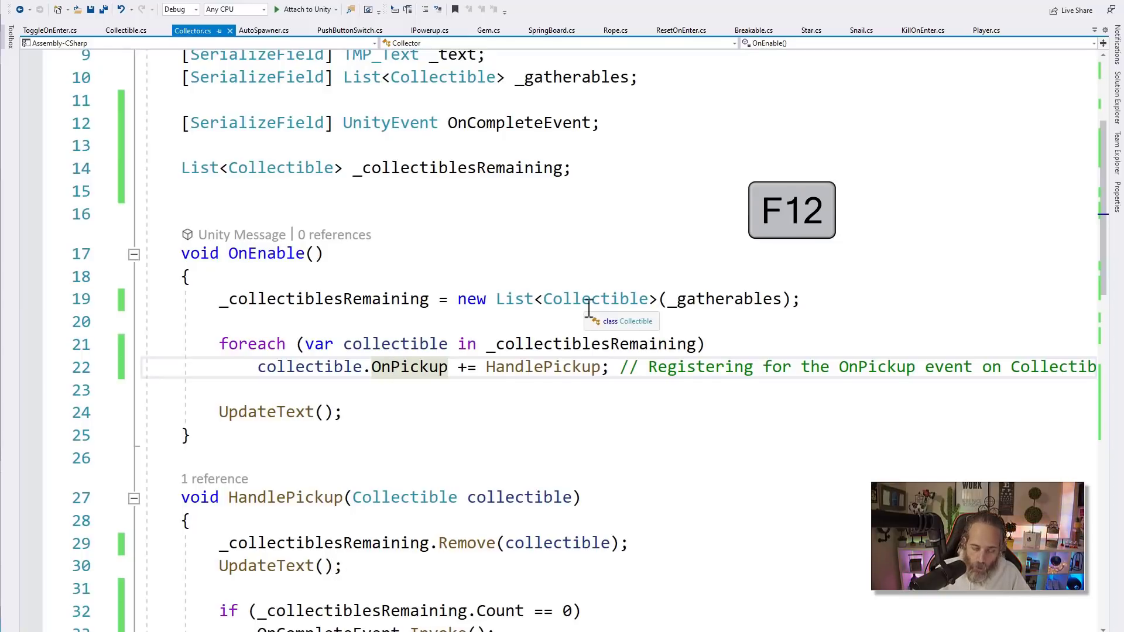
# Step: Go to OnPickup's definition in Collectible.cs and review its OnTriggerEnter2D invocation
pyautogui.press('F12')
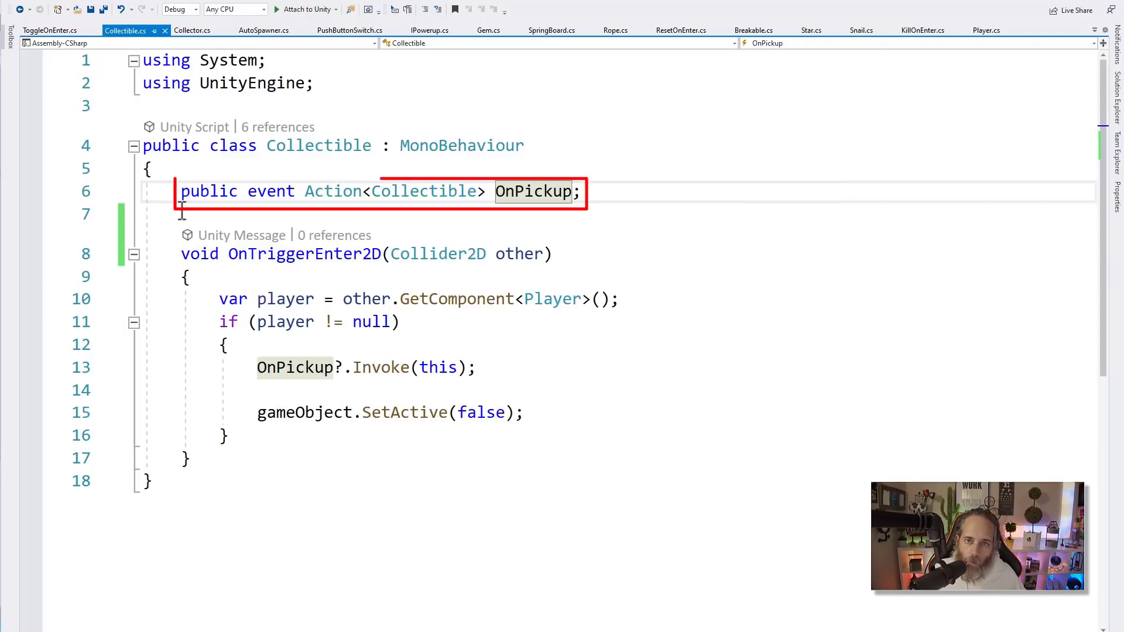
pyautogui.click(204, 191)
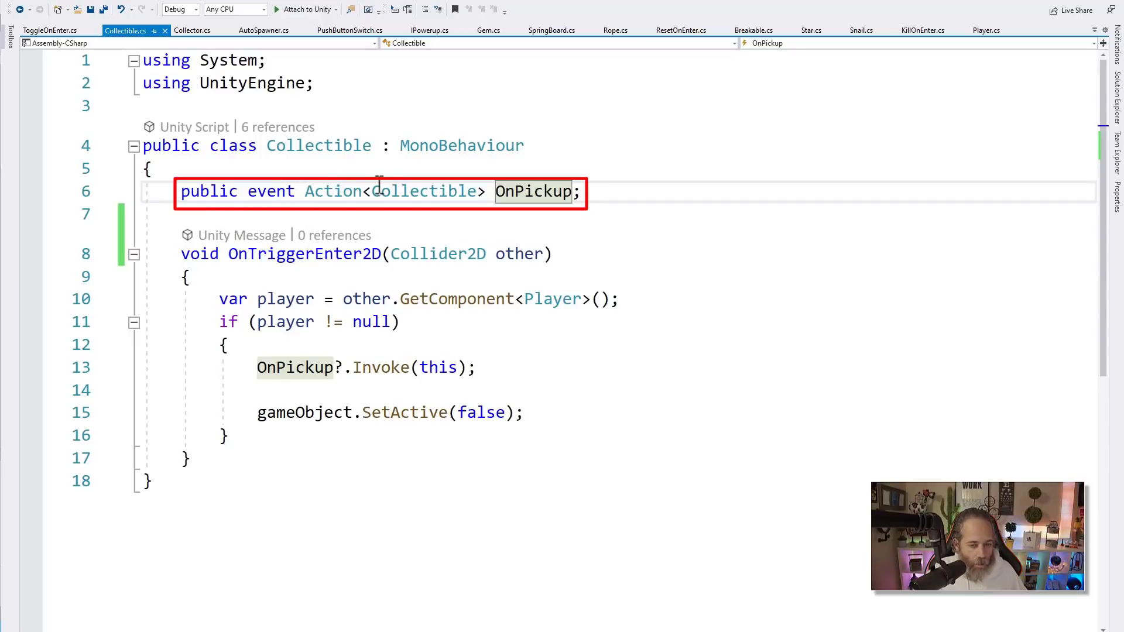
pyautogui.moveTo(550, 200)
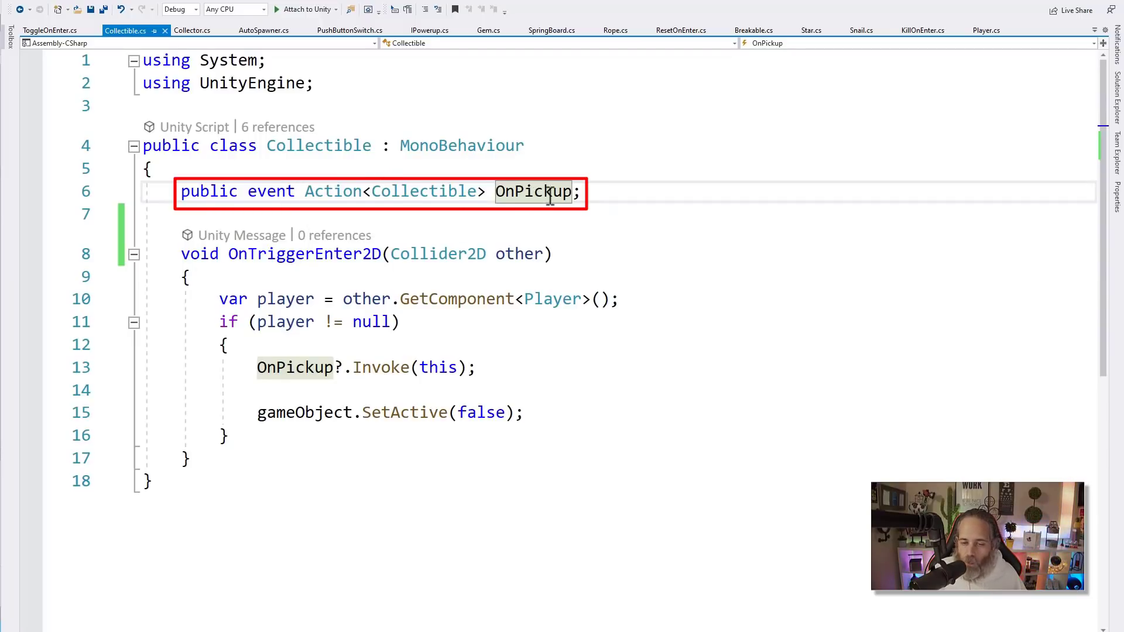
pyautogui.moveTo(423, 191)
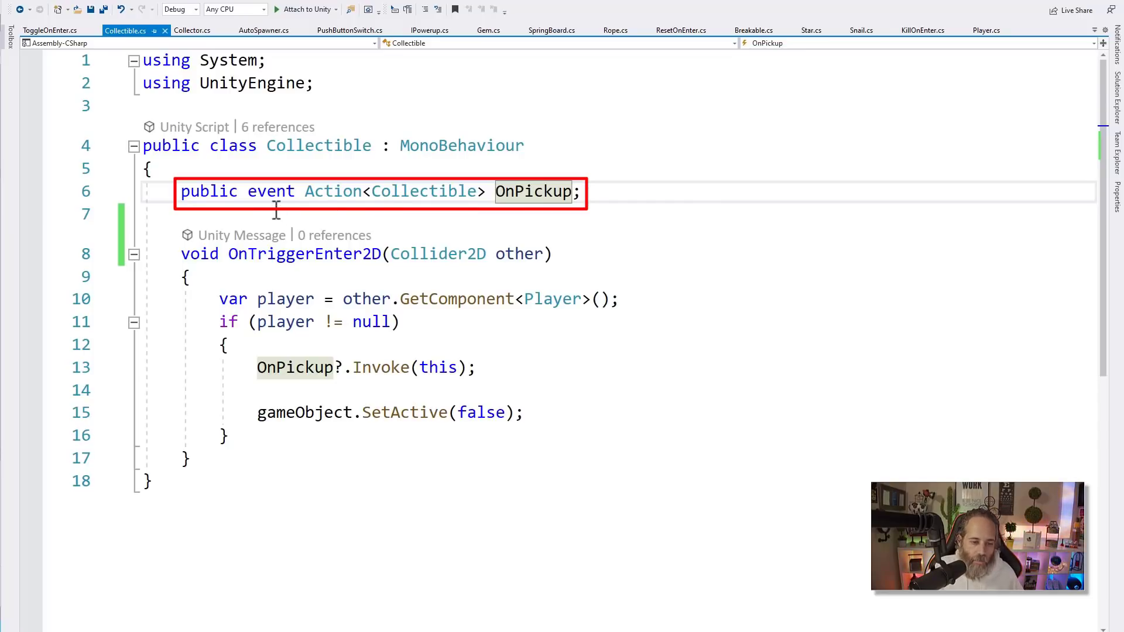
pyautogui.click(270, 191)
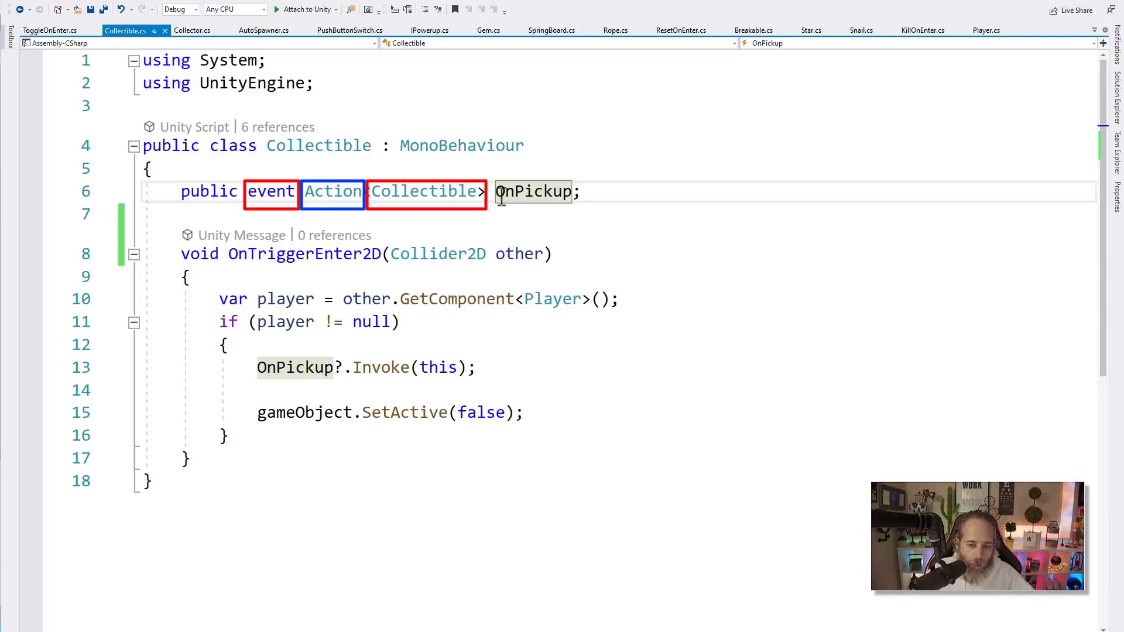
pyautogui.moveTo(534, 191)
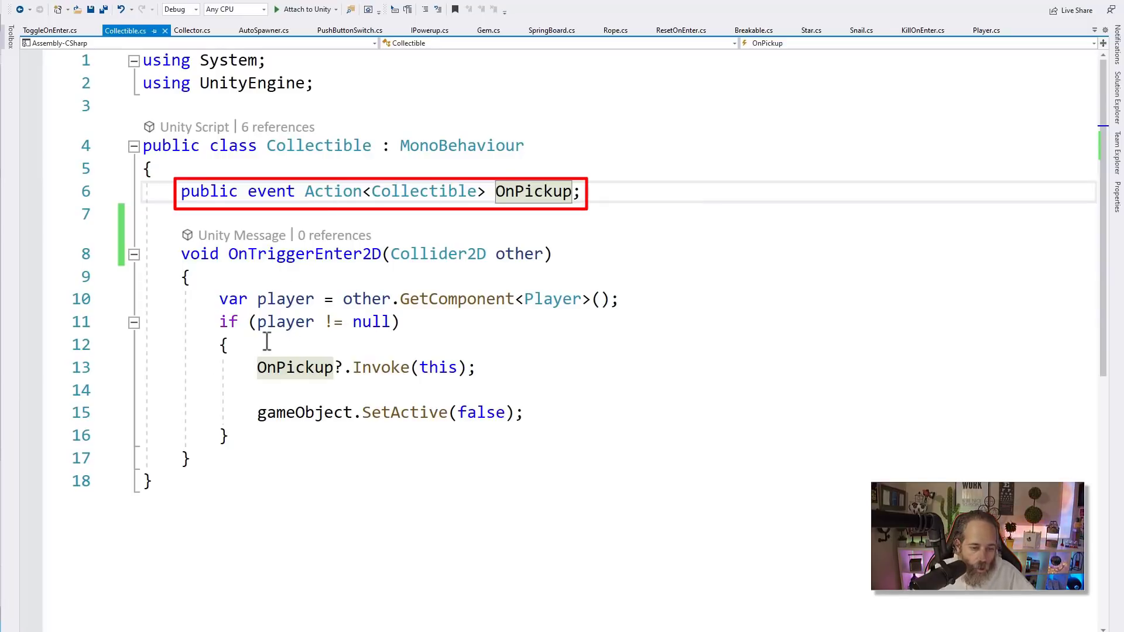
pyautogui.moveTo(282, 321)
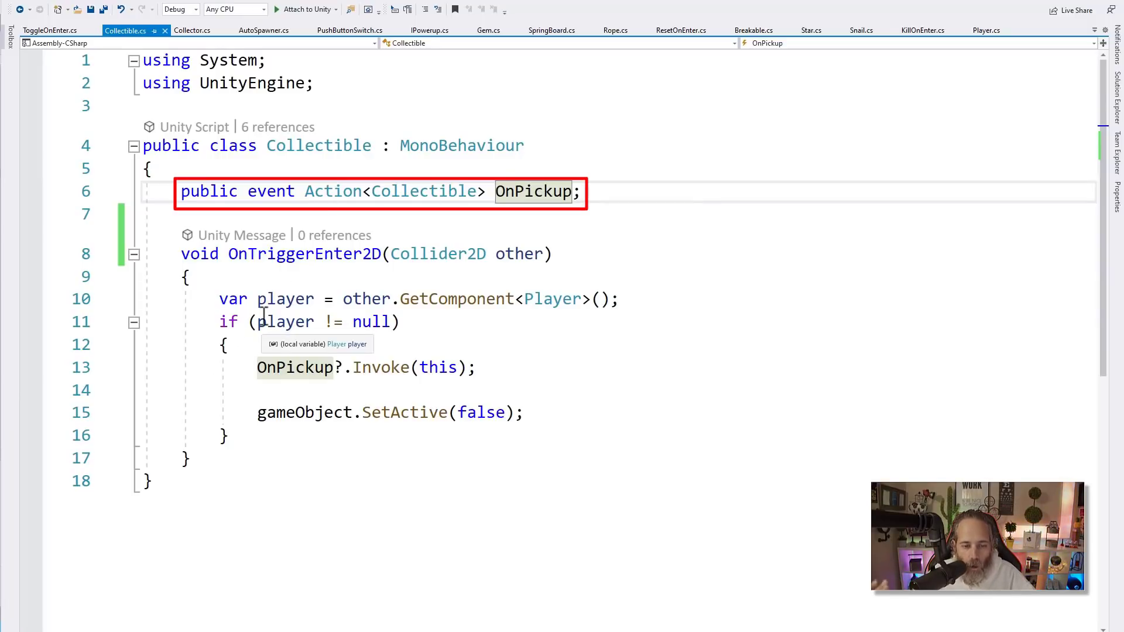
pyautogui.moveTo(437, 254)
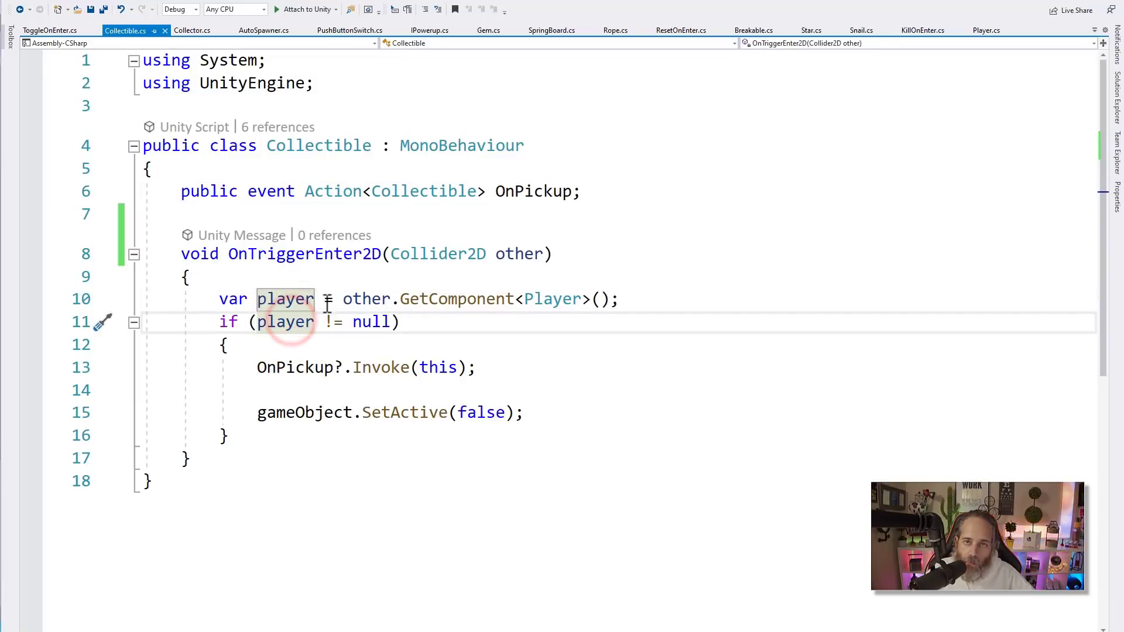
pyautogui.moveTo(311, 294)
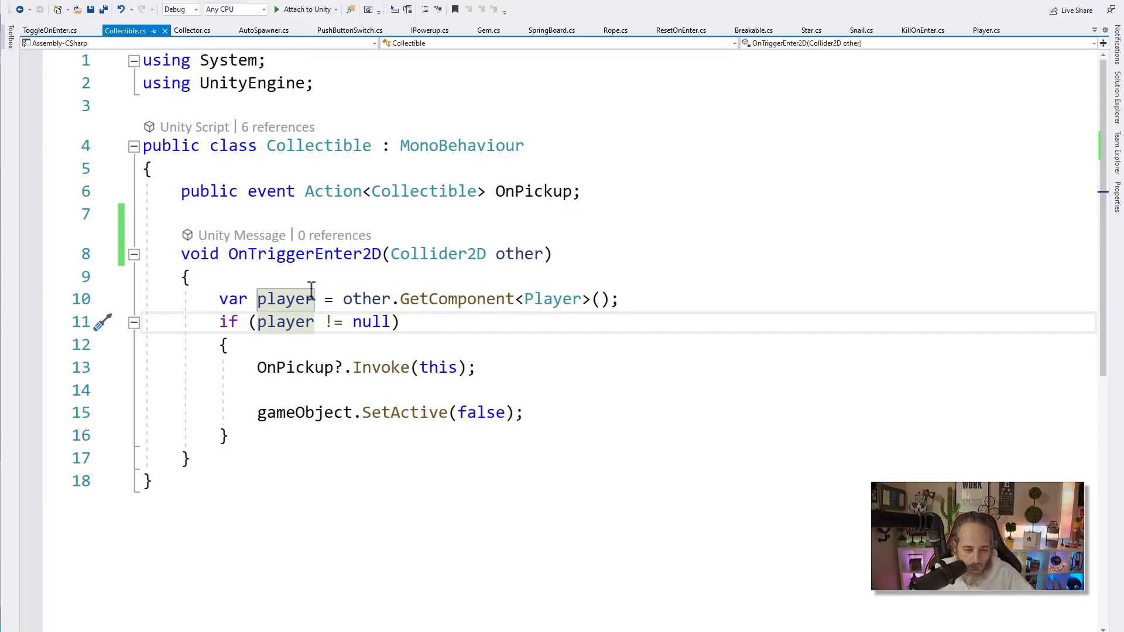
pyautogui.click(276, 367)
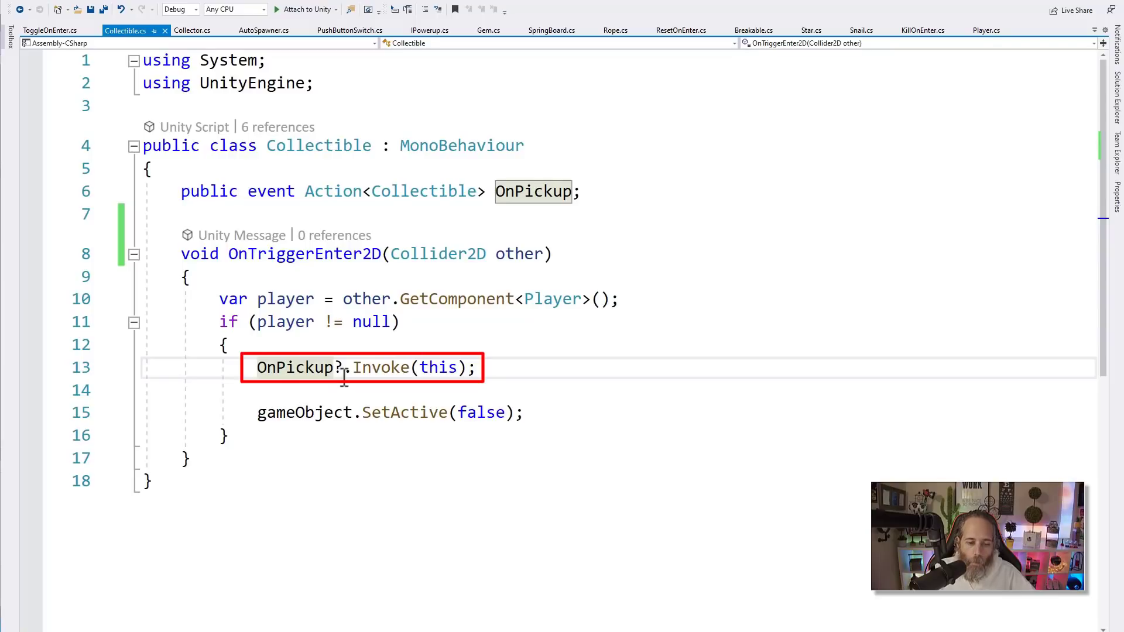
pyautogui.moveTo(401, 367)
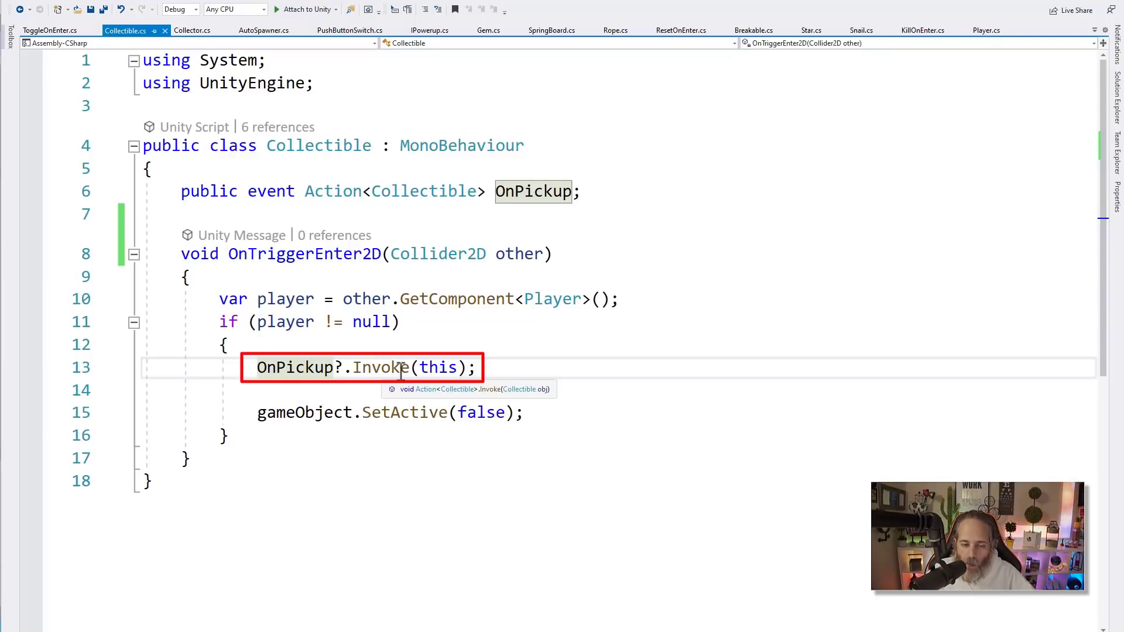
pyautogui.click(442, 368)
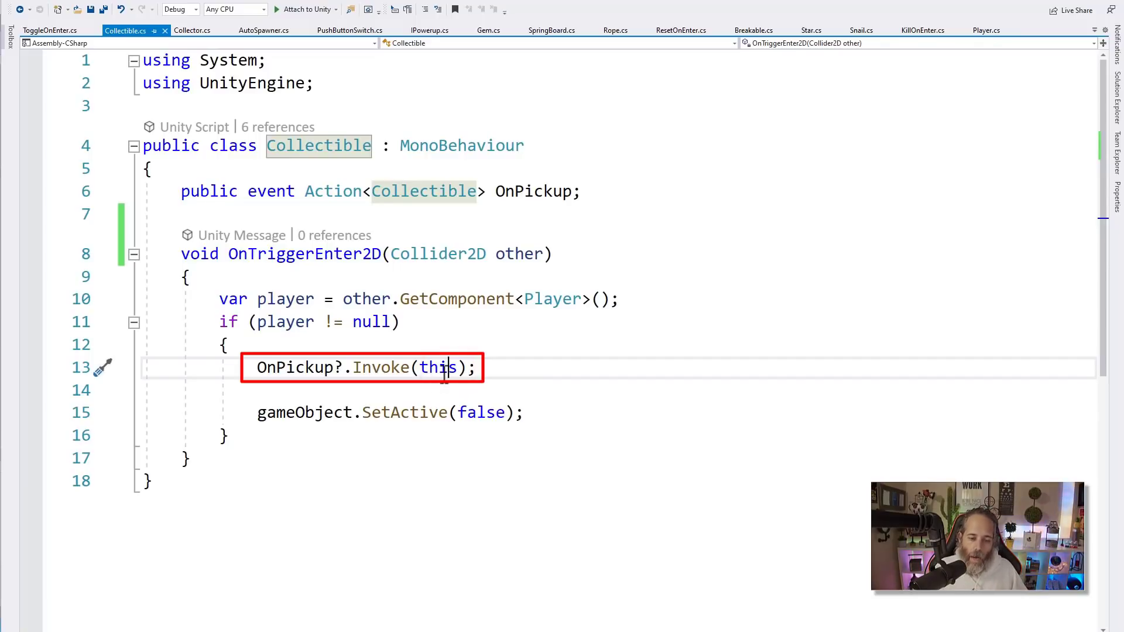
pyautogui.moveTo(339, 196)
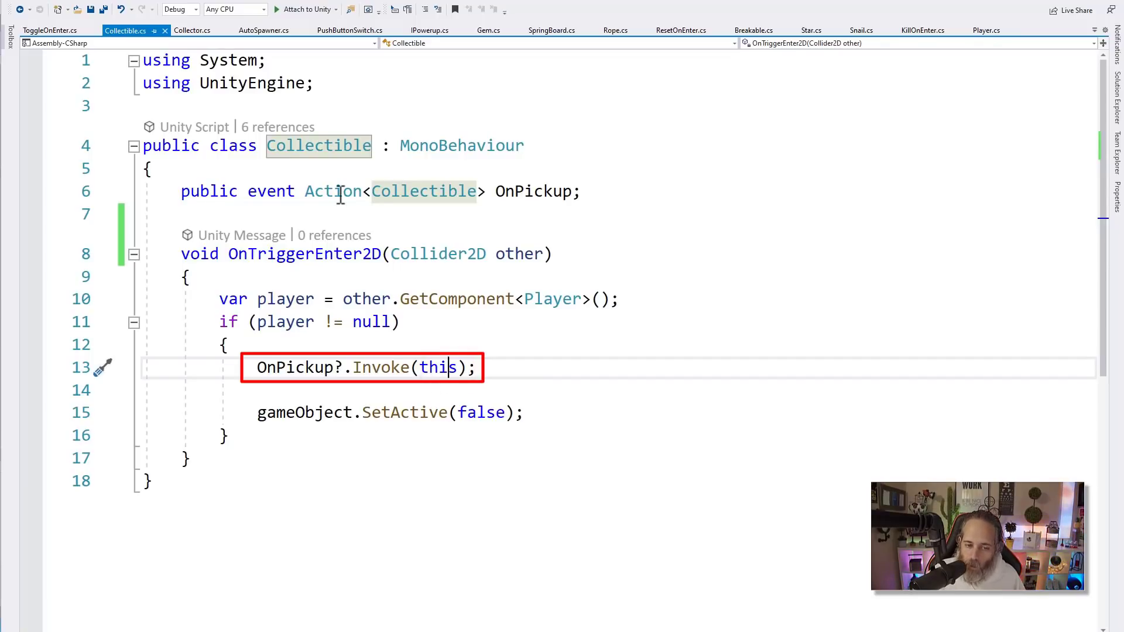
pyautogui.moveTo(437, 366)
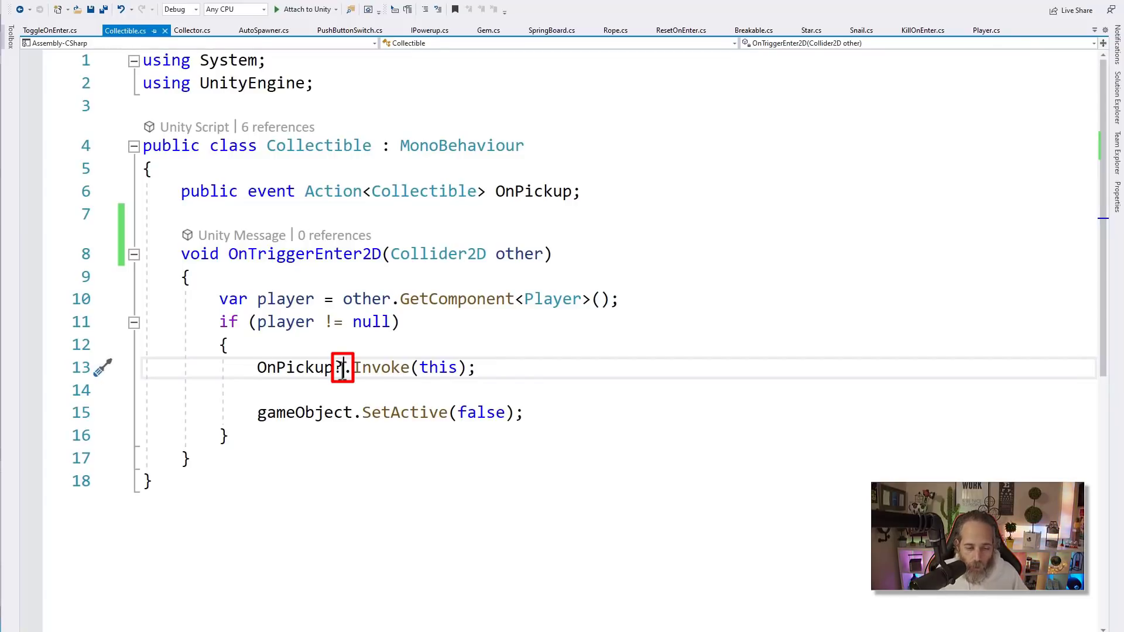
pyautogui.write('if')
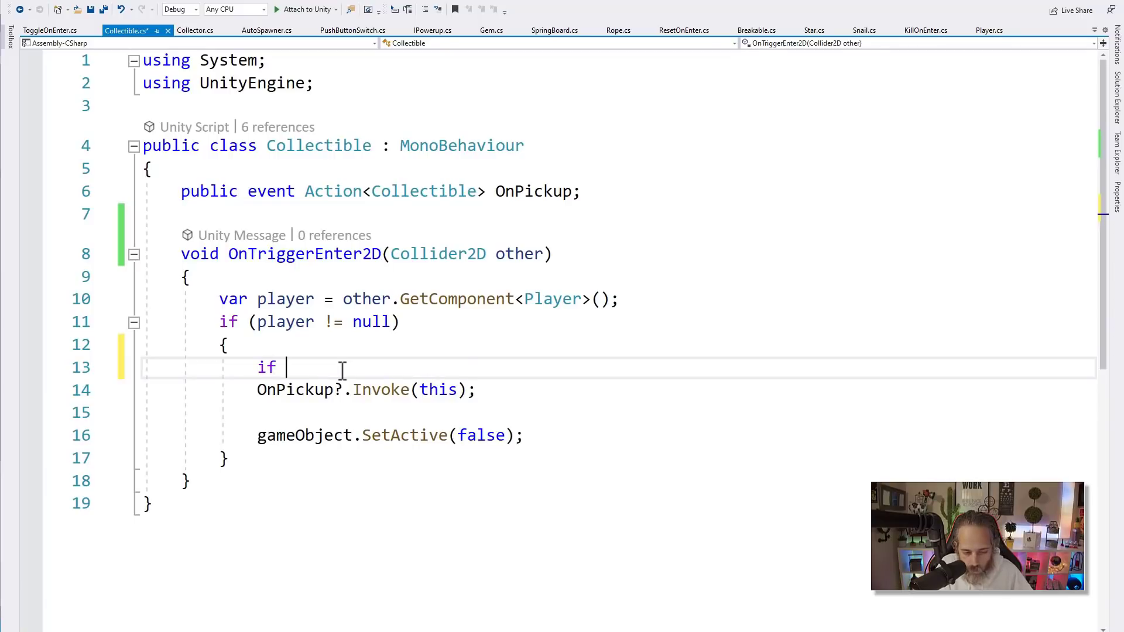
pyautogui.write('(OnPickup !=')
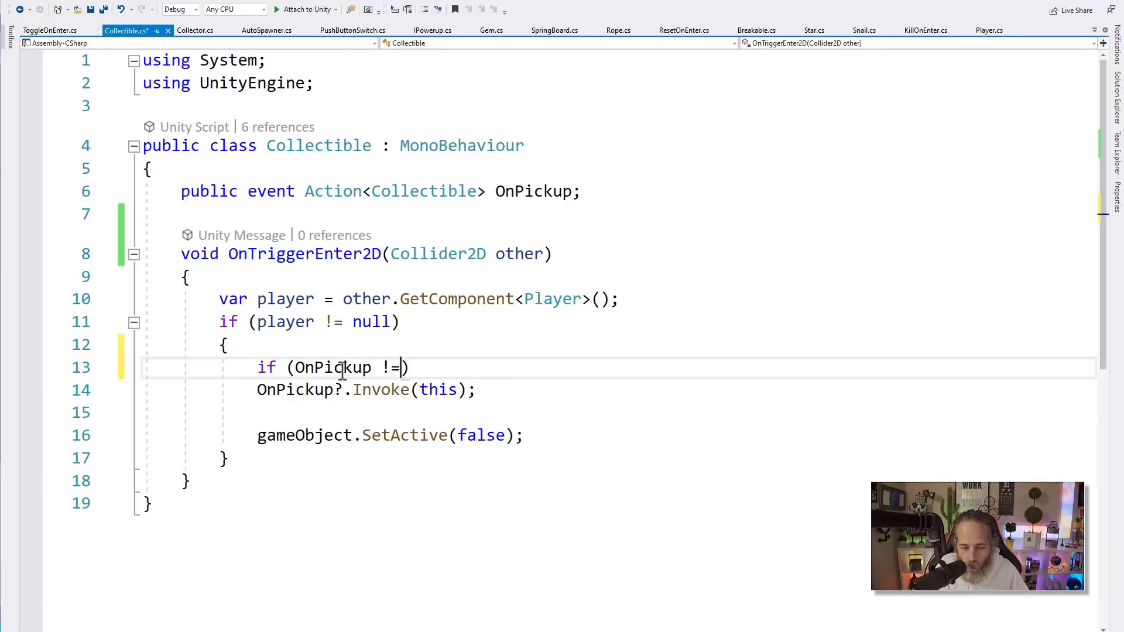
pyautogui.write('null)')
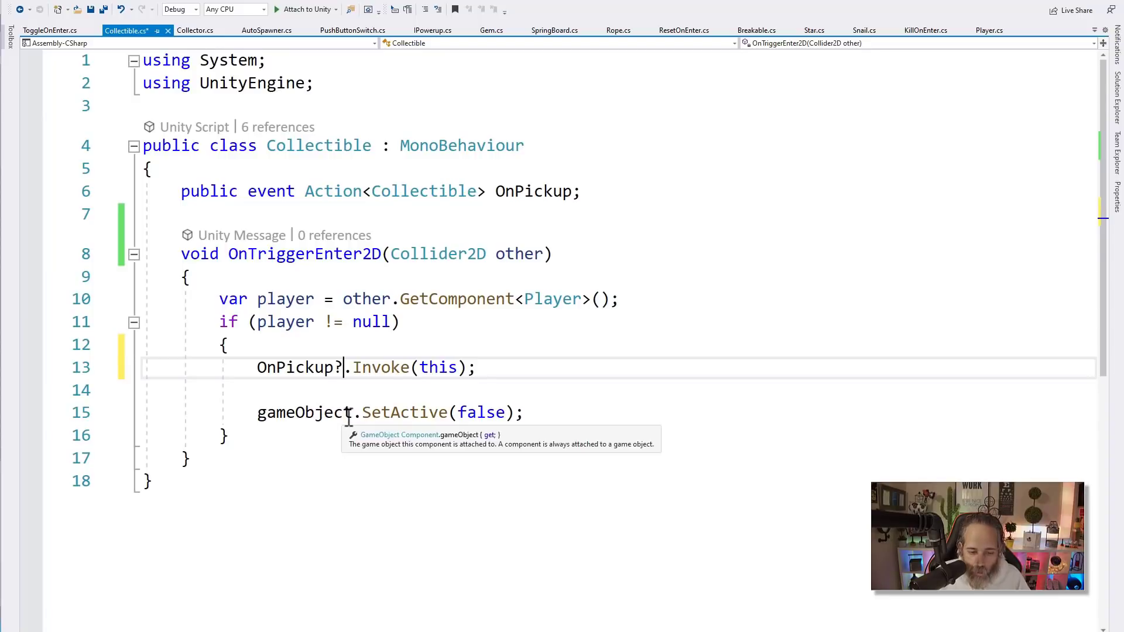
pyautogui.moveTo(380, 367)
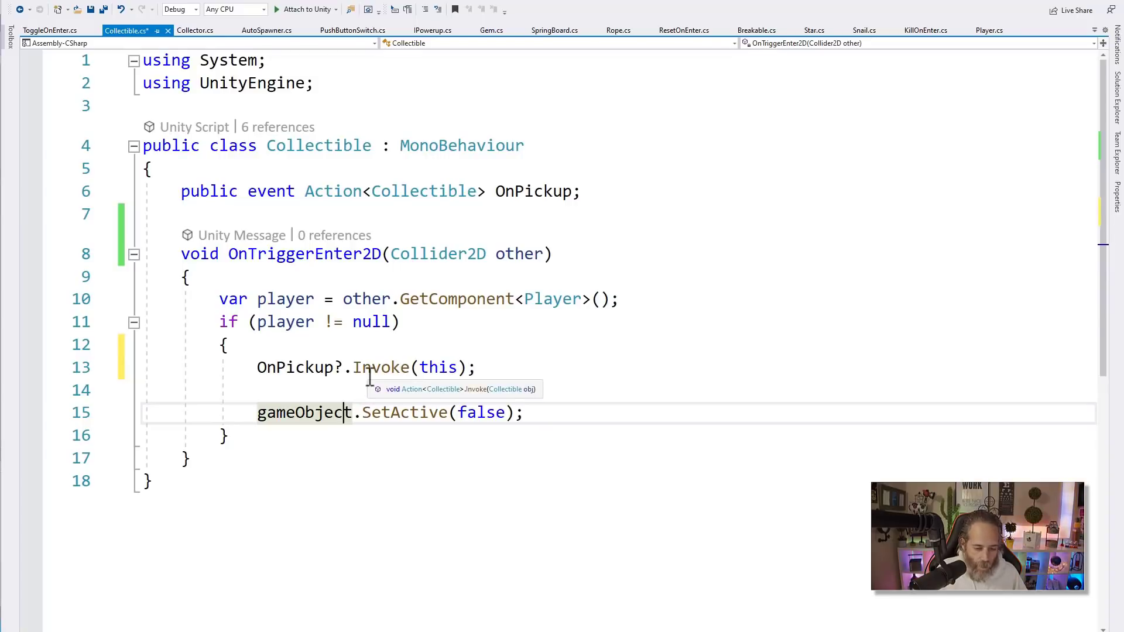
pyautogui.click(195, 31)
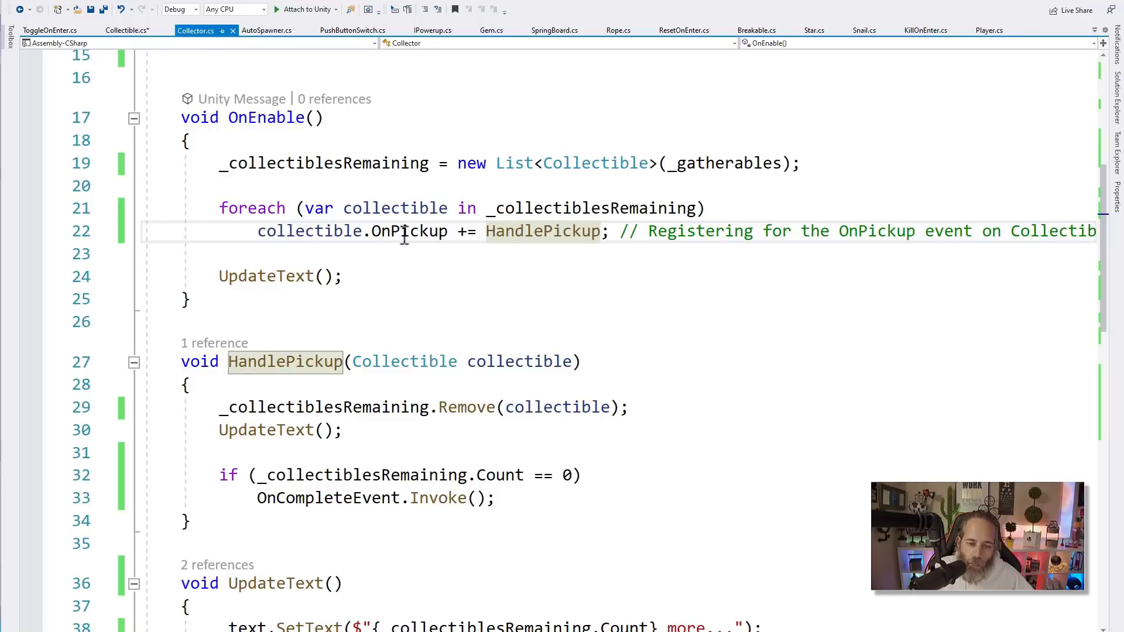
pyautogui.moveTo(544, 231)
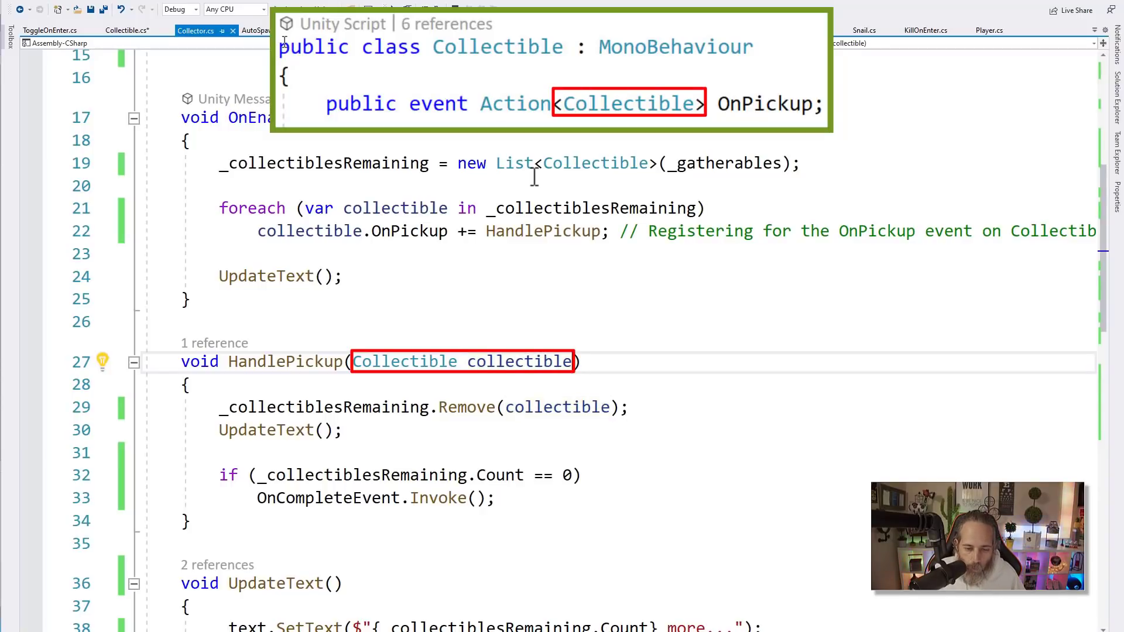
# Step: Try an extra ', int nu' parameter on HandlePickup, revert it, and review its Collectible parameter and UpdateText calls
pyautogui.write(', int nu')
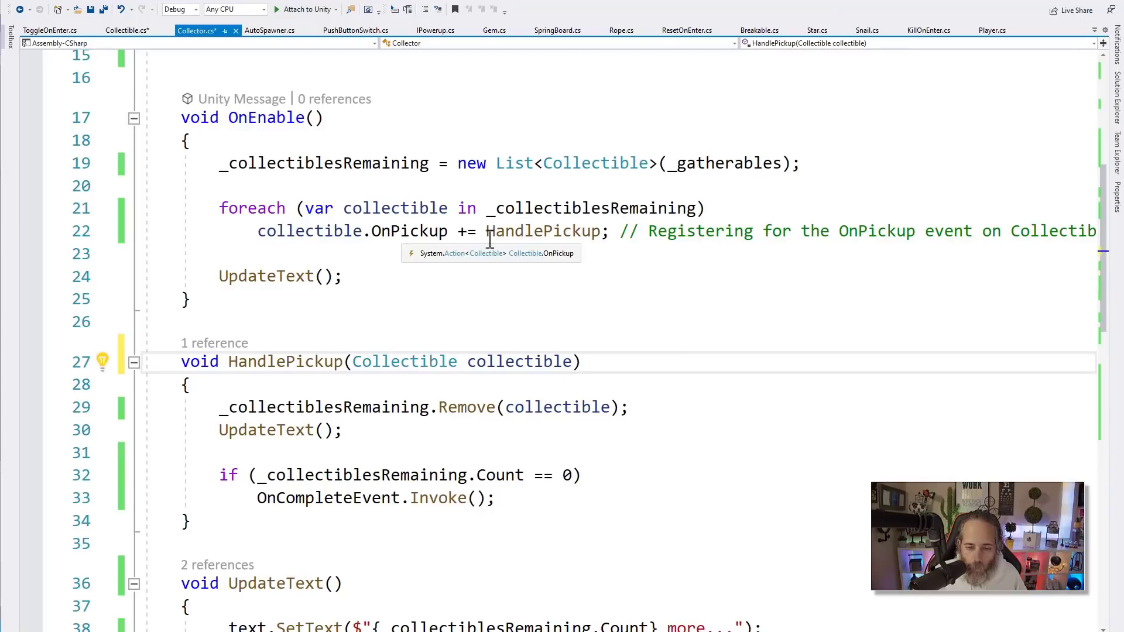
pyautogui.click(519, 362)
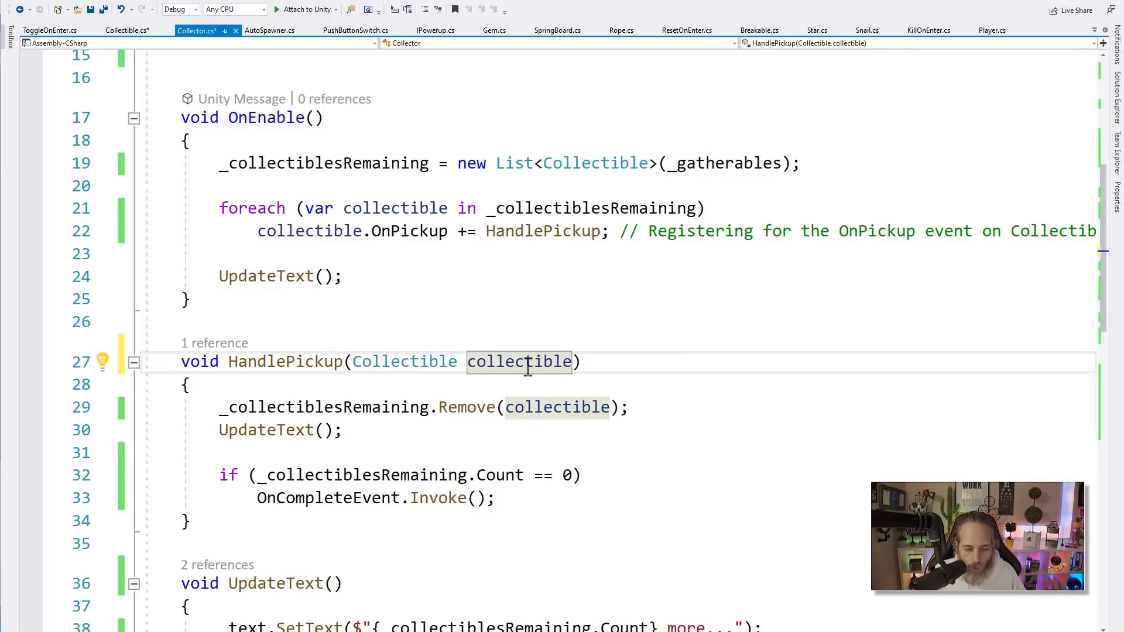
pyautogui.moveTo(534, 362)
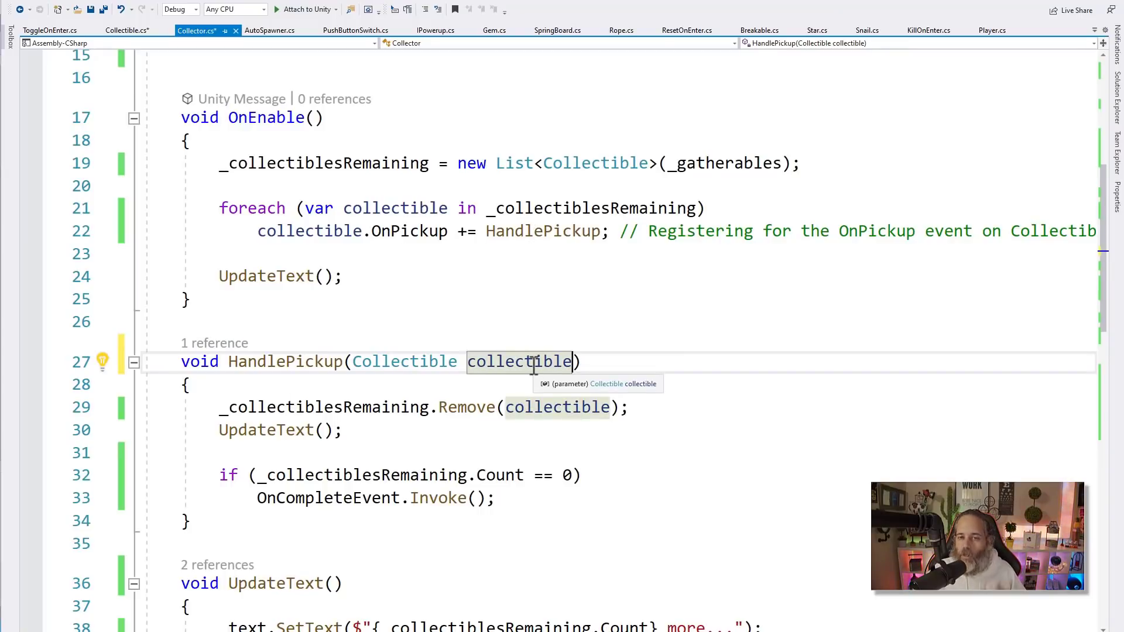
pyautogui.moveTo(335, 399)
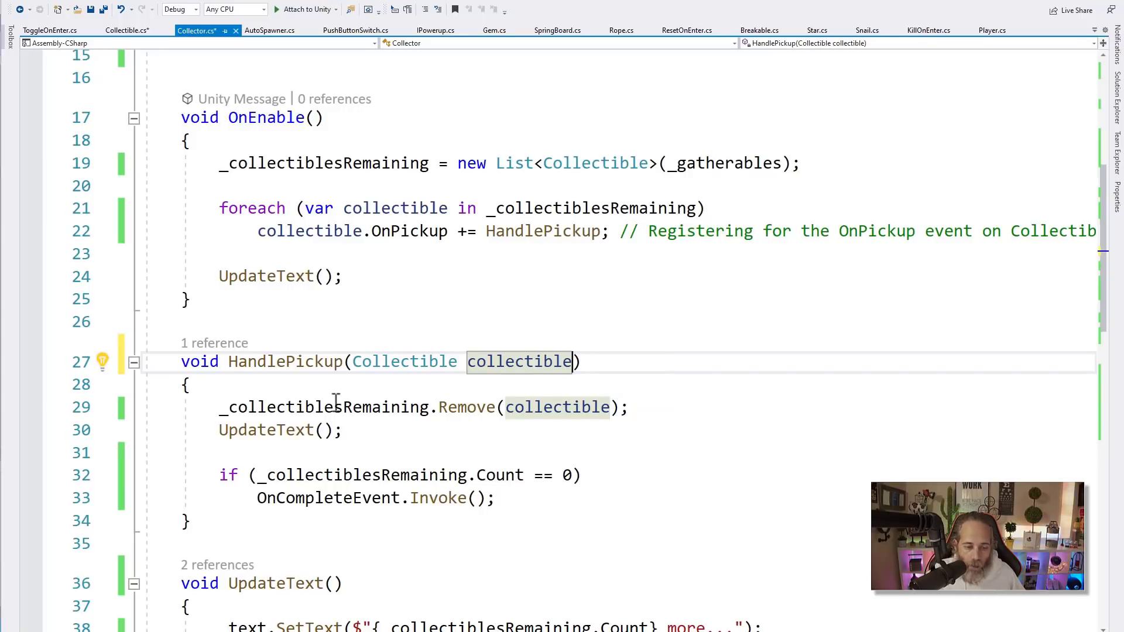
pyautogui.moveTo(337, 406)
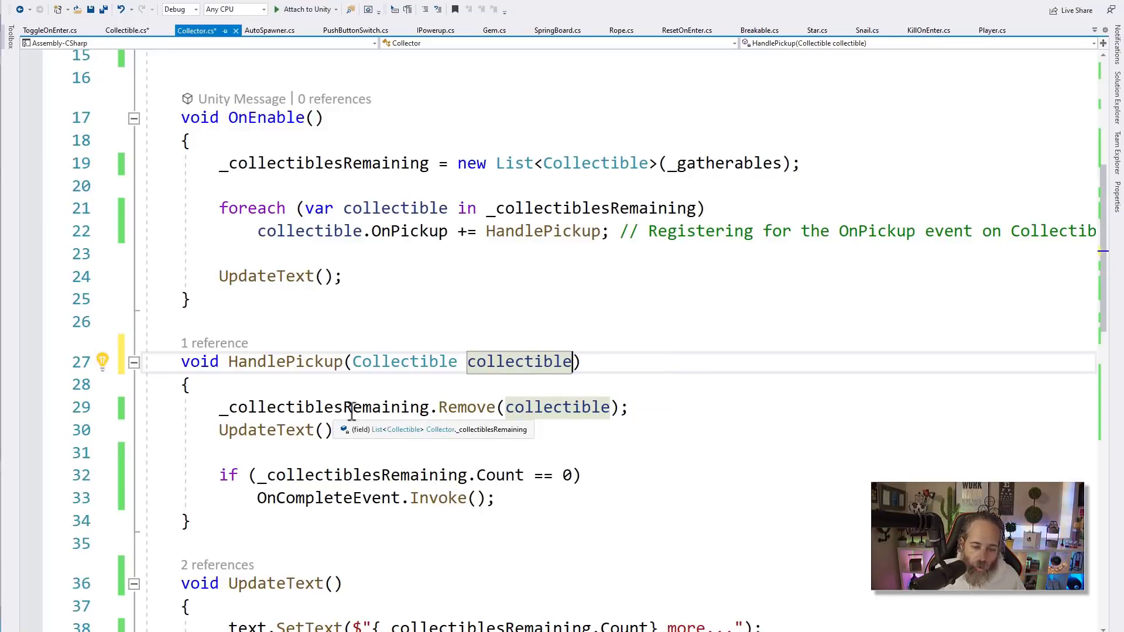
pyautogui.moveTo(267, 430)
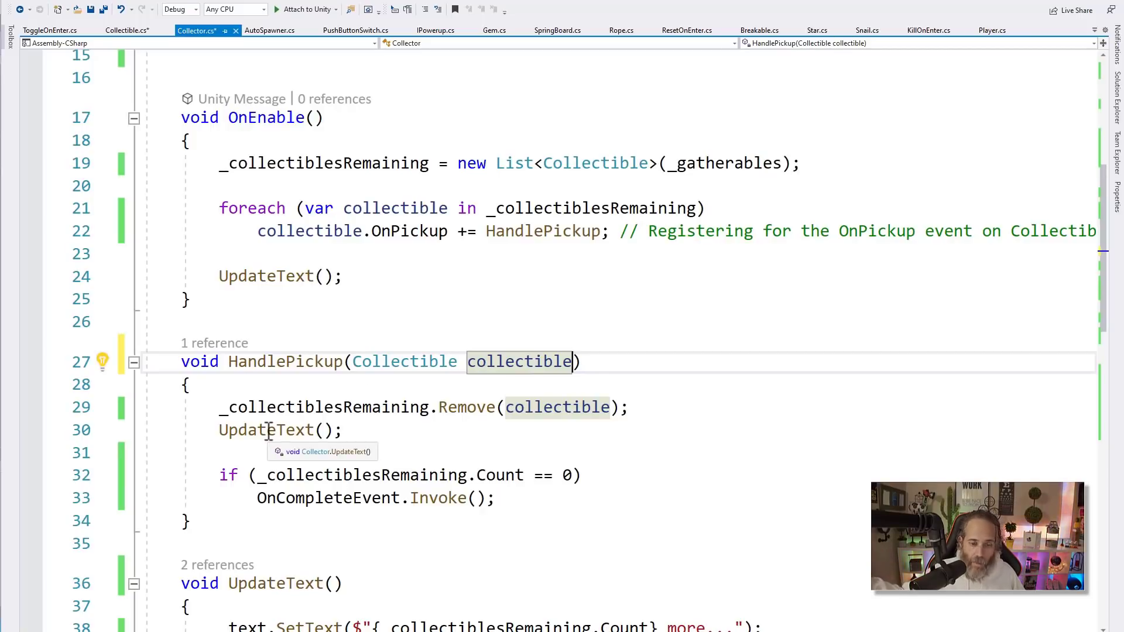
pyautogui.click(265, 430)
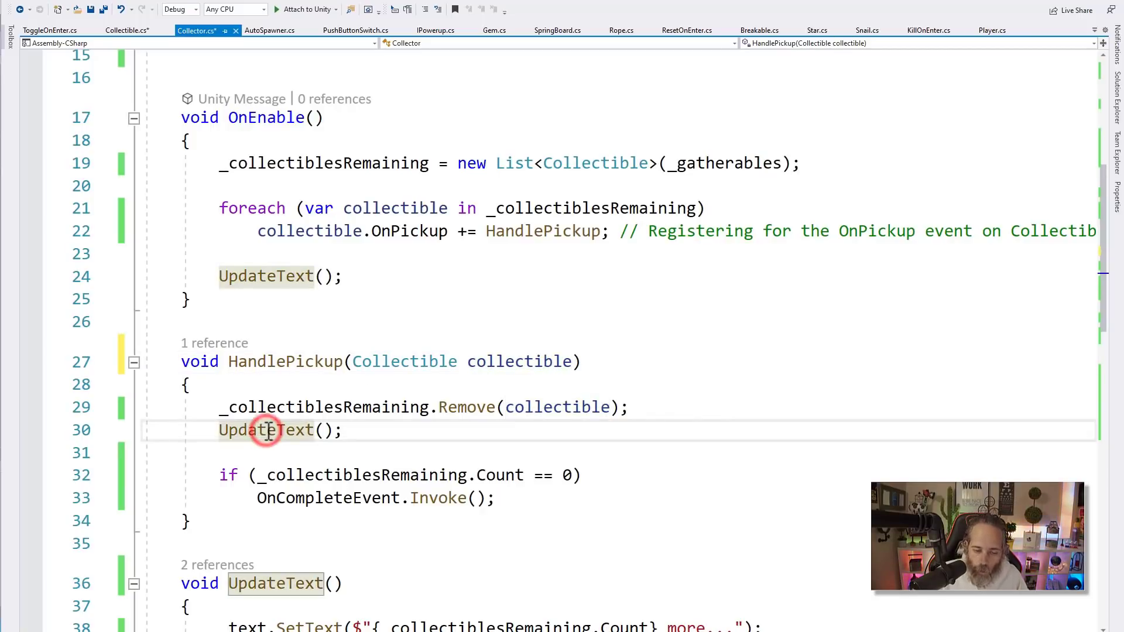
pyautogui.scroll(-3)
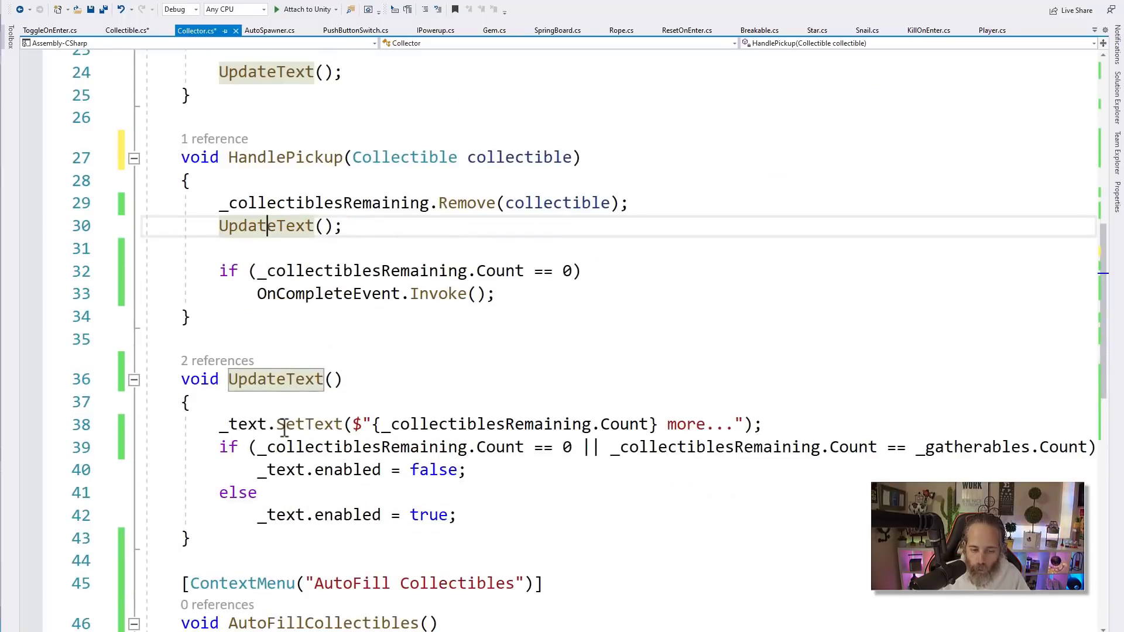
pyautogui.scroll(-3)
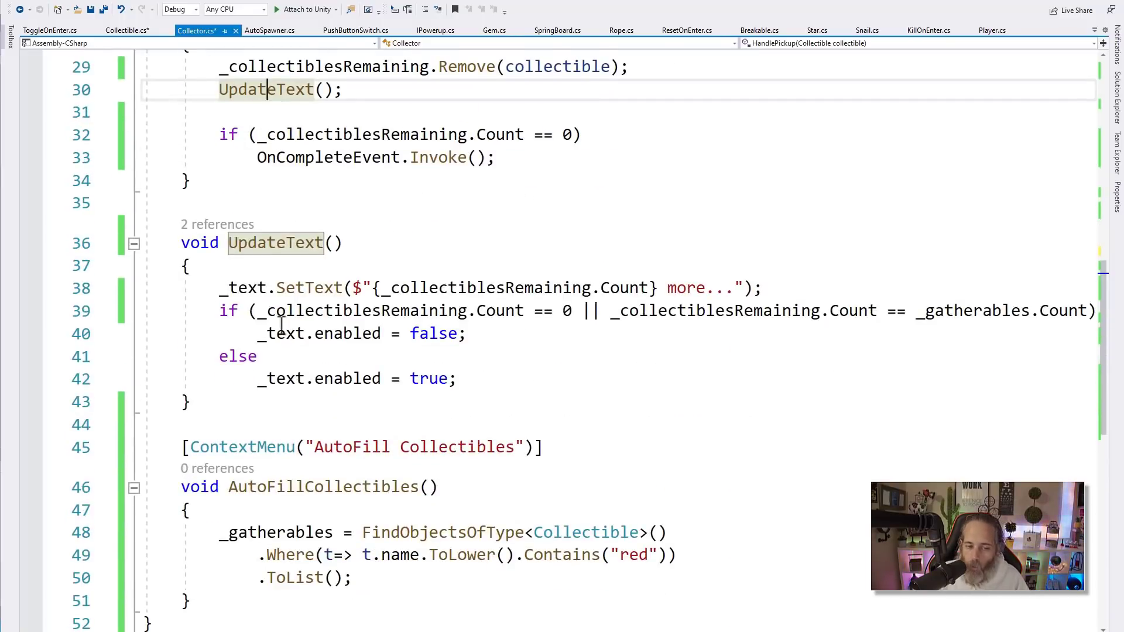
pyautogui.moveTo(308, 289)
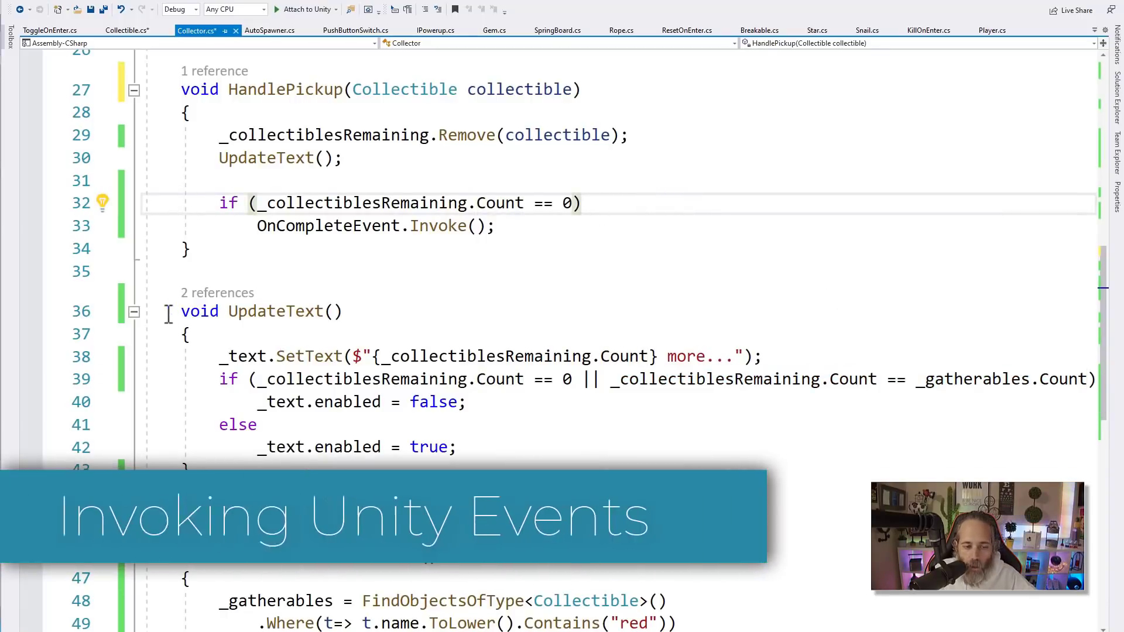
# Step: Collapse the UpdateText method body so HandlePickup and AutoFillCollectibles sit together
pyautogui.click(133, 312)
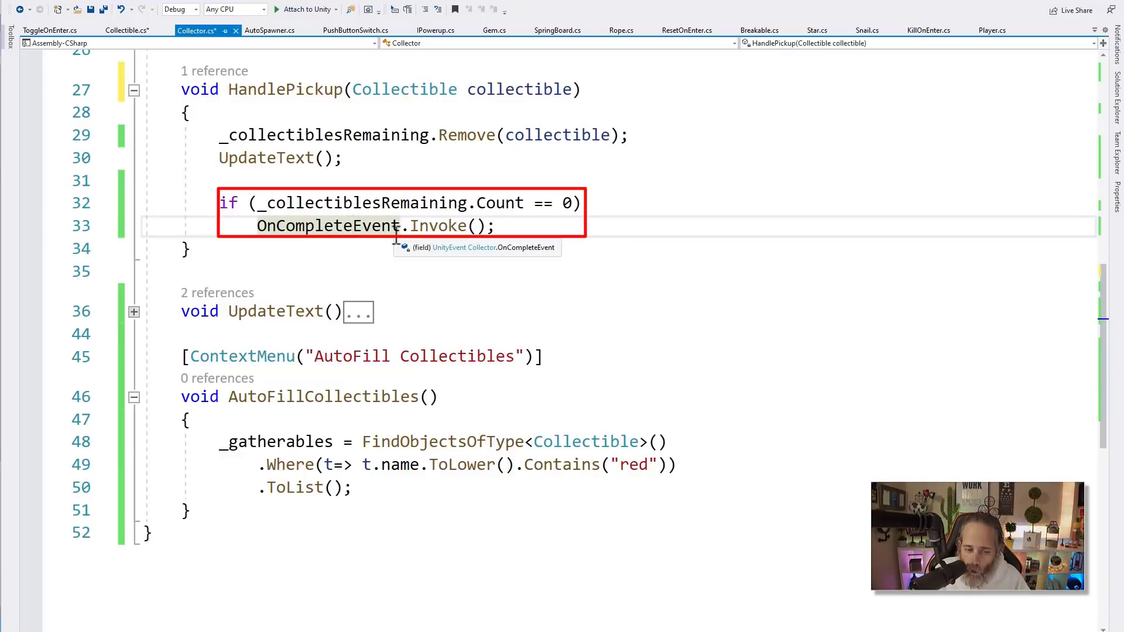
pyautogui.moveTo(400, 226)
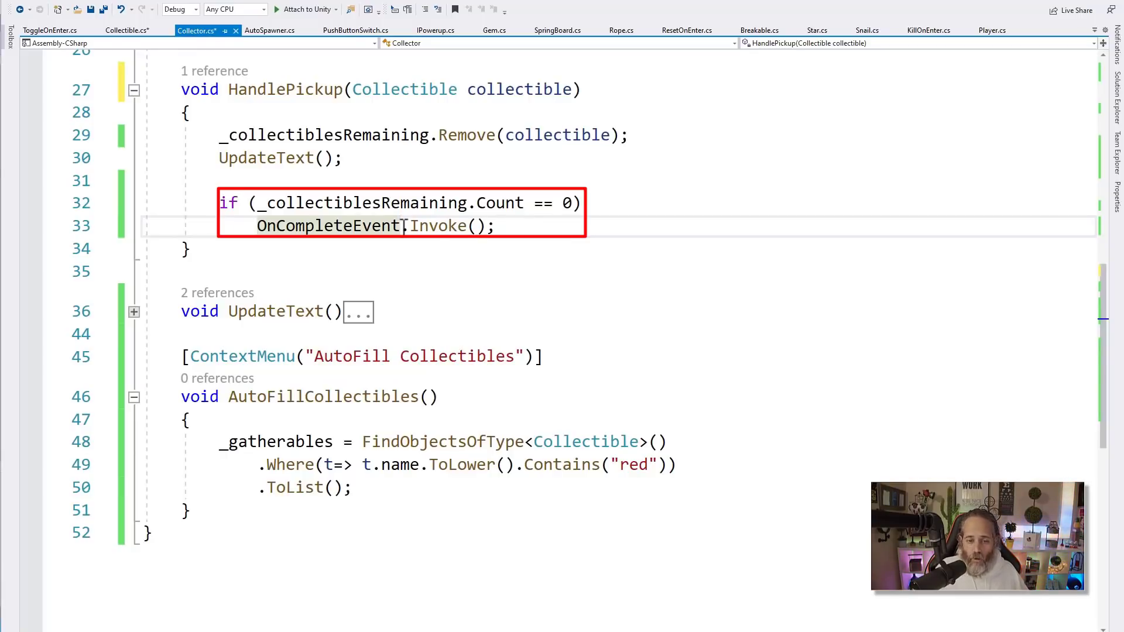
# Step: Add a check in HandlePickup invoking OnPickedUpFirstEvent when _collectiblesRemaining.Count equals _gatherables.Count - 1
pyautogui.press('enter')
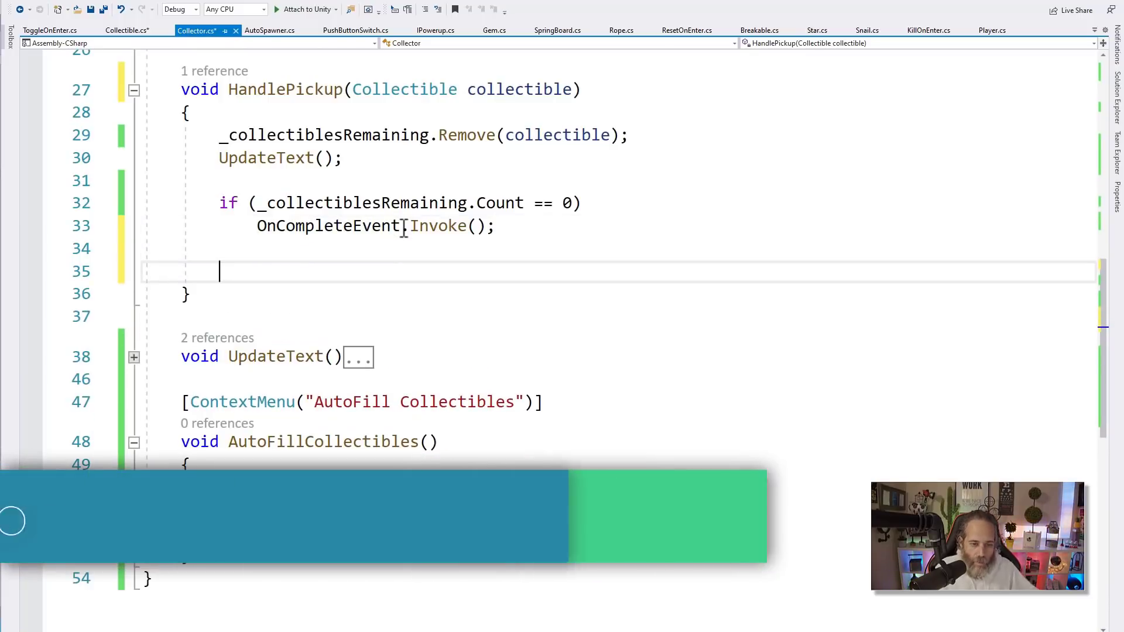
pyautogui.write('if (_')
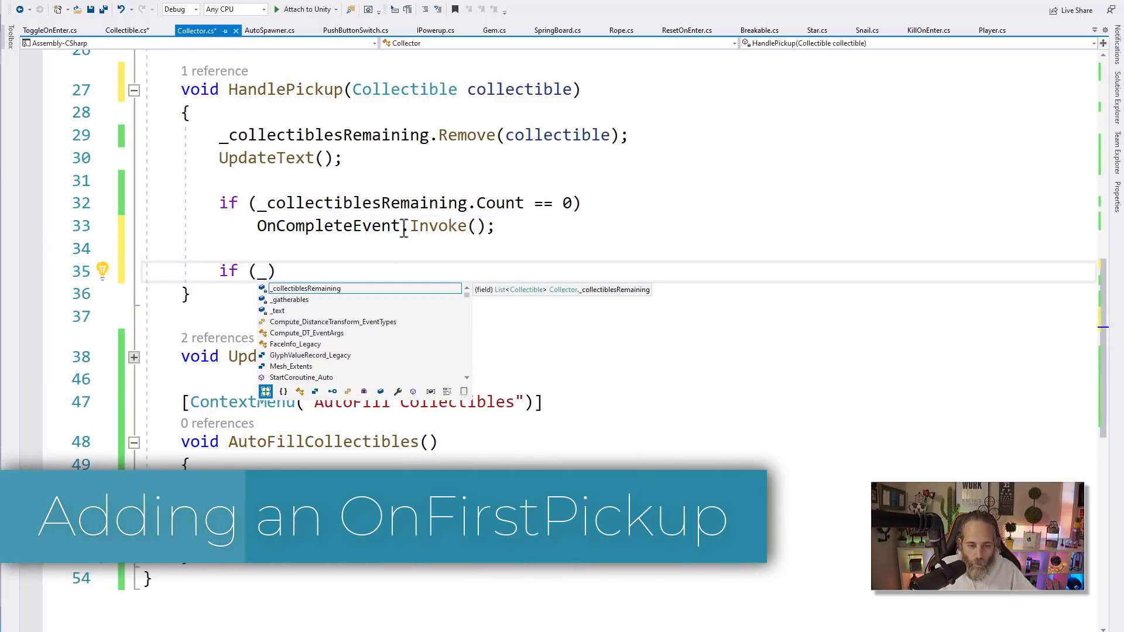
pyautogui.write('collectiblesRemainingc')
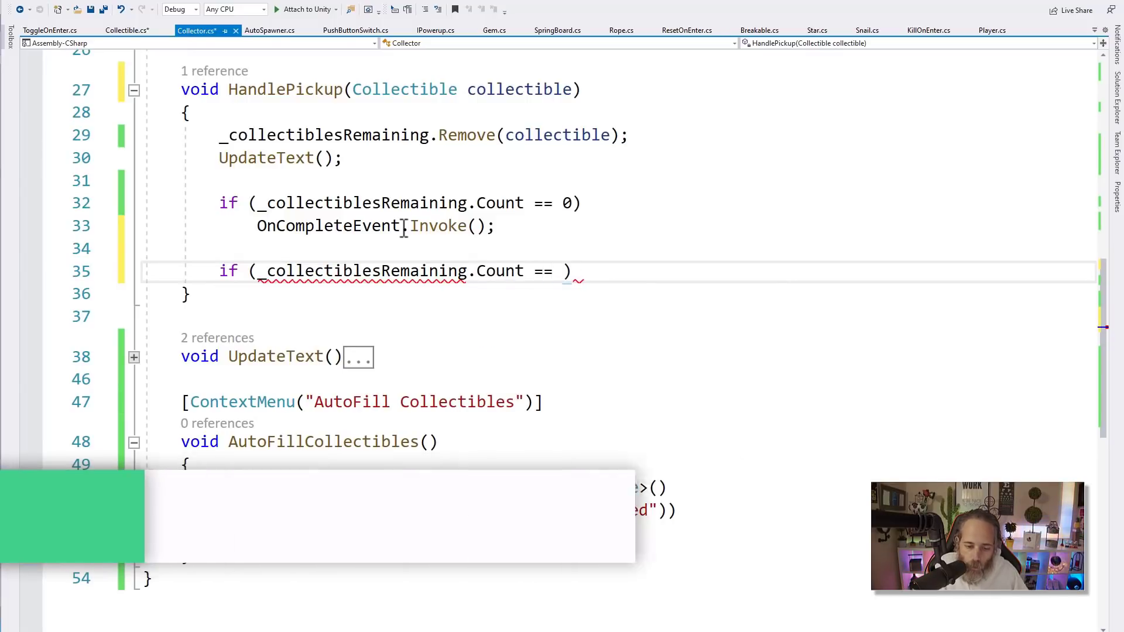
pyautogui.write('_gatherables.count -1')
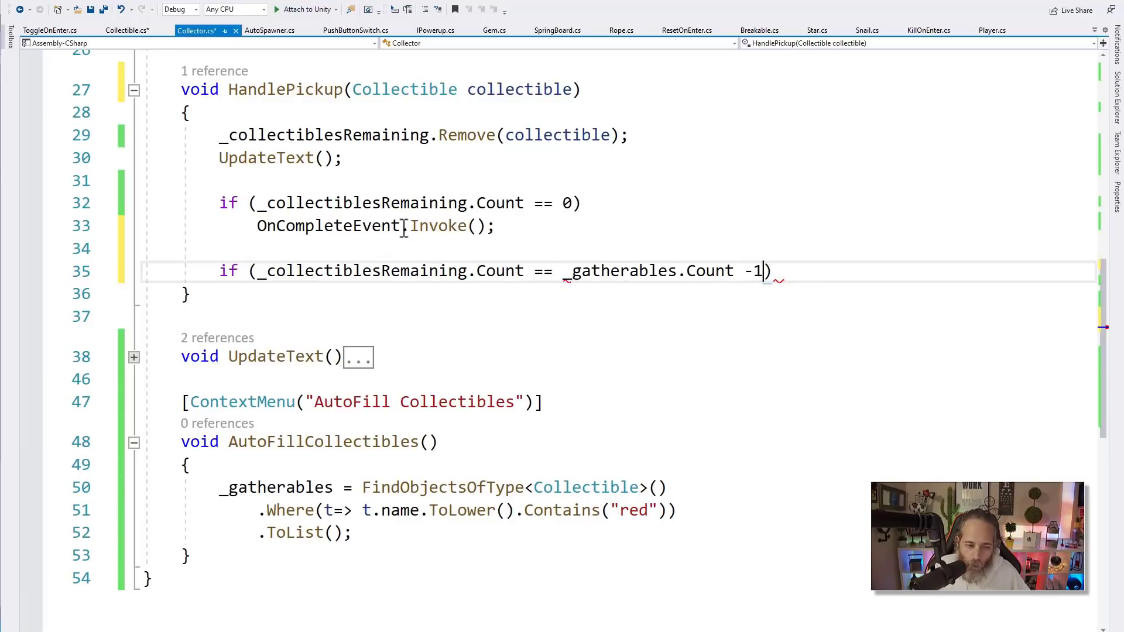
pyautogui.write('OnPickedUpFirstEvent.')
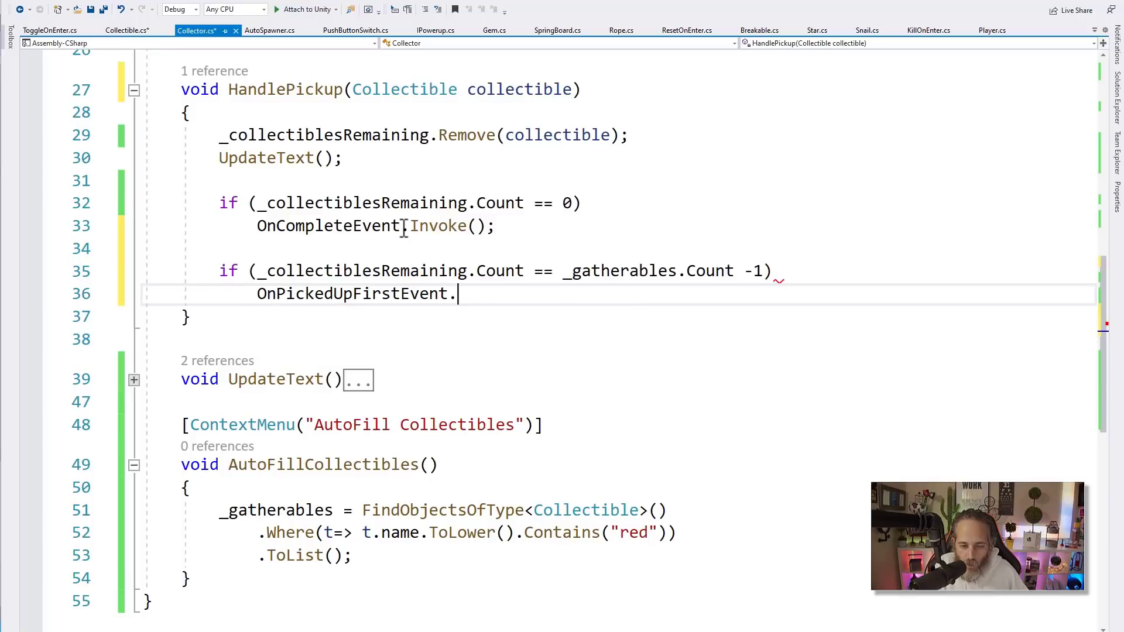
pyautogui.write('Invoke();')
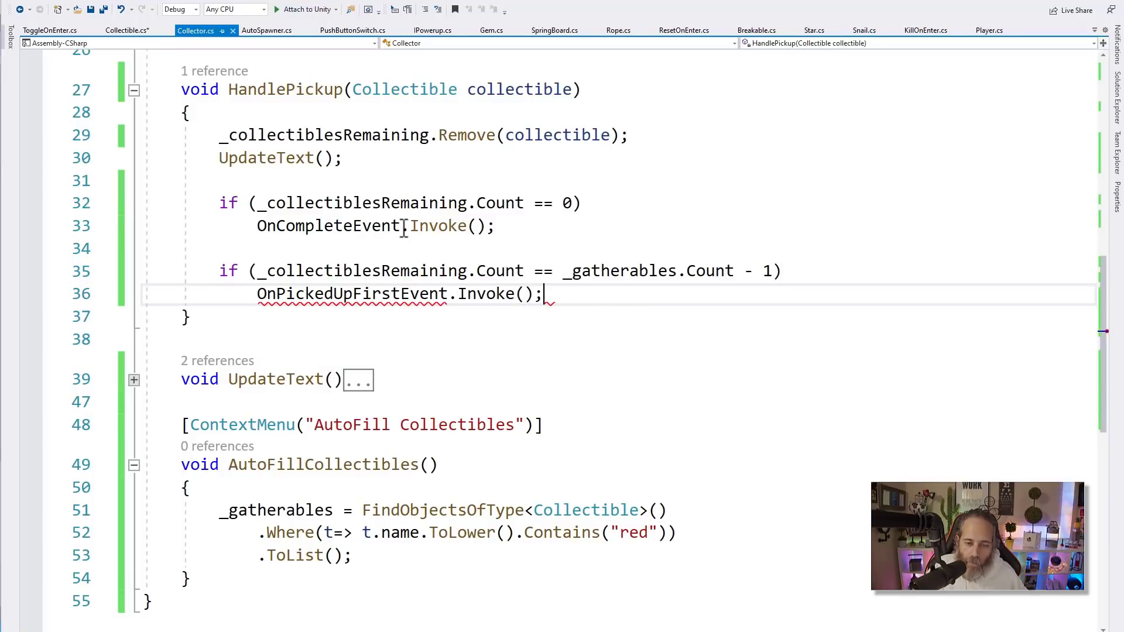
pyautogui.moveTo(345, 294)
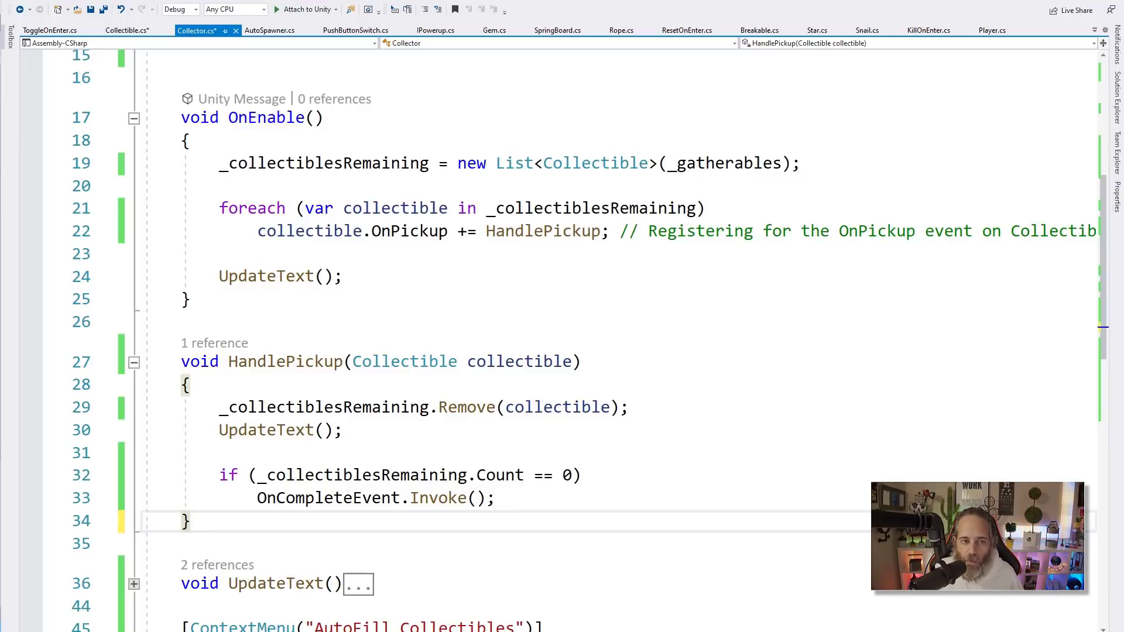
# Step: Review the AutoFillCollectibles query's red-name filter and ToList call without changing code
pyautogui.scroll(-3)
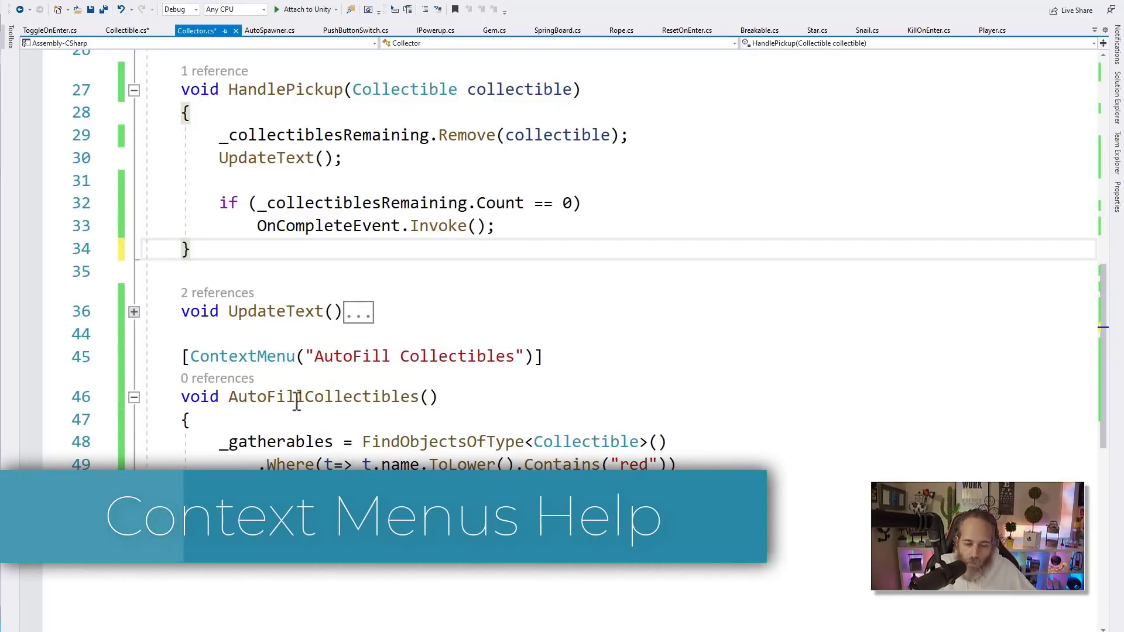
pyautogui.moveTo(337, 397)
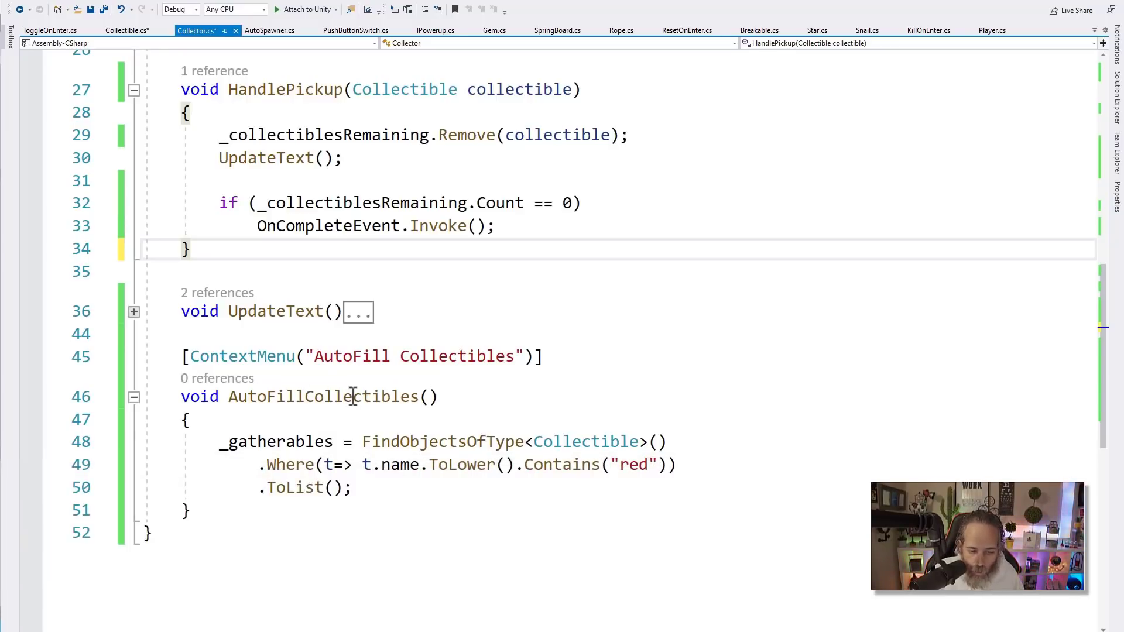
pyautogui.moveTo(362, 397)
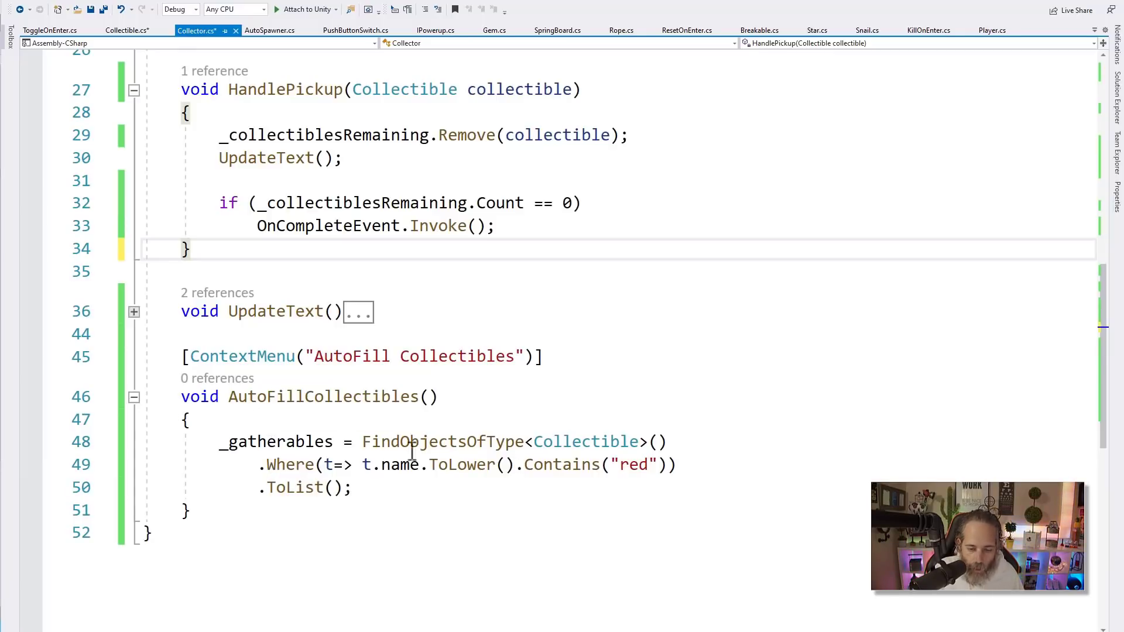
pyautogui.doubleClick(445, 441)
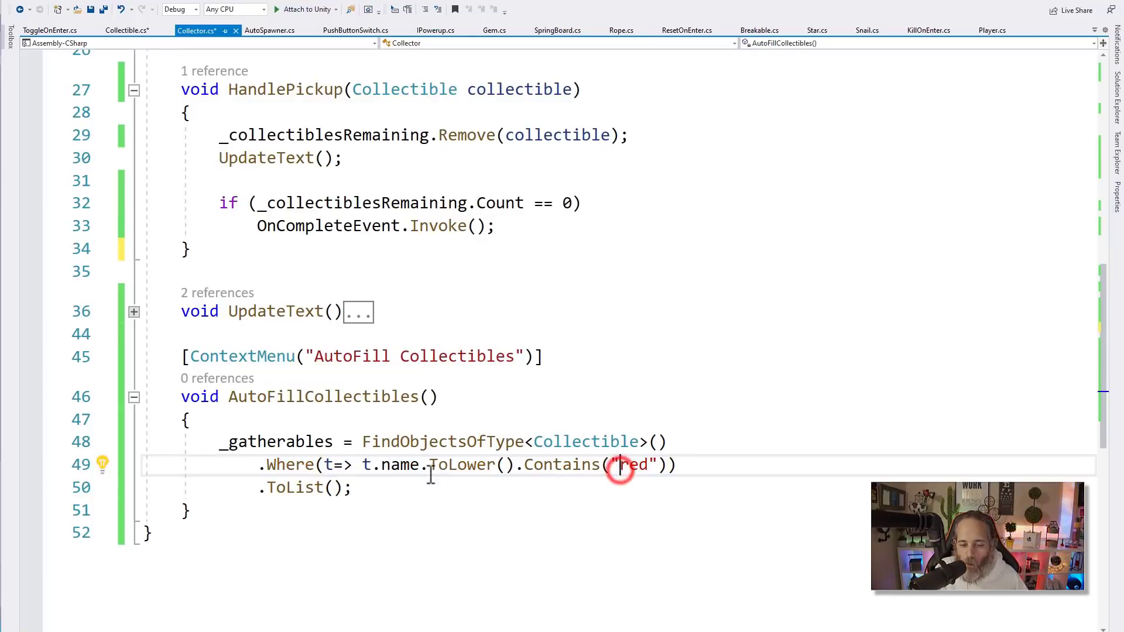
pyautogui.doubleClick(462, 465)
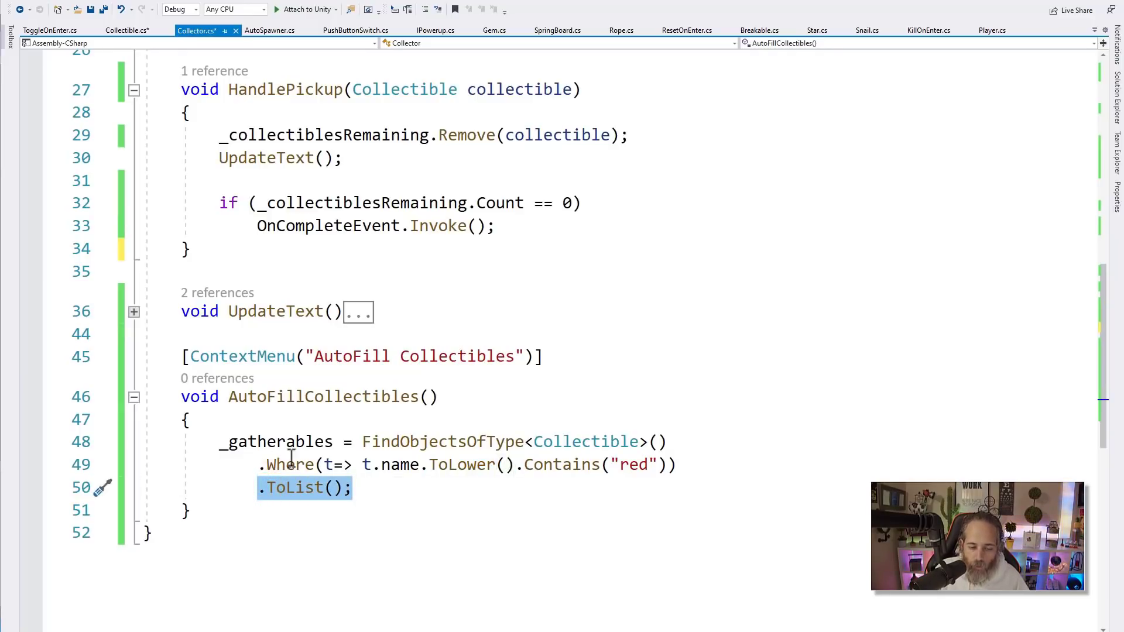
pyautogui.moveTo(283, 441)
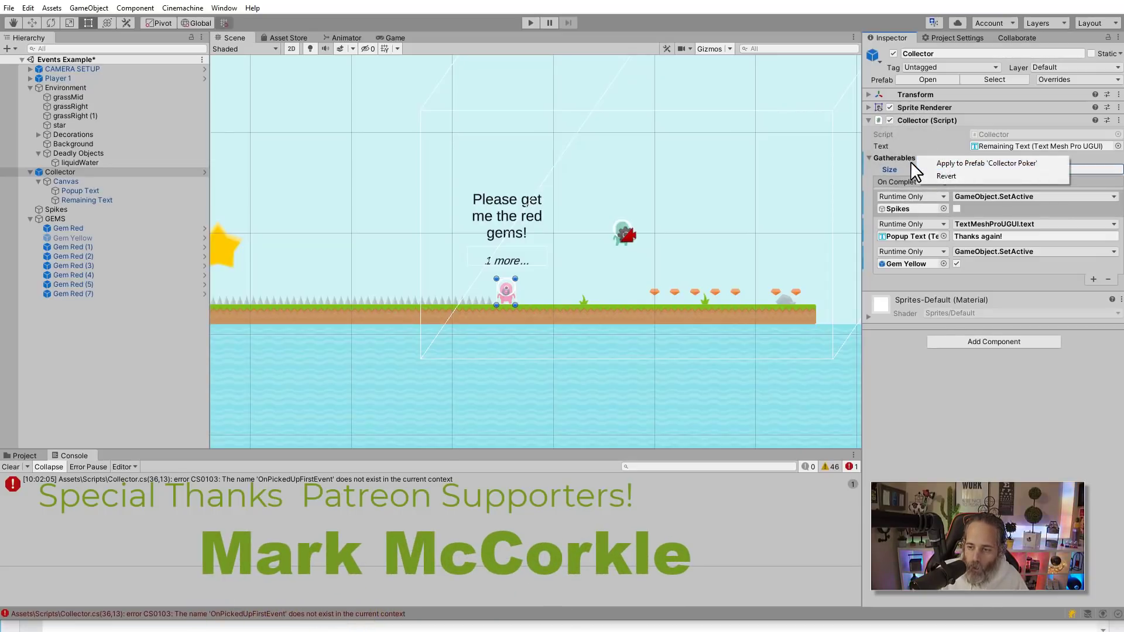
# Step: Run AutoFill Collectibles on the Collector component to refill the Gatherables list from the scene gems
pyautogui.rightClick(925, 120)
pyautogui.write(' Red')
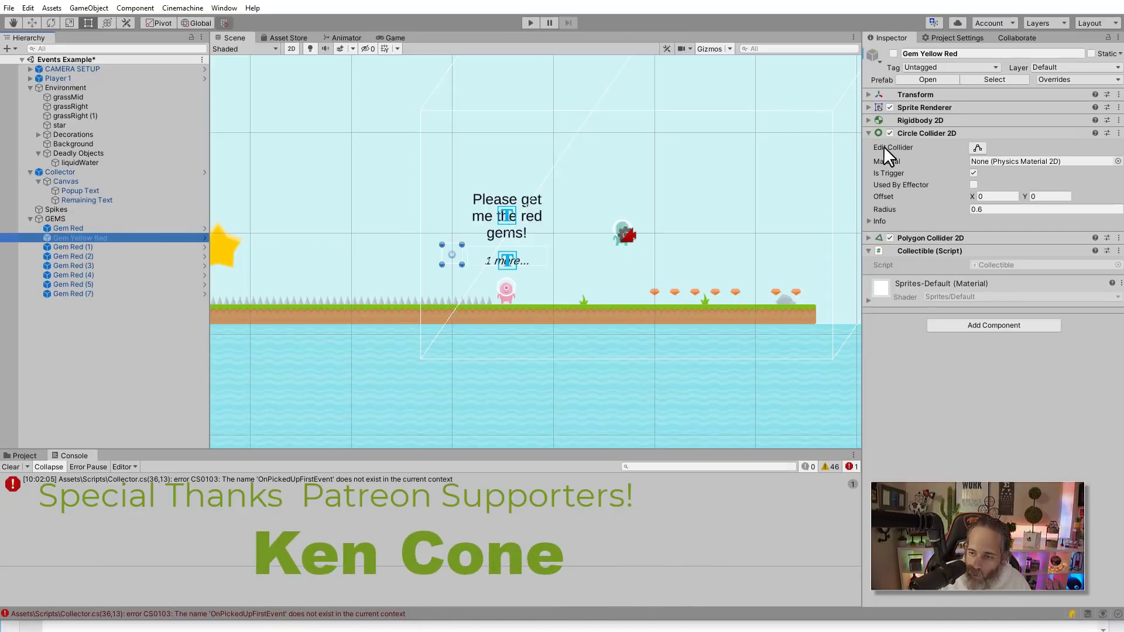
pyautogui.click(79, 162)
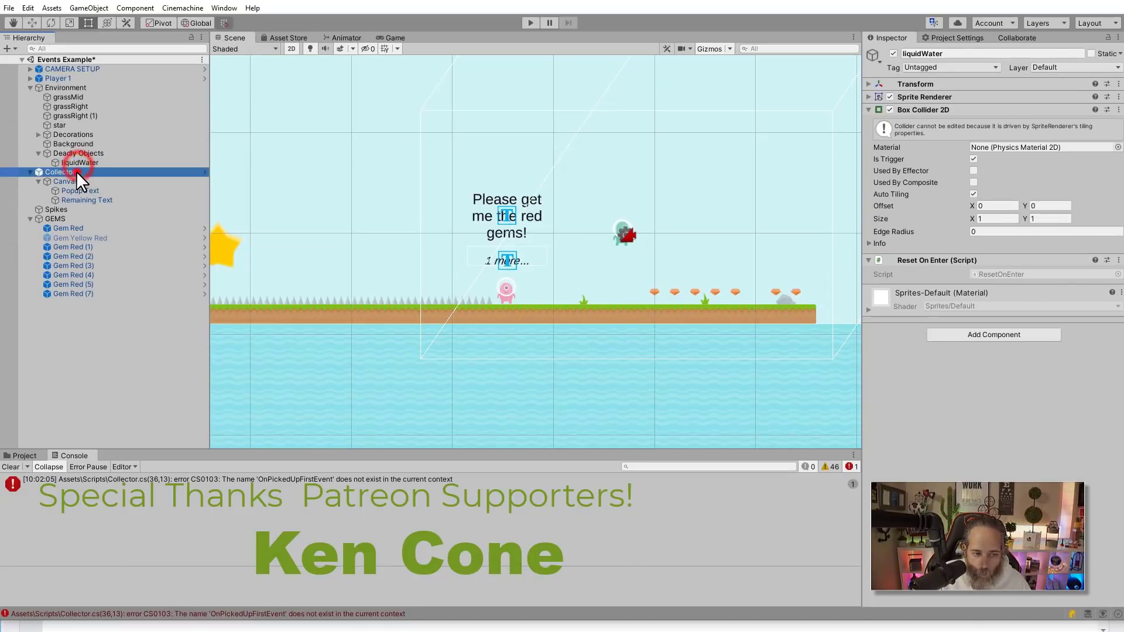
pyautogui.rightClick(925, 119)
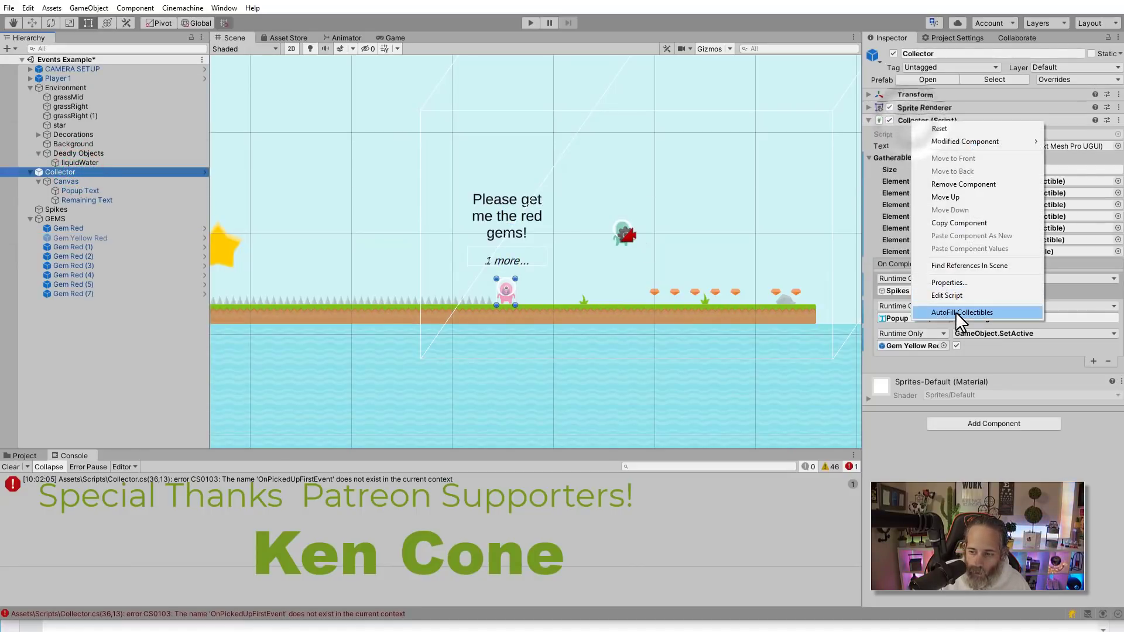
pyautogui.click(963, 312)
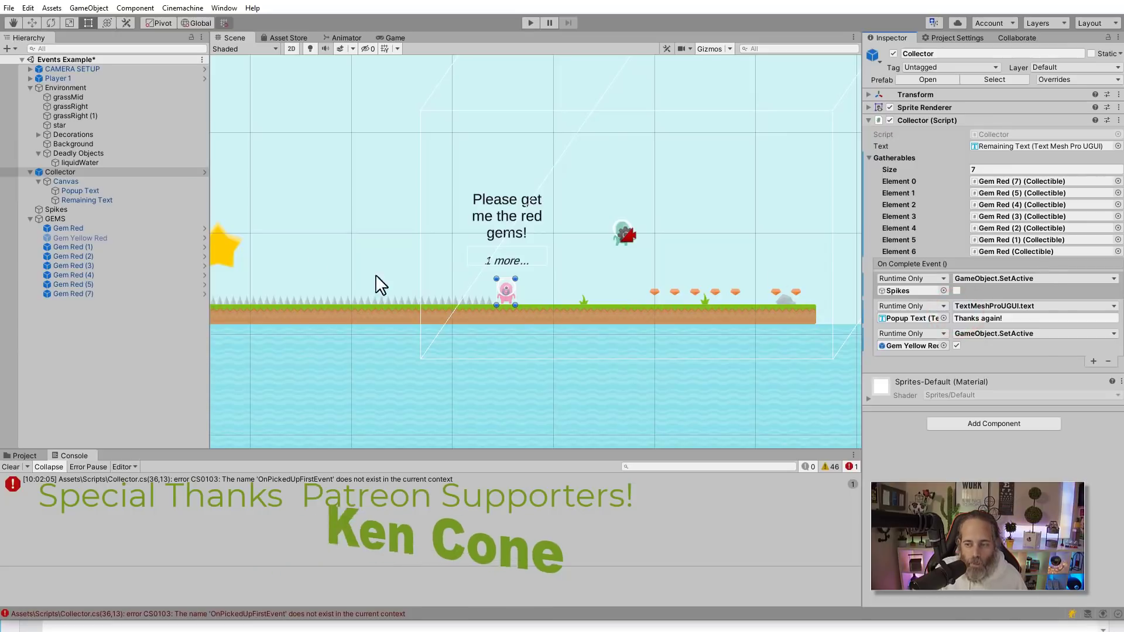
# Step: Enable the Gem Yellow Red object so it joins the Gatherables list
pyautogui.click(80, 237)
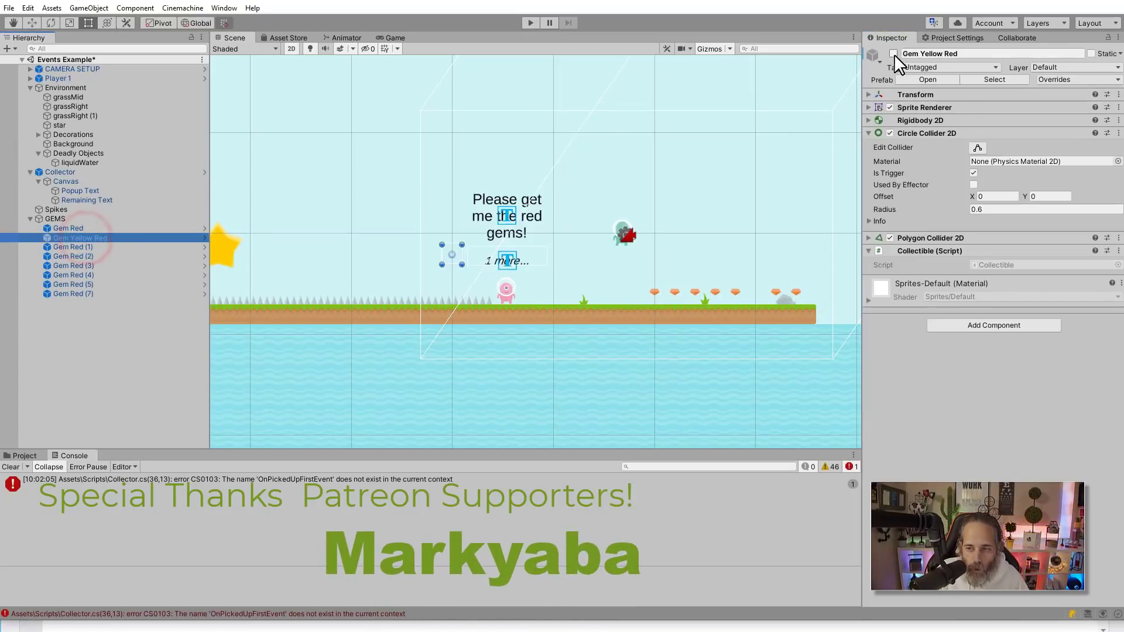
pyautogui.click(60, 171)
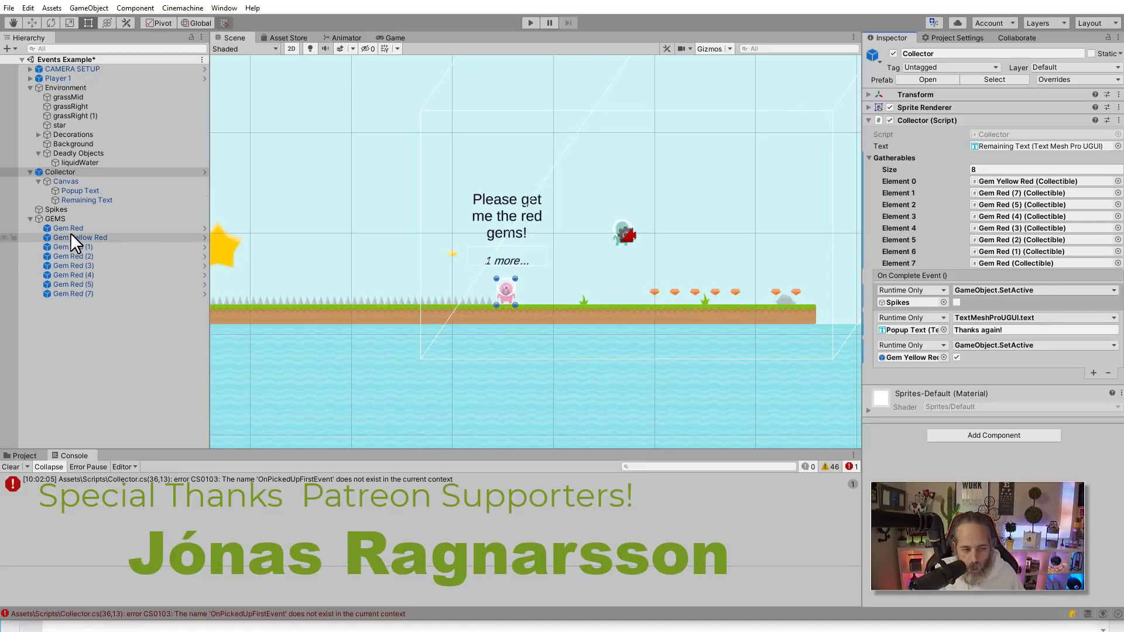
# Step: Parent the GEMS group with all its gems under Collector in the Hierarchy
pyautogui.click(84, 238)
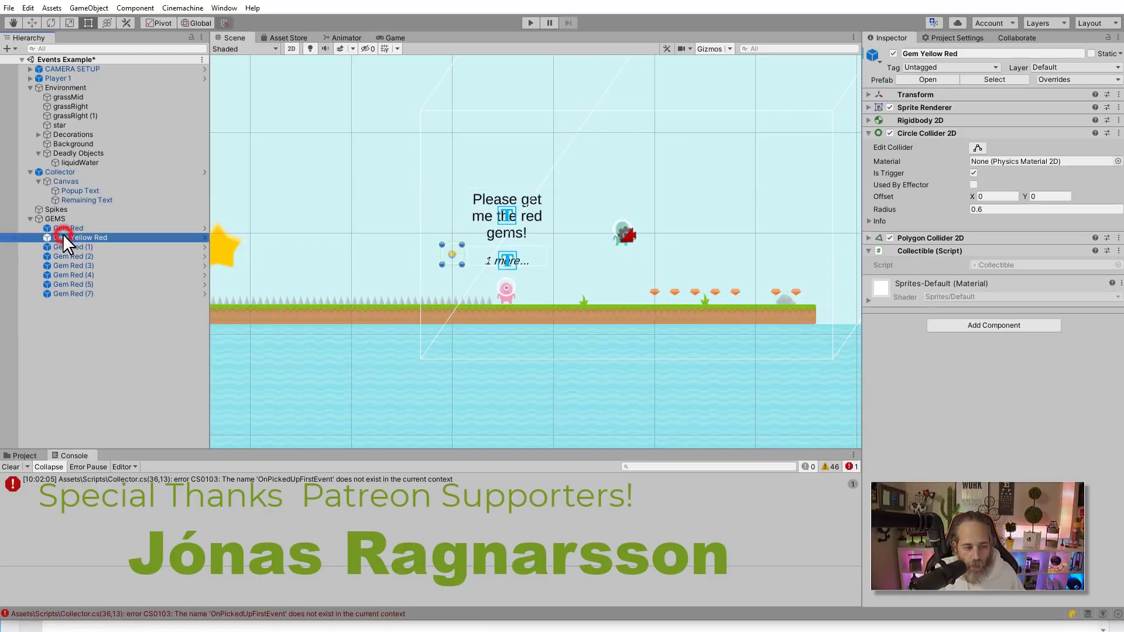
pyautogui.click(68, 228)
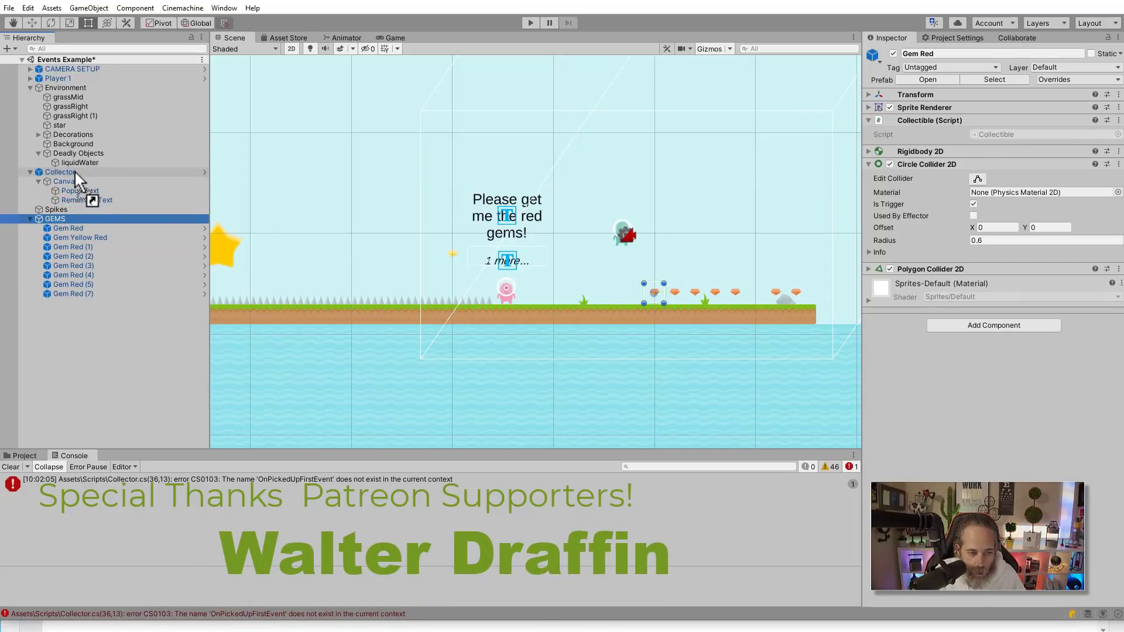
pyautogui.click(63, 208)
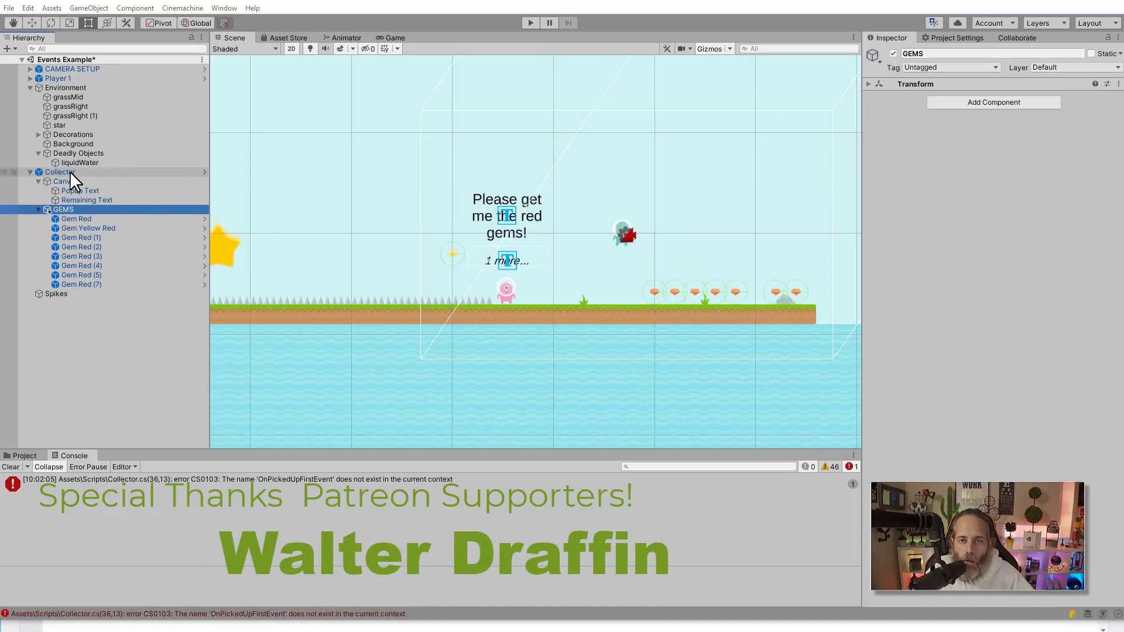